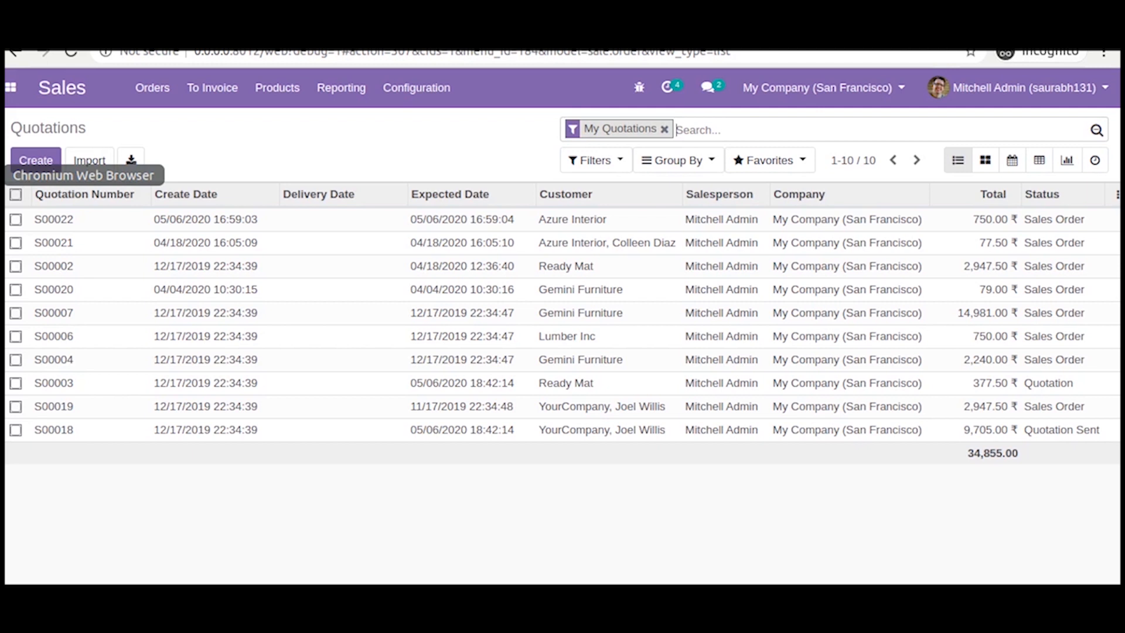
mouse_move(698, 113)
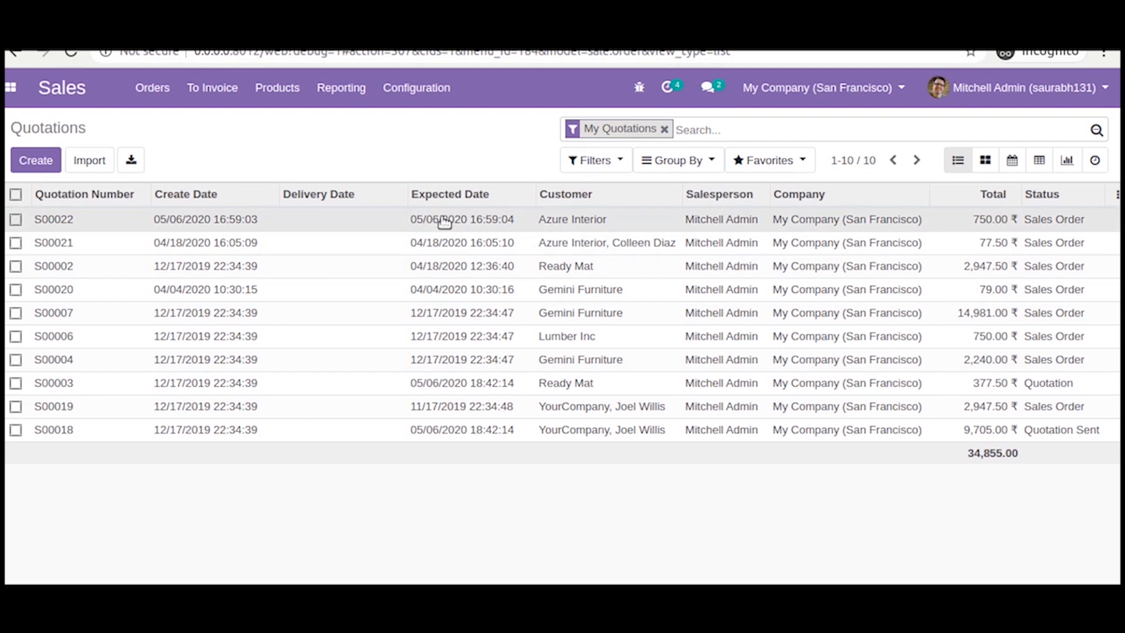
- Review sales order S00022 and its linked invoice, including the additional details
click(53, 219)
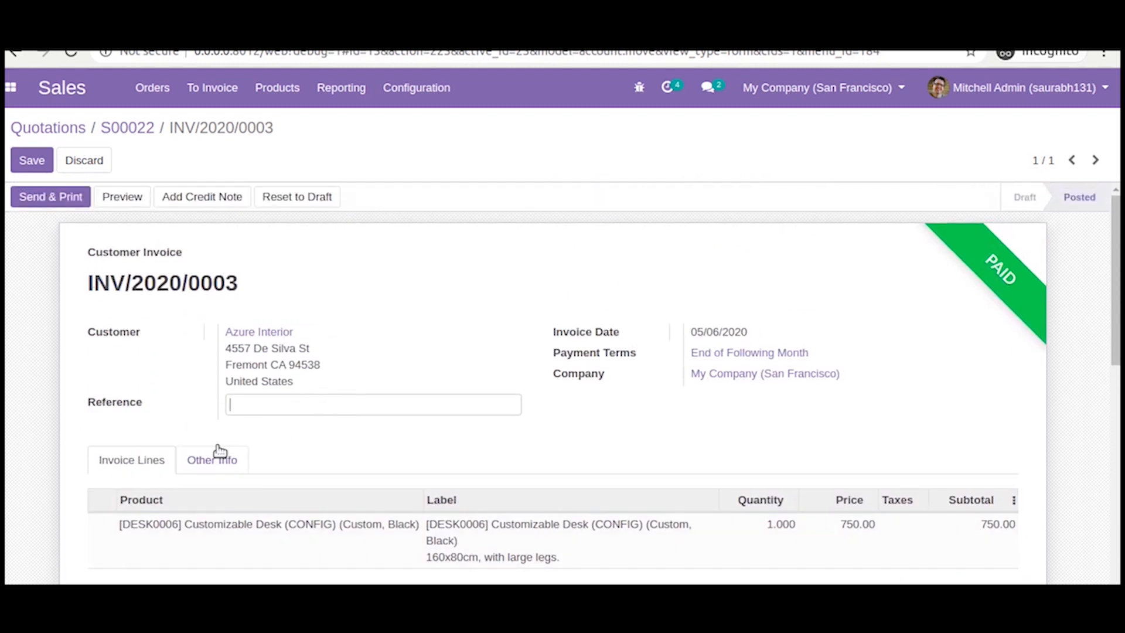
click(212, 460)
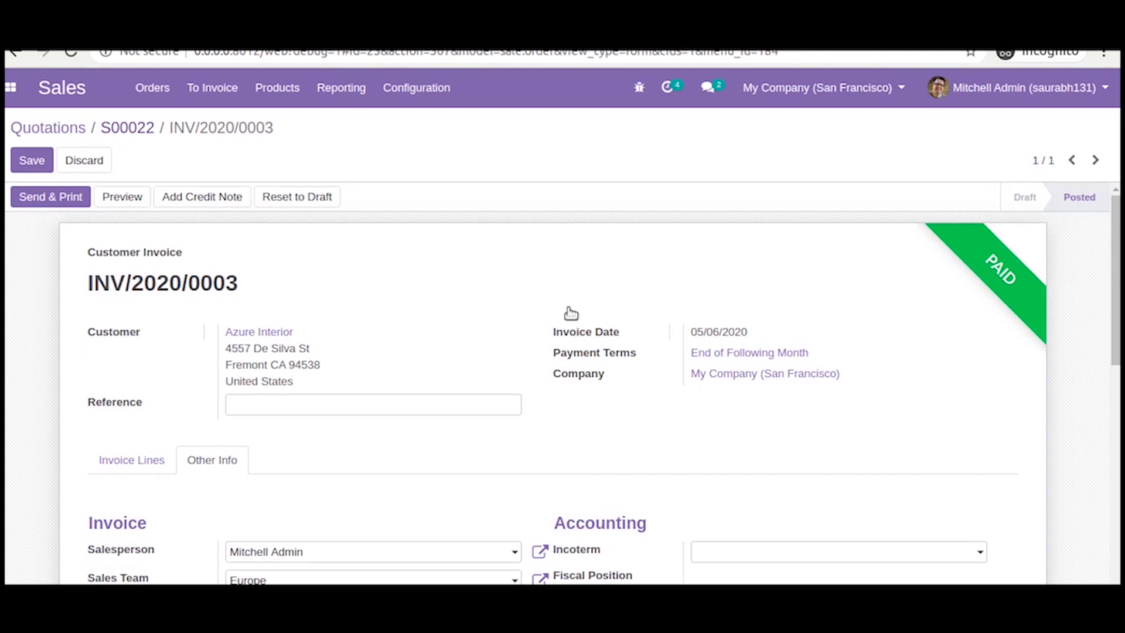
click(127, 126)
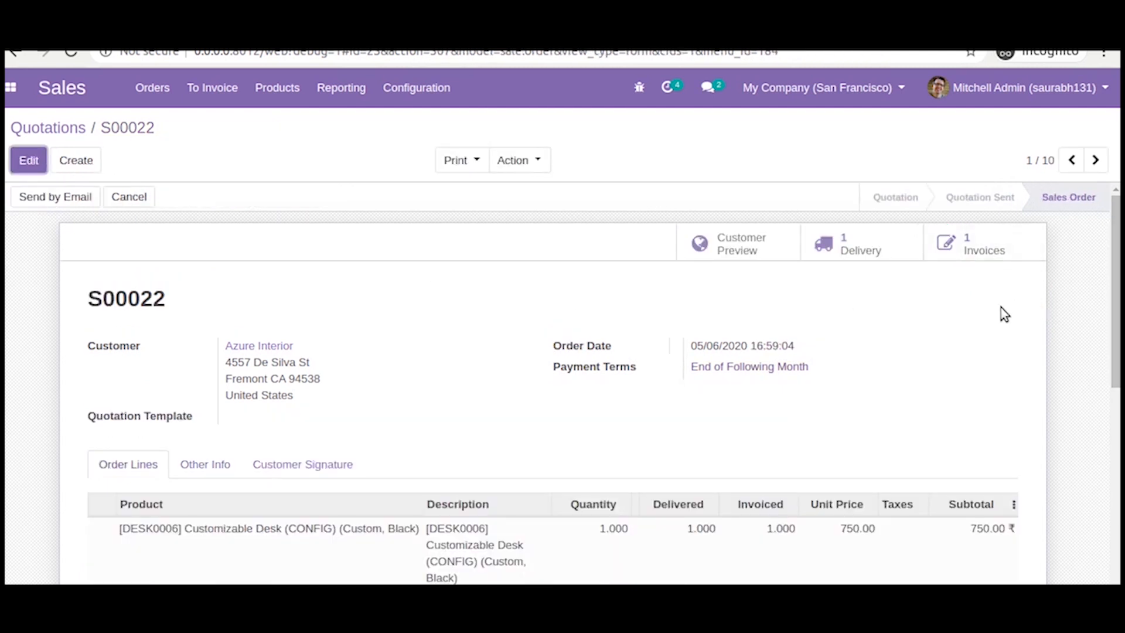
mouse_move(994, 296)
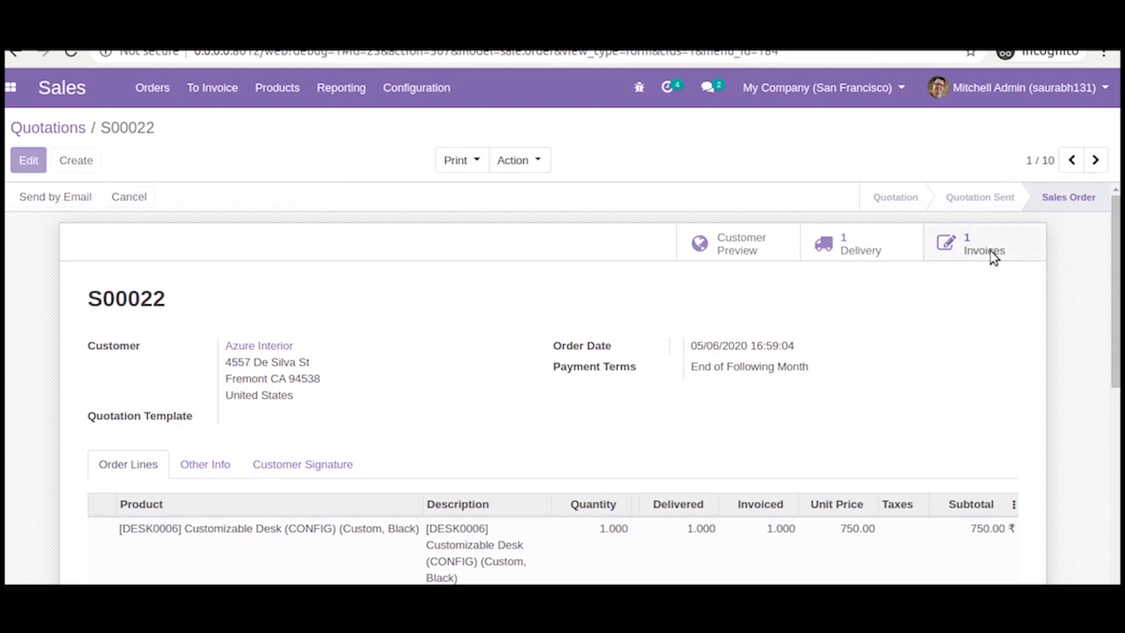
click(983, 244)
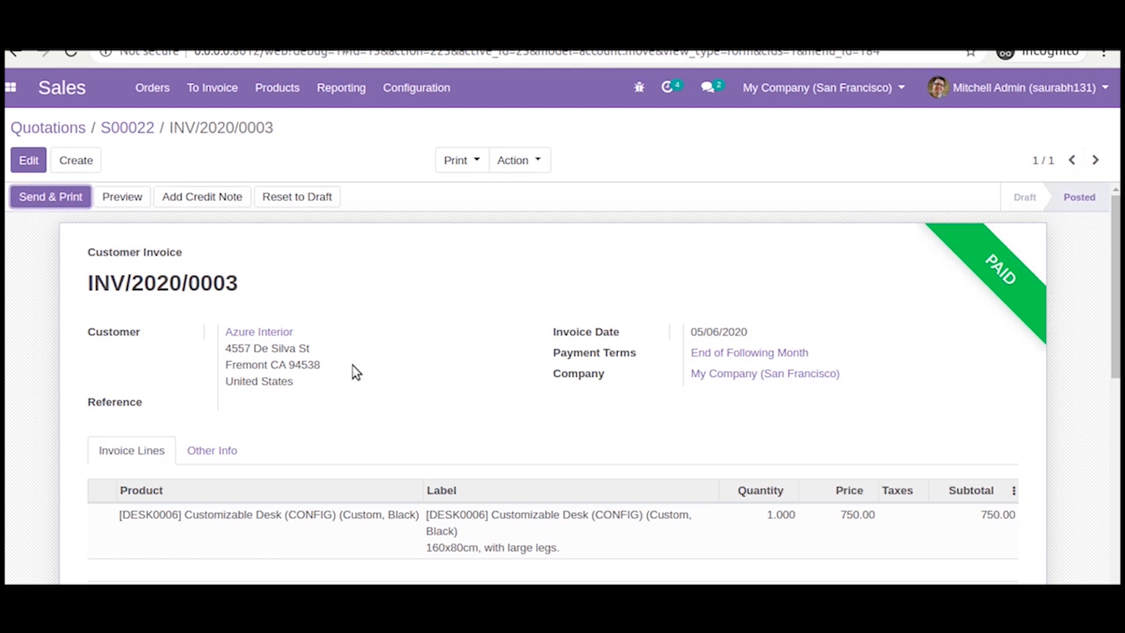
scroll(down, 3)
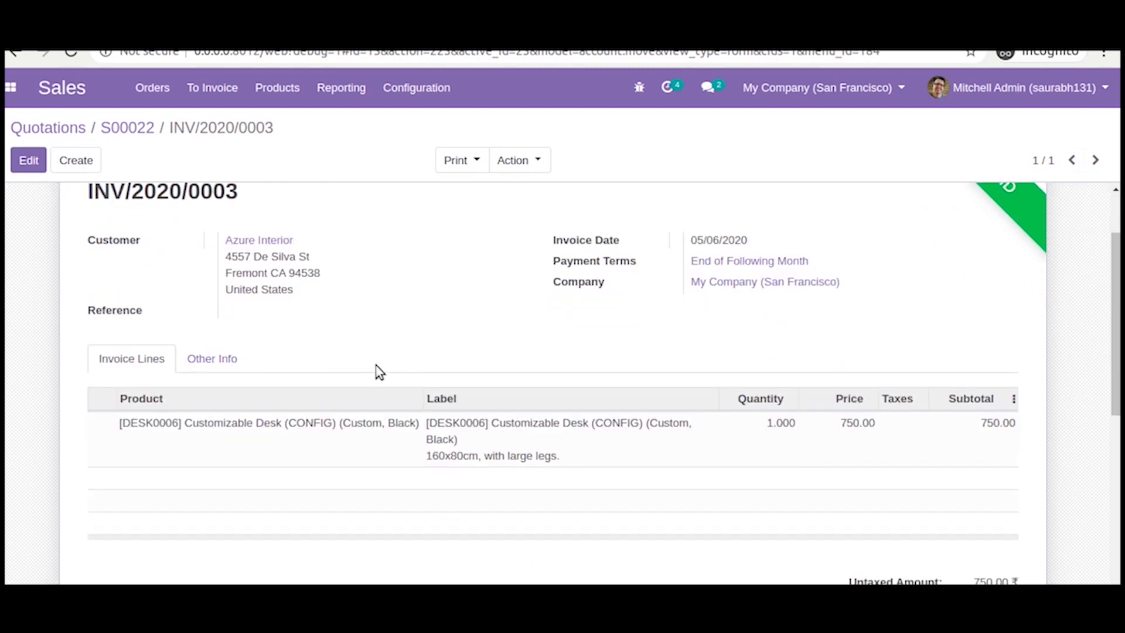
scroll(down, 3)
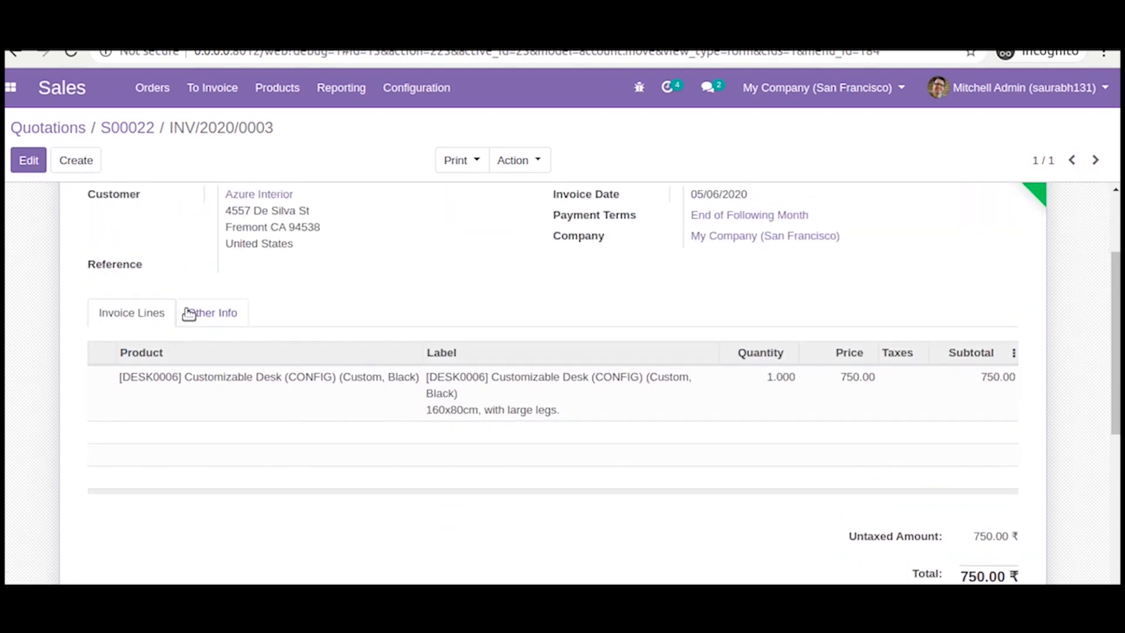
click(211, 312)
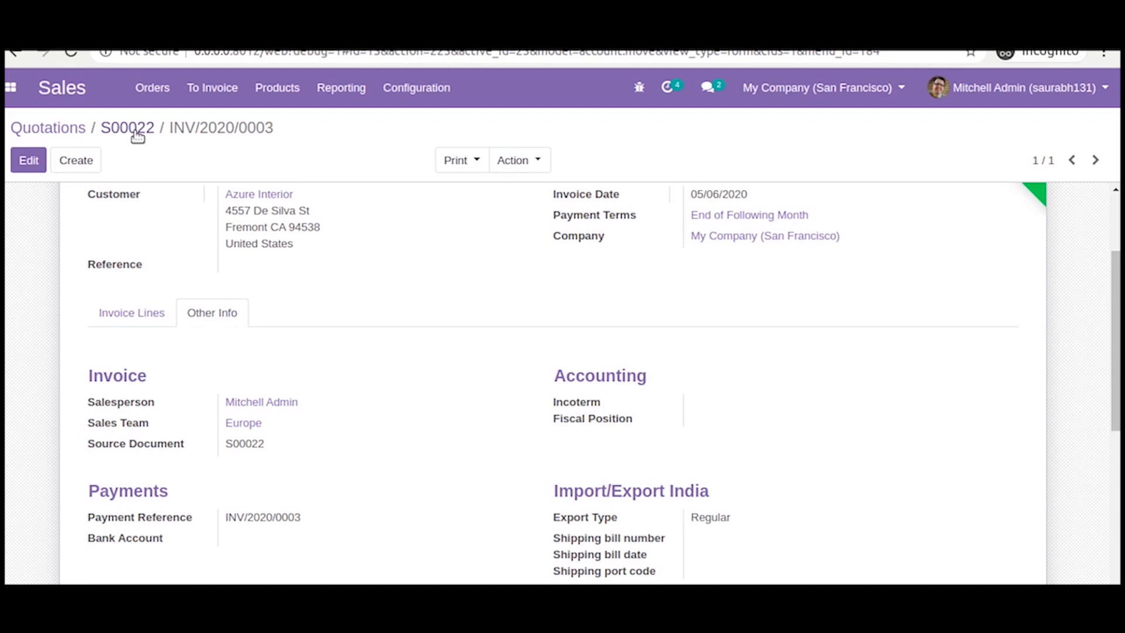
- Reopen S00022 from Quotations and inspect the Invoices smart button's link
click(126, 127)
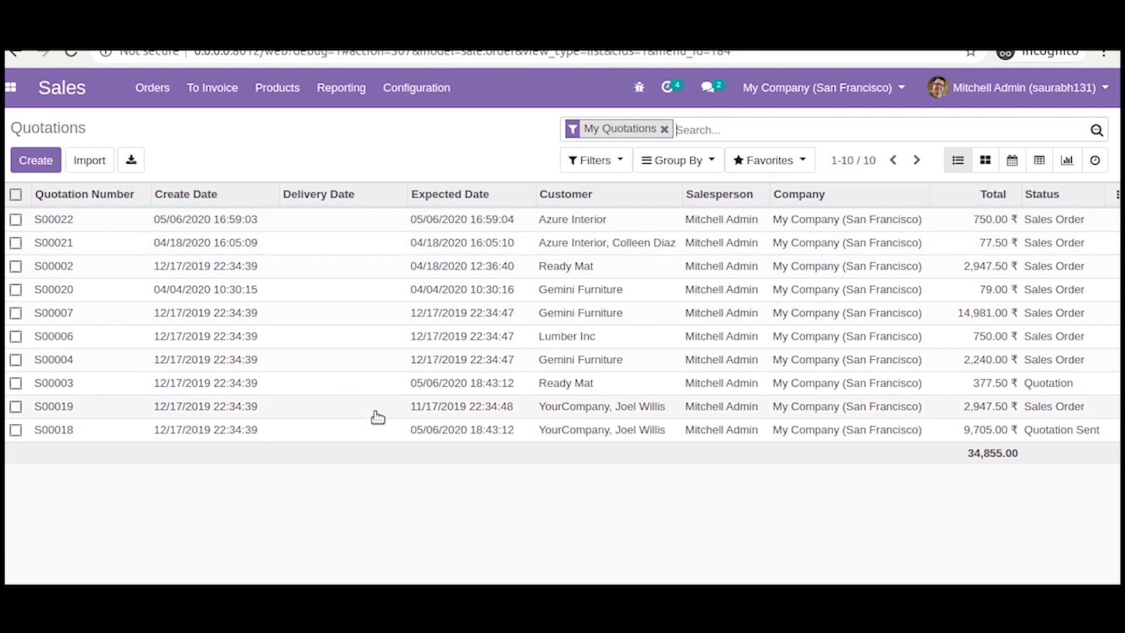
mouse_move(200, 266)
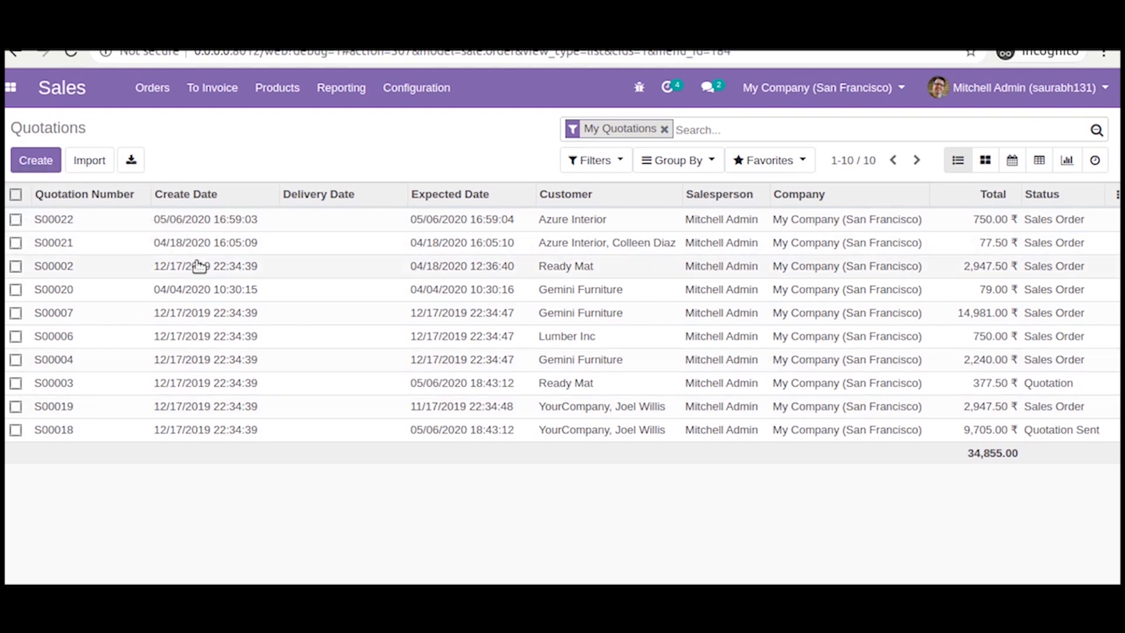
click(53, 219)
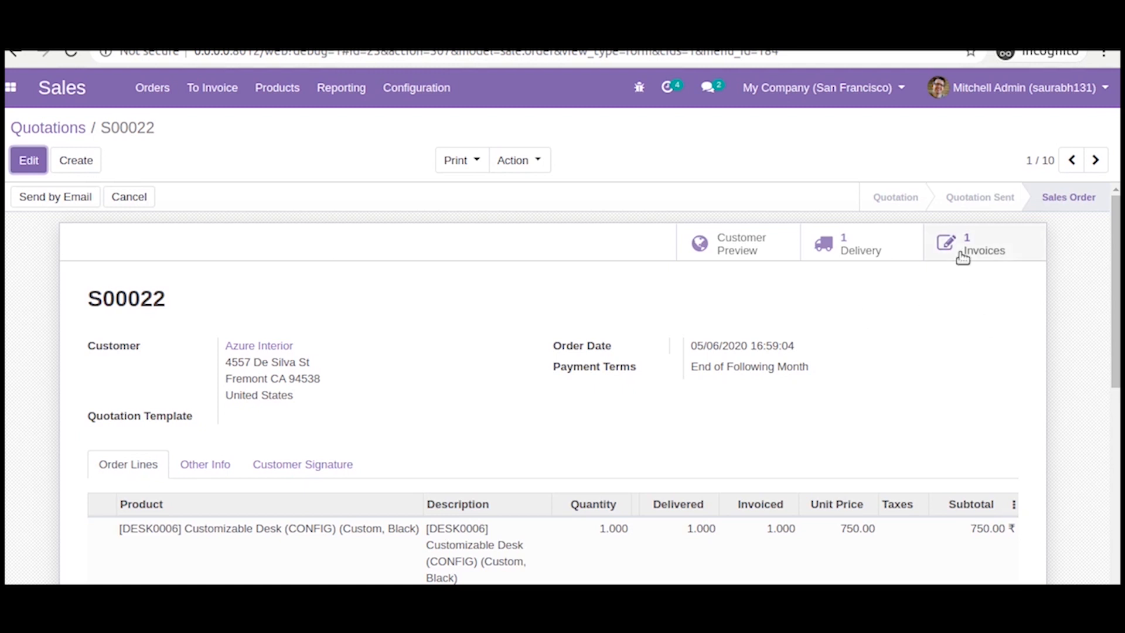
right_click(964, 244)
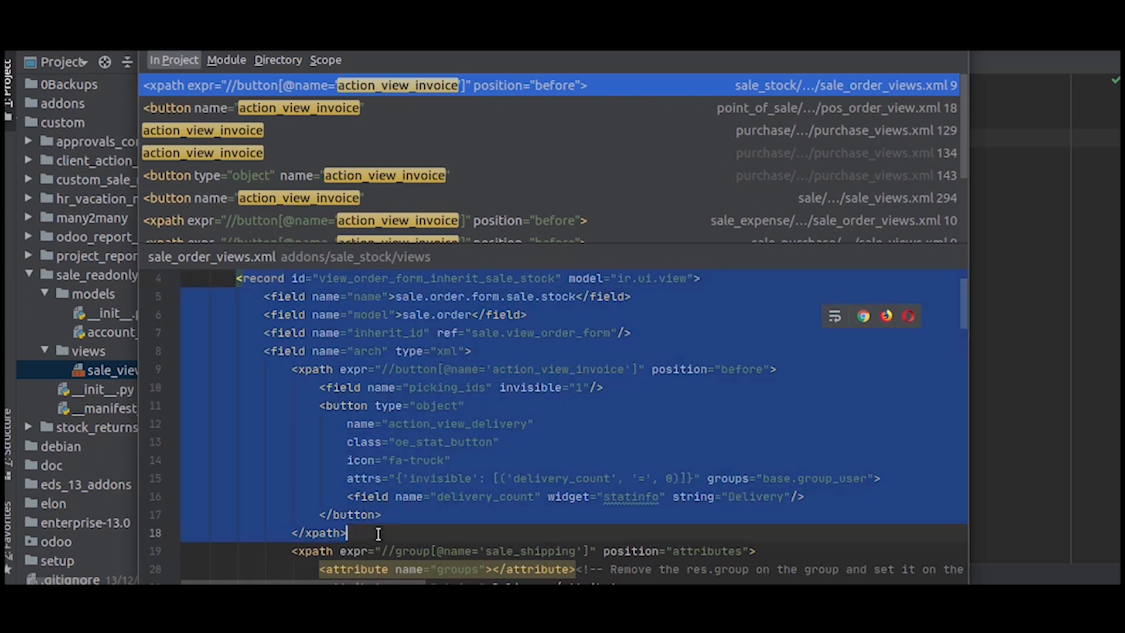
mouse_move(440, 500)
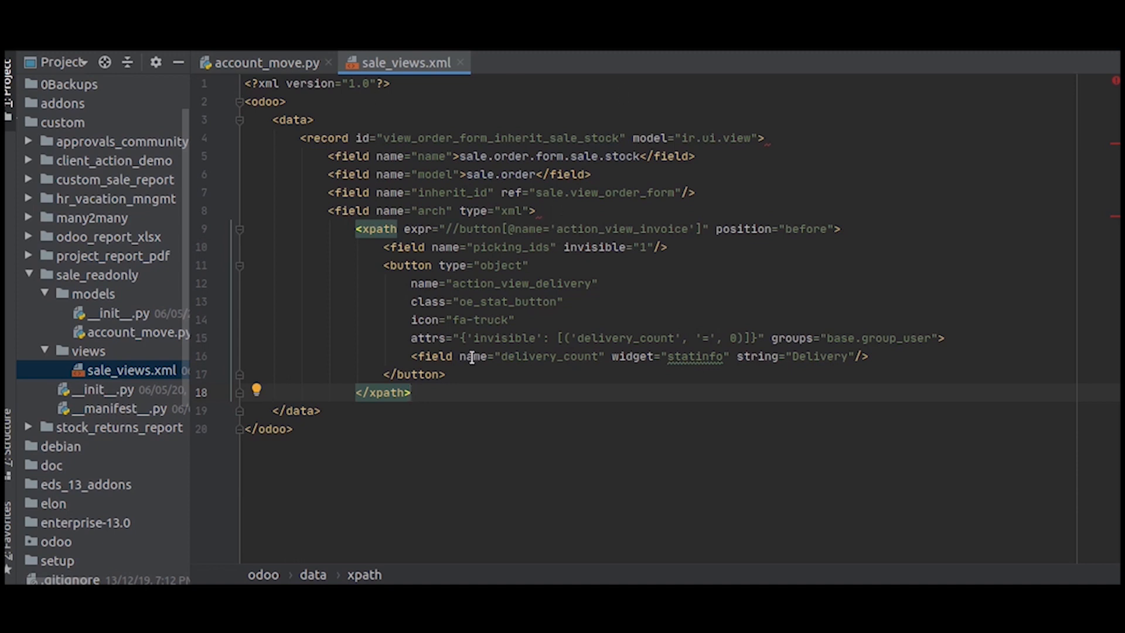
- Close the field and record tags and rename the view id and name to invoice_readonly
click(411, 393)
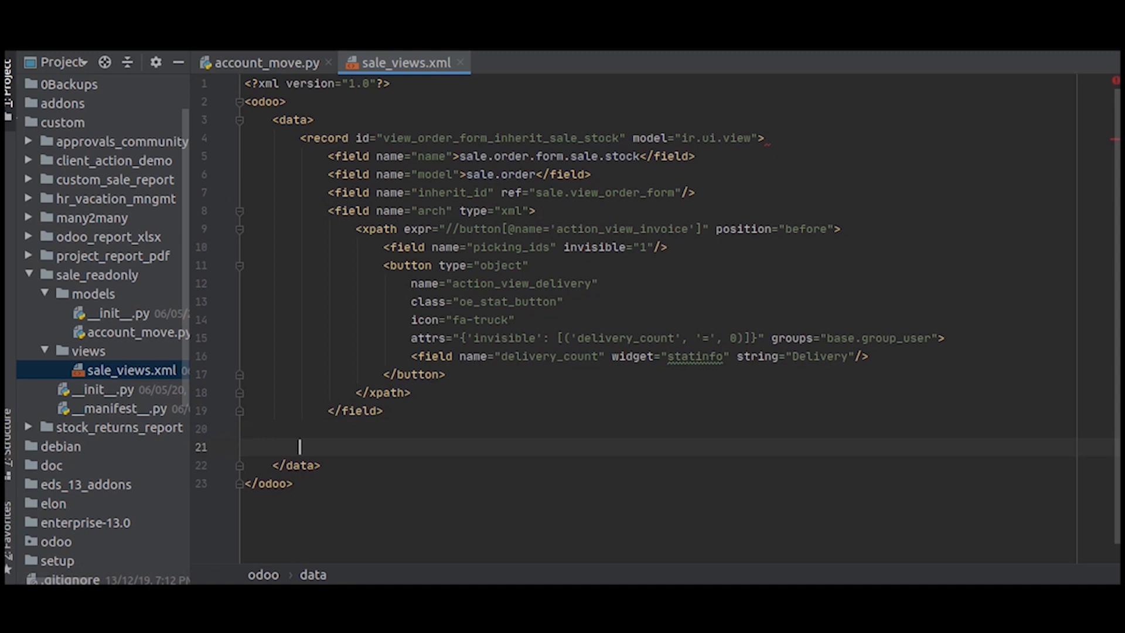
key(Backspace)
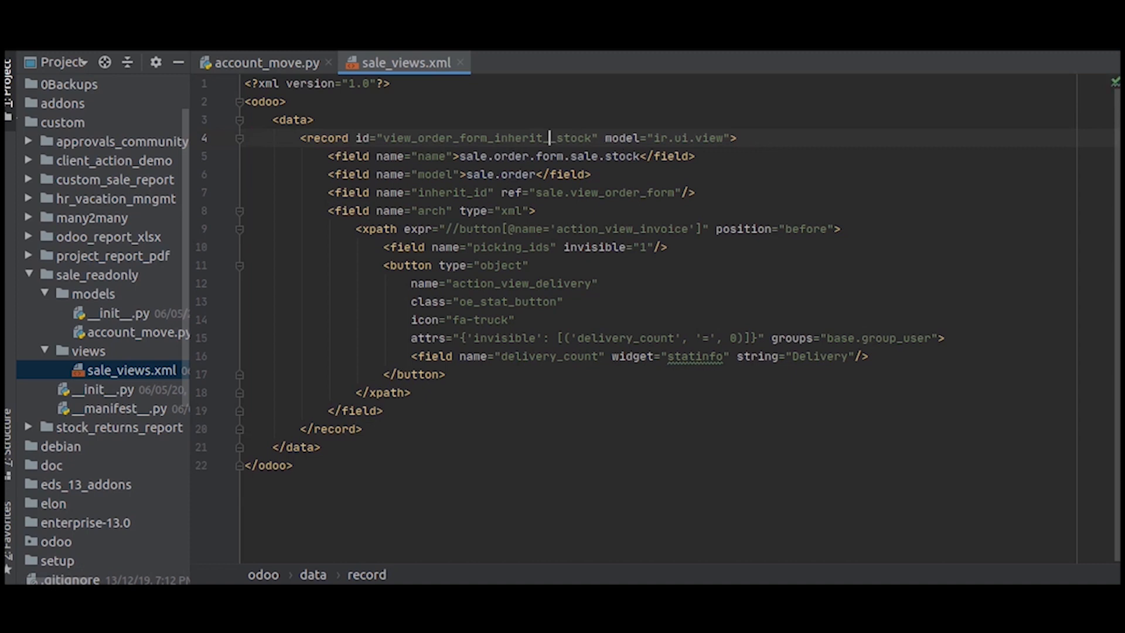
text(invoice_)
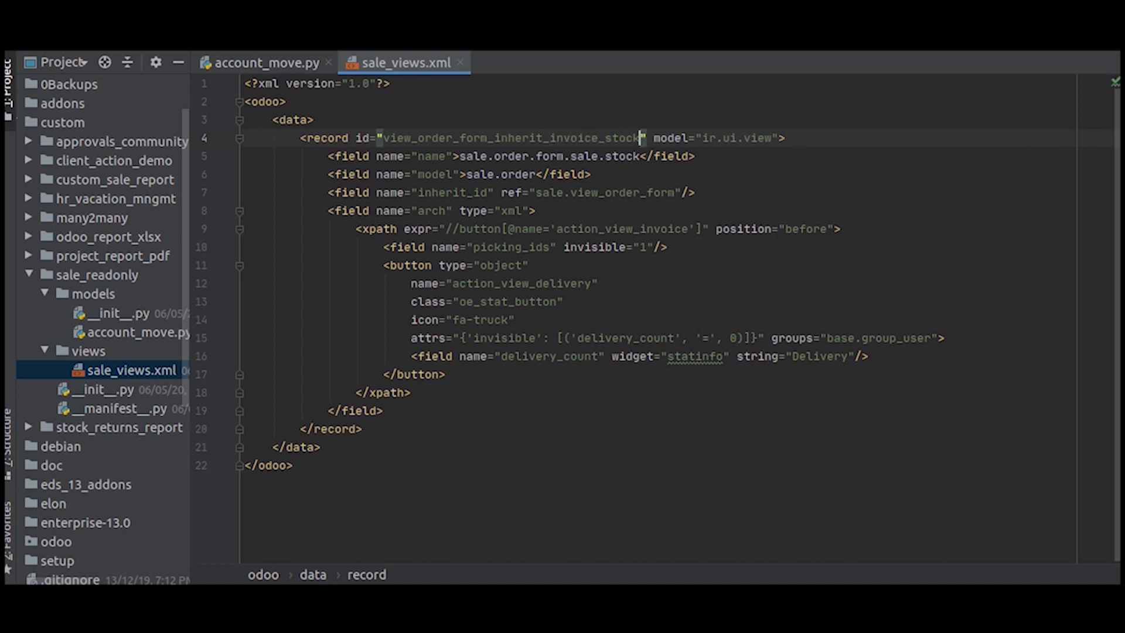
text(readonly)
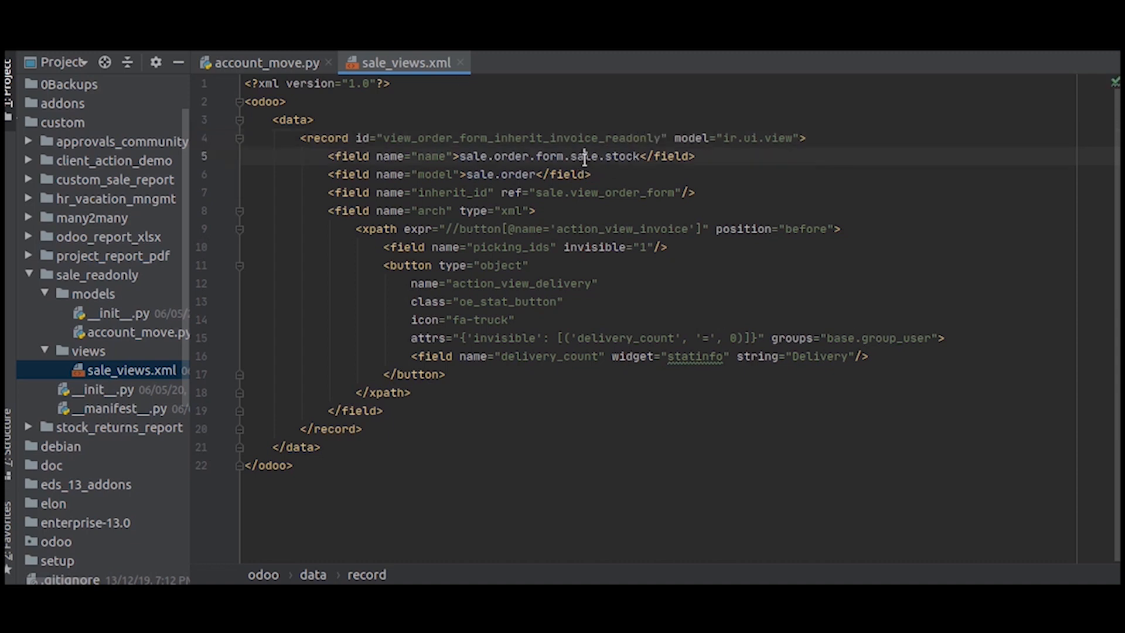
text(invoice)
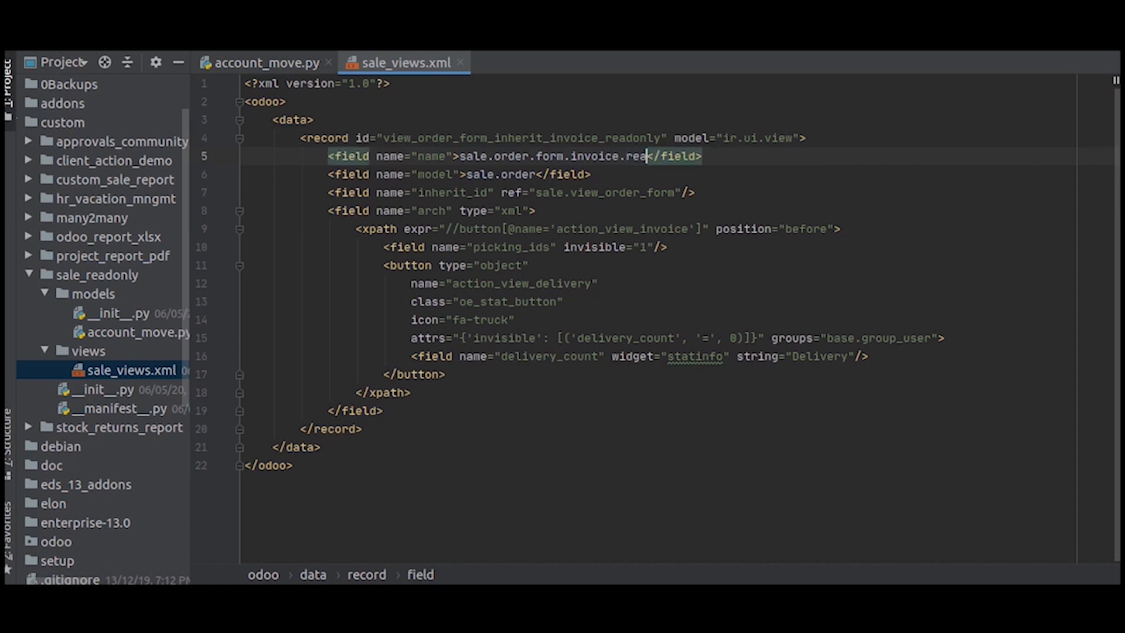
text(donly)
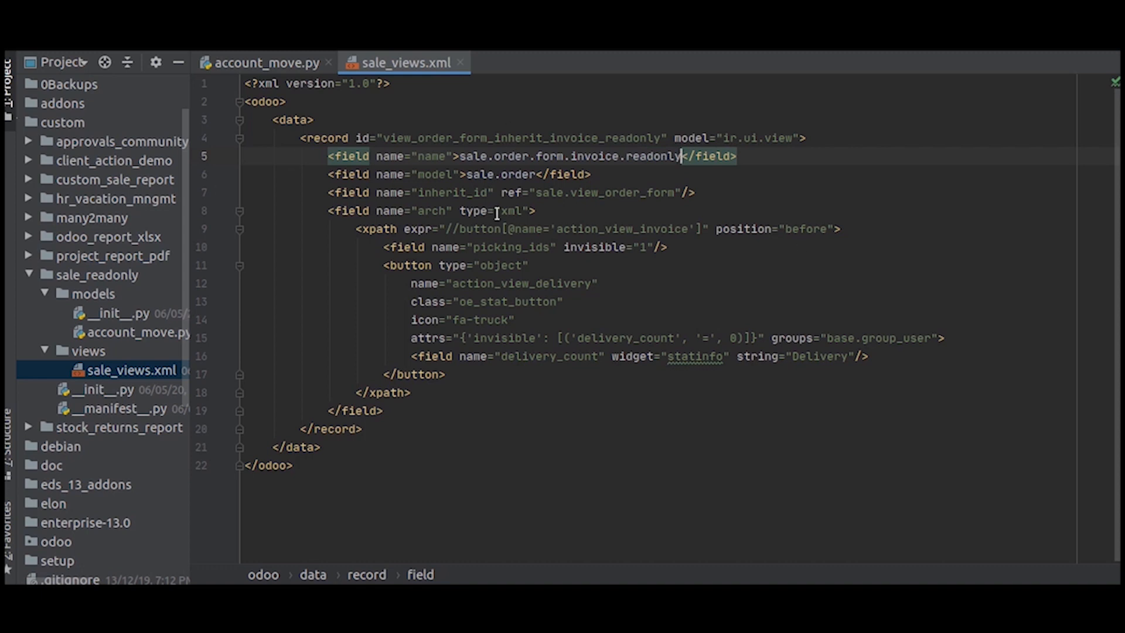
click(693, 193)
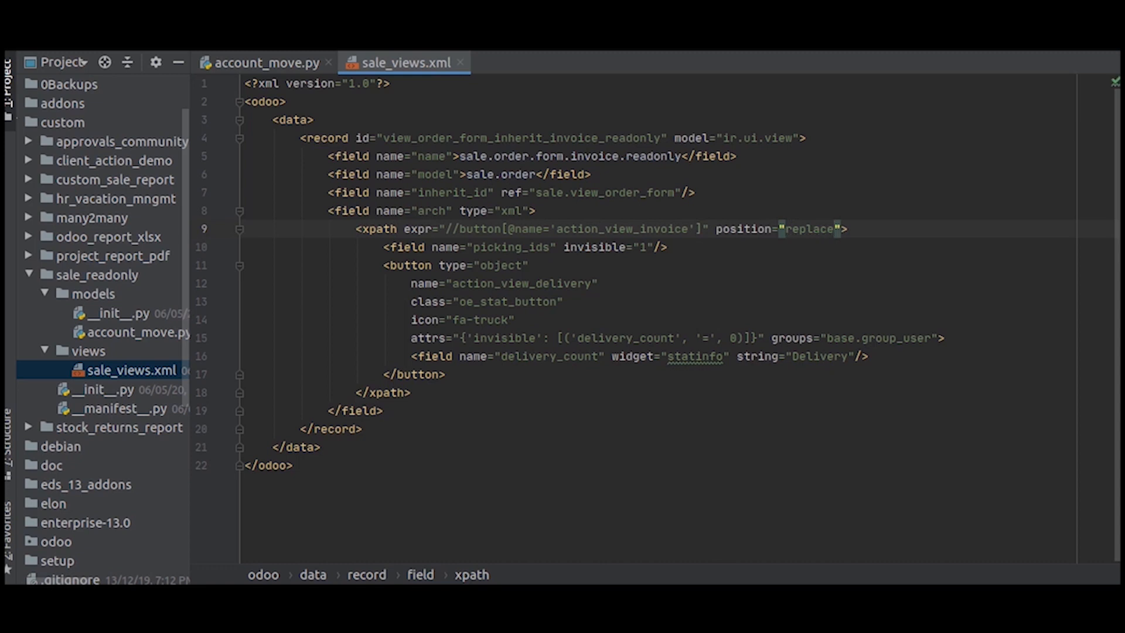
- Swap the delivery button for an action_view_invoice button with context {'turn_view_readonly': True}
double_click(622, 229)
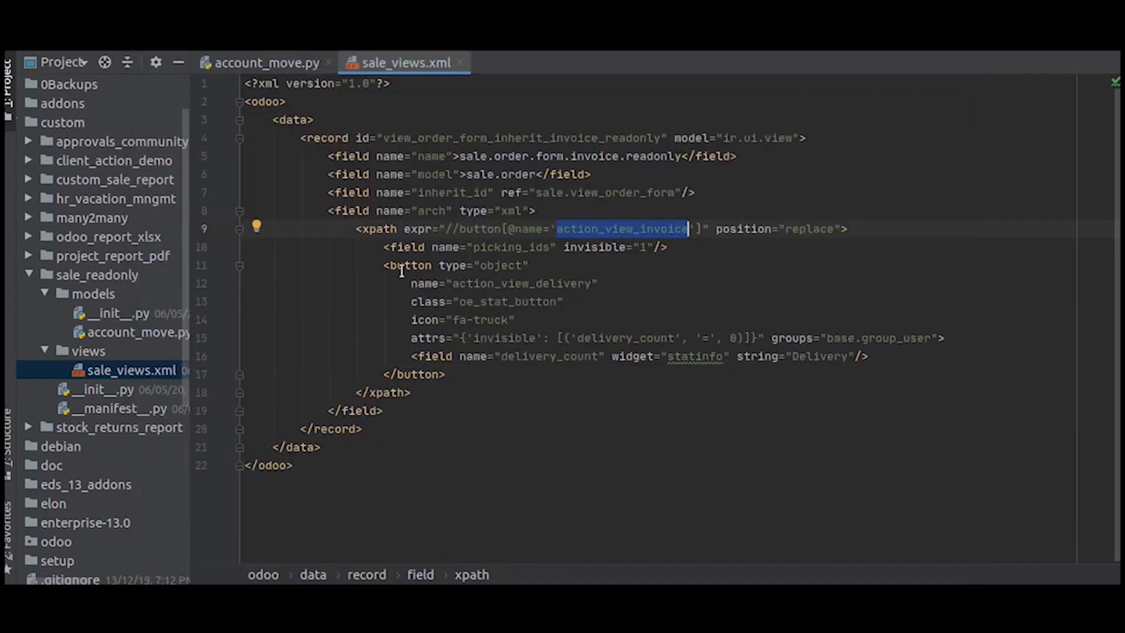
drag(385, 247, 488, 356)
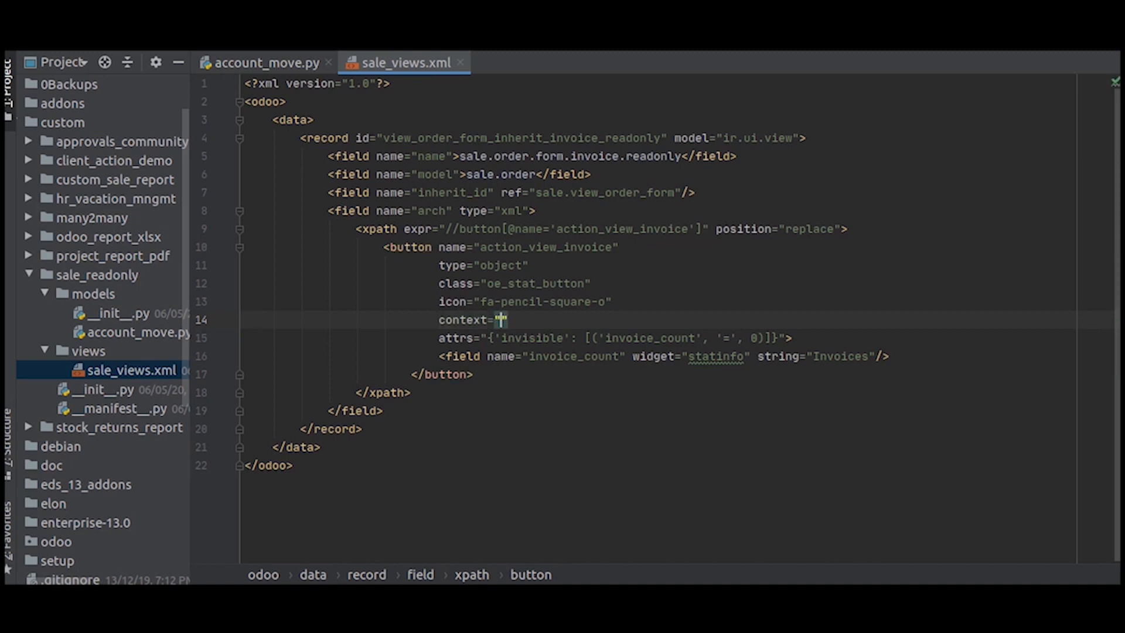
text(")
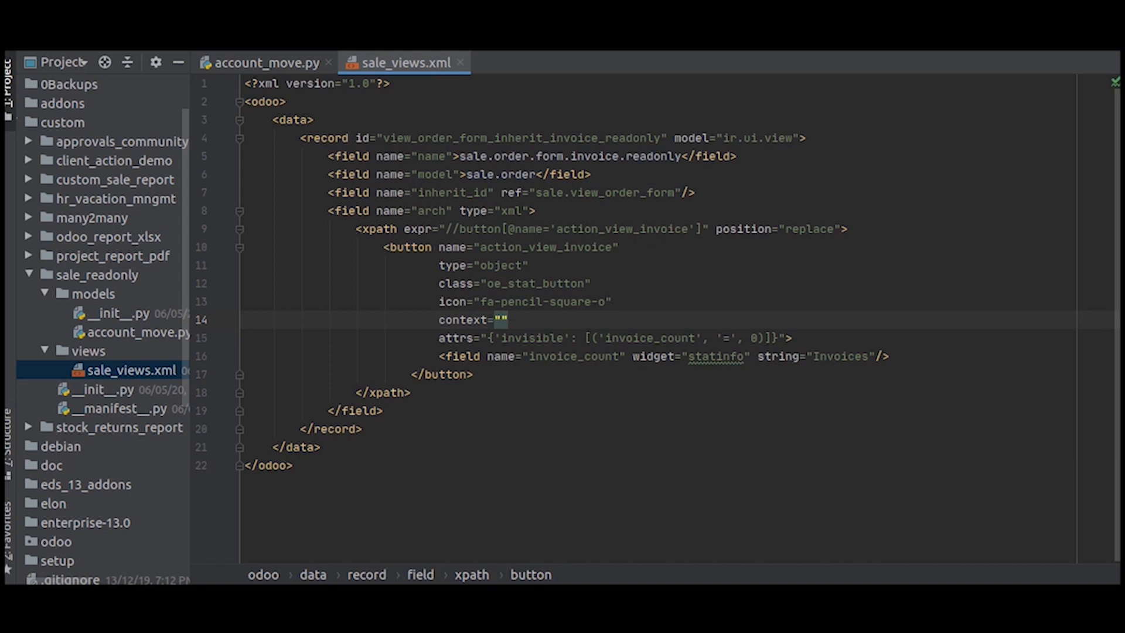
text({)
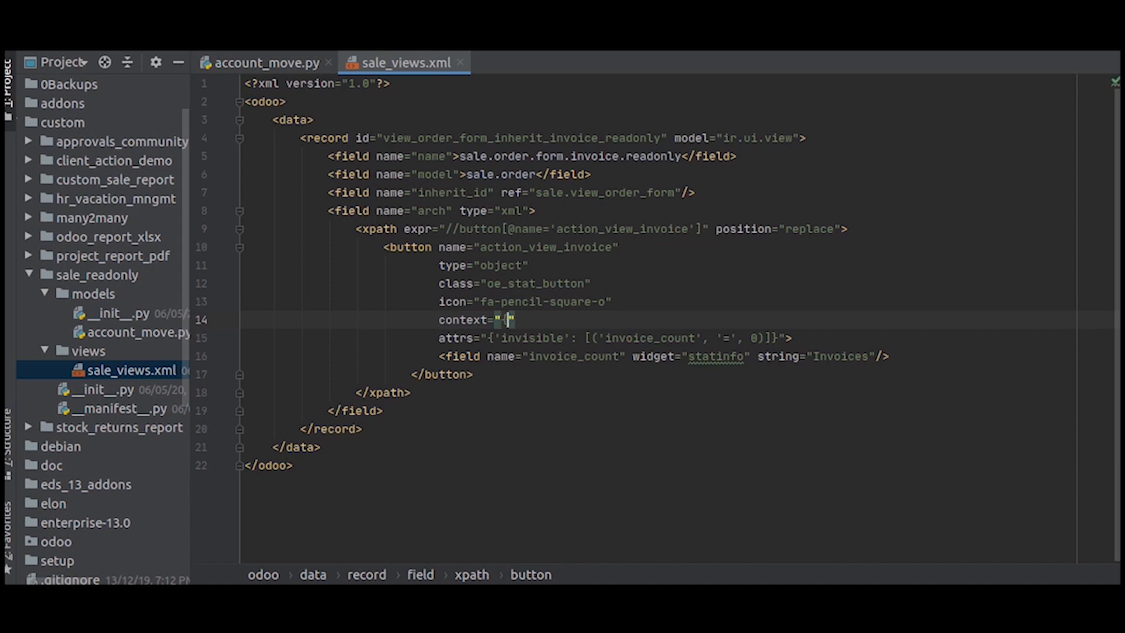
text(})
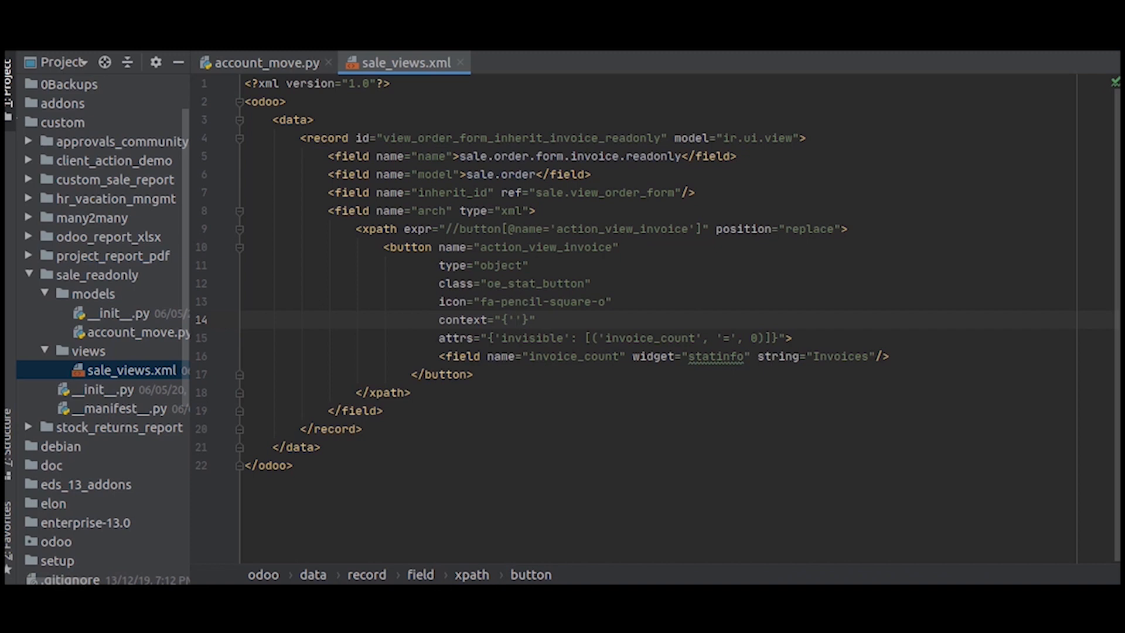
text(turn)
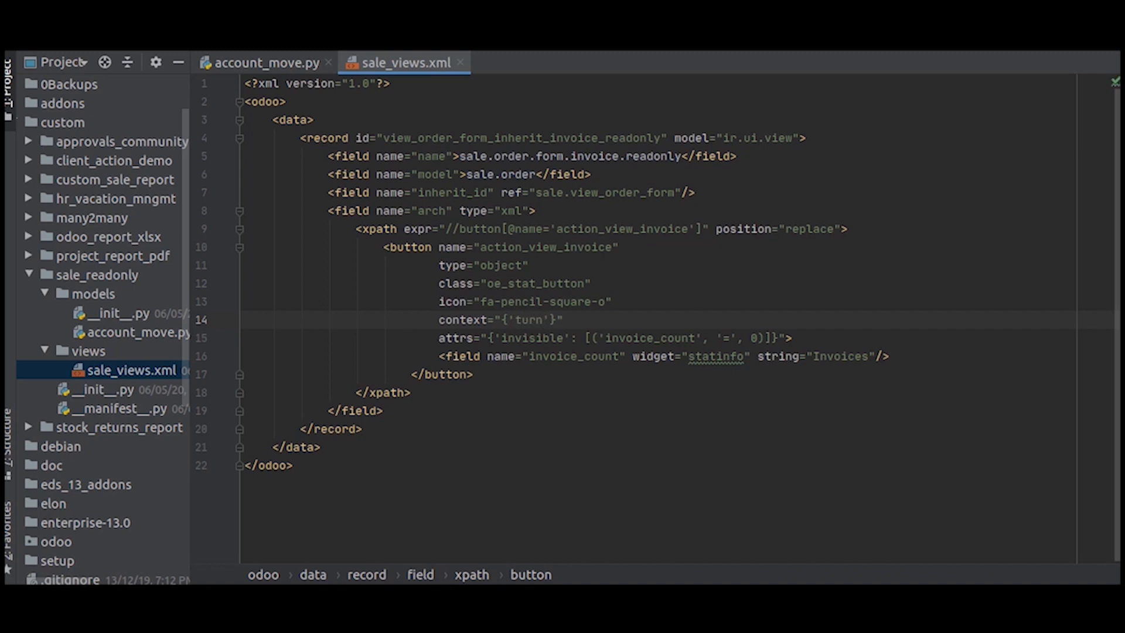
text(_view_read)
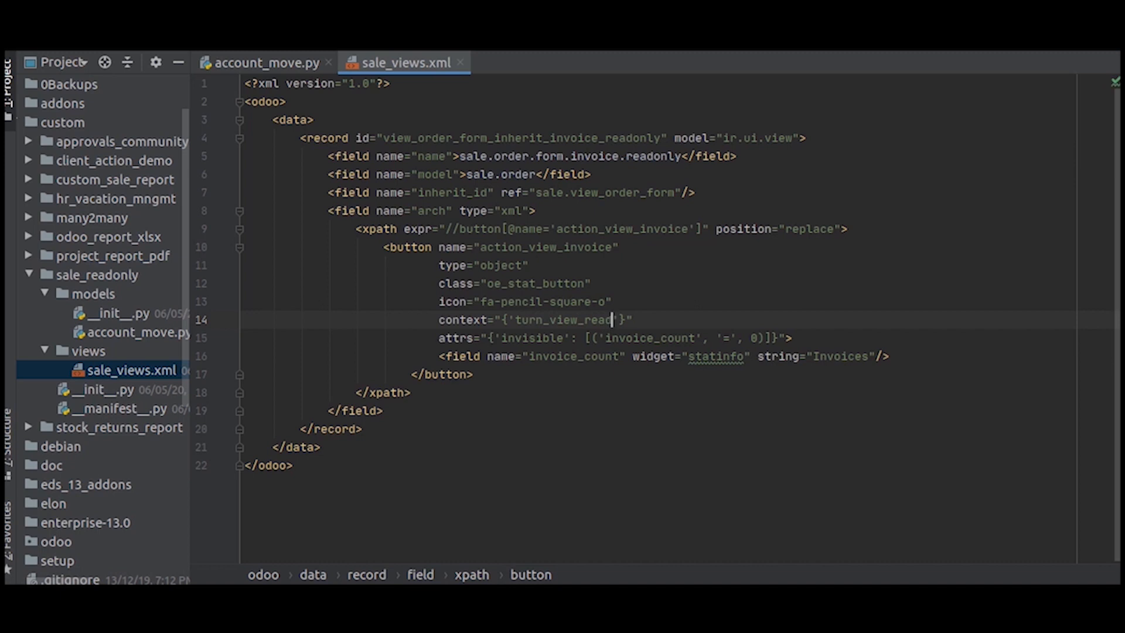
text(only)
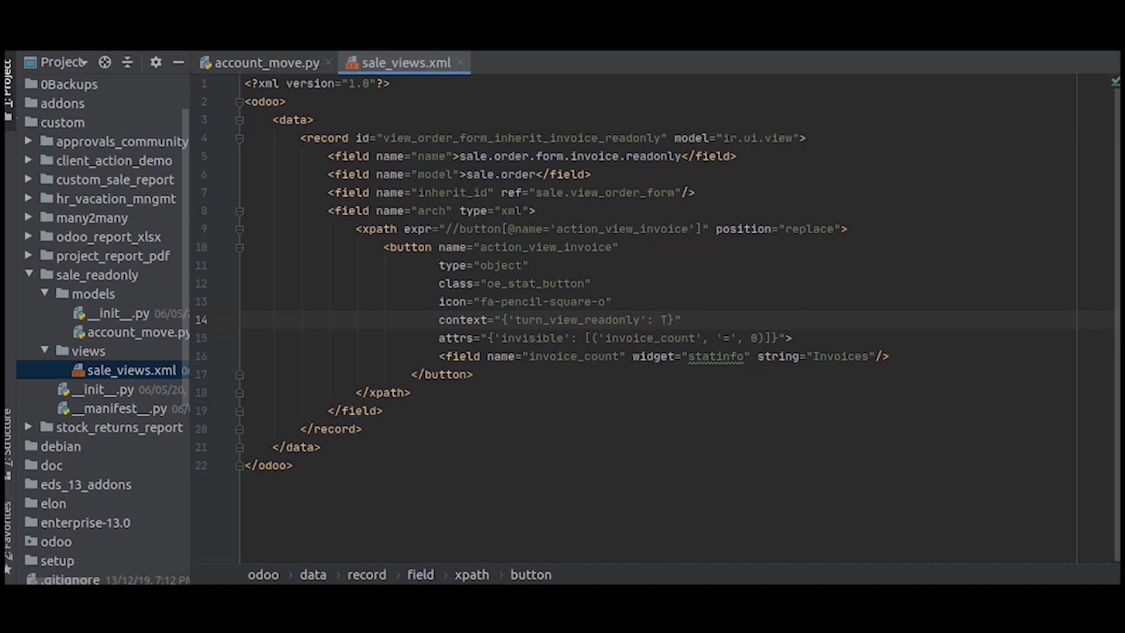
text(True)
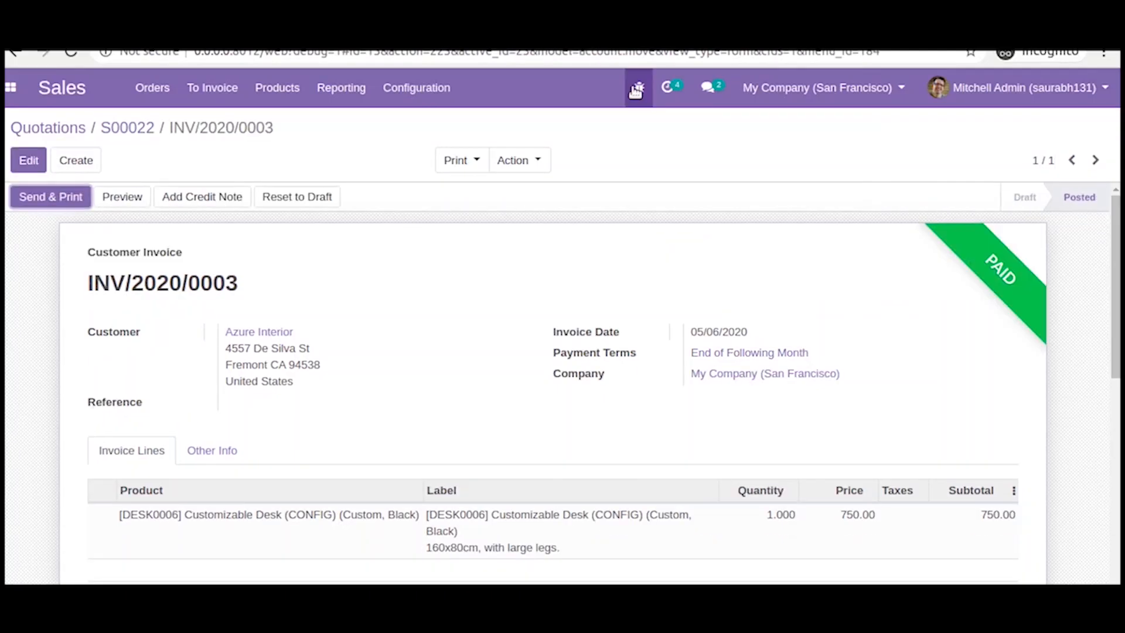
- From S00022 reopen invoice INV/2020/0003 via the Invoices button and check its details
click(638, 88)
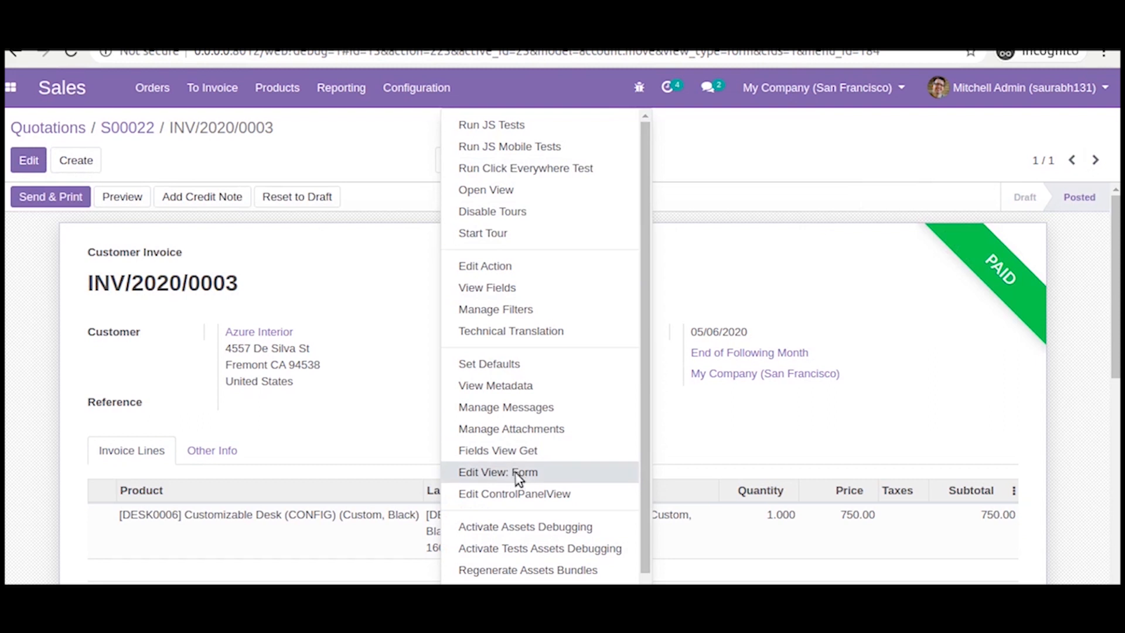
click(498, 472)
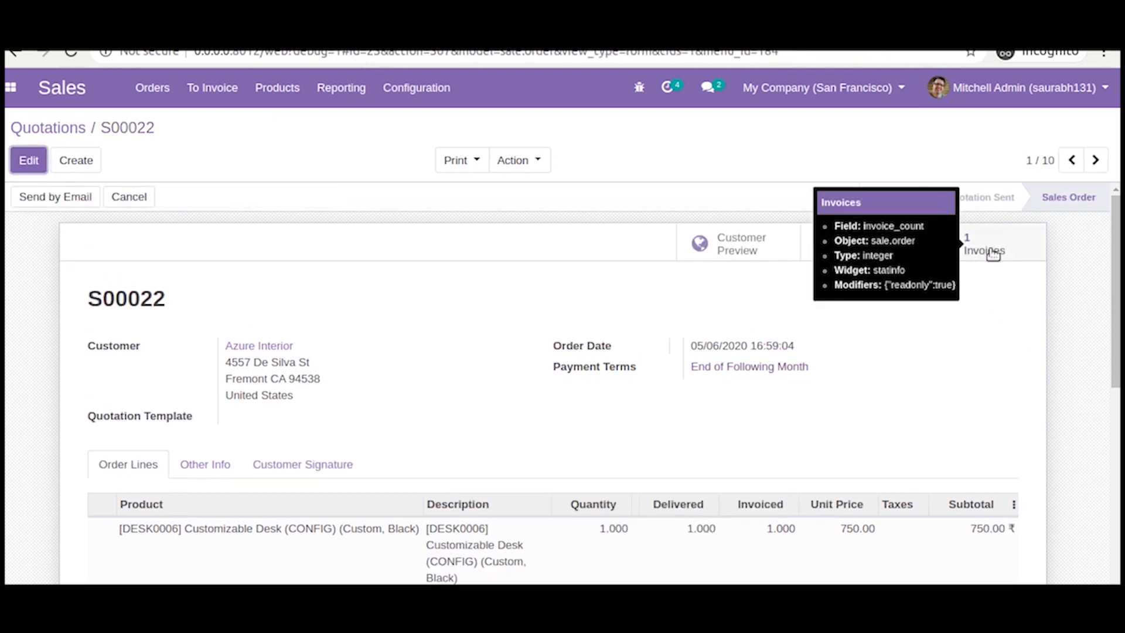
click(983, 244)
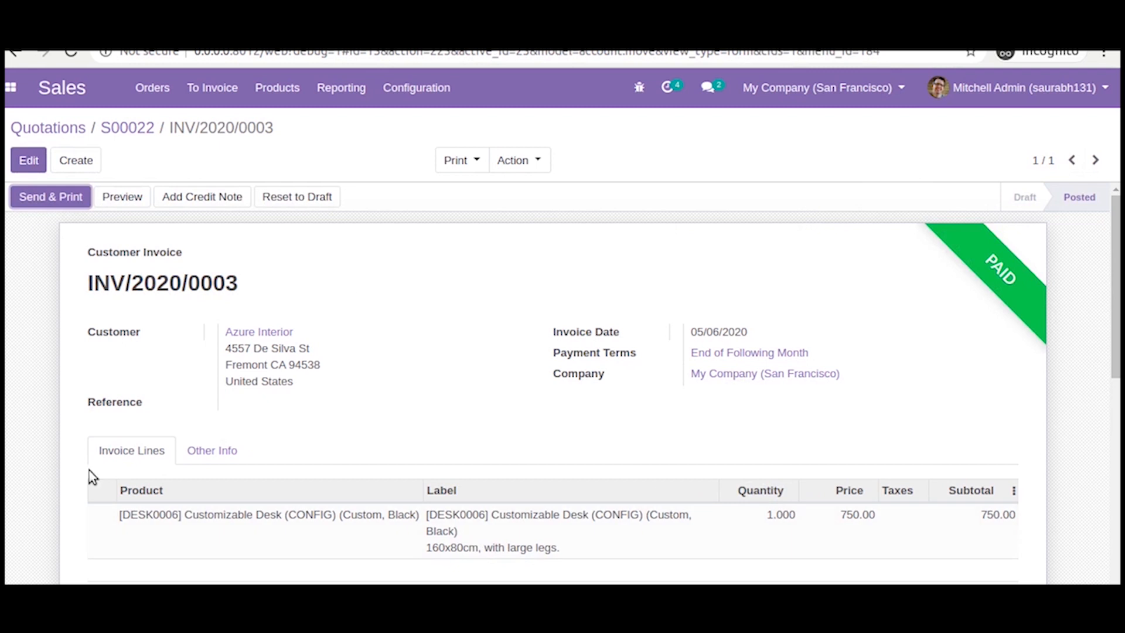
click(213, 450)
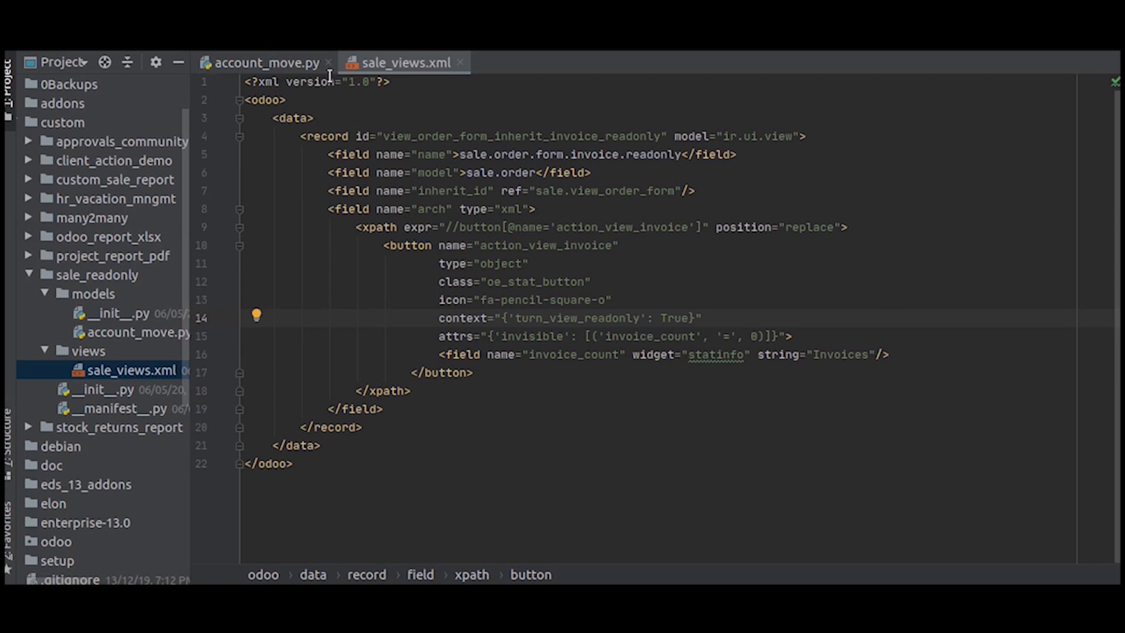
- In account_move.py import etree from lxml, plus json and simplejson
click(263, 63)
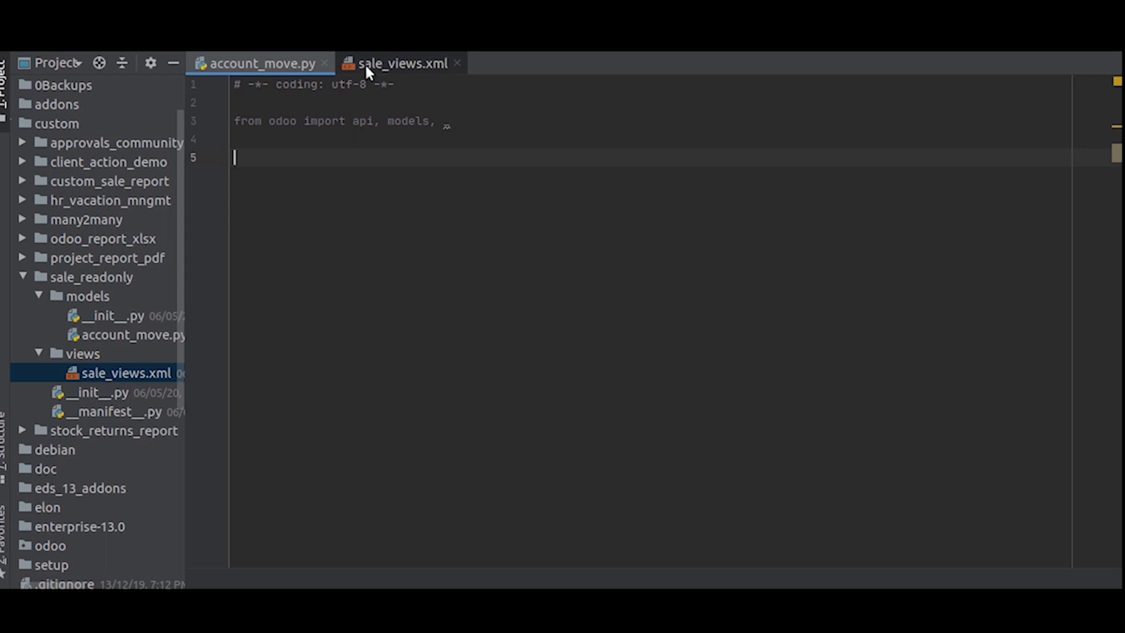
click(262, 64)
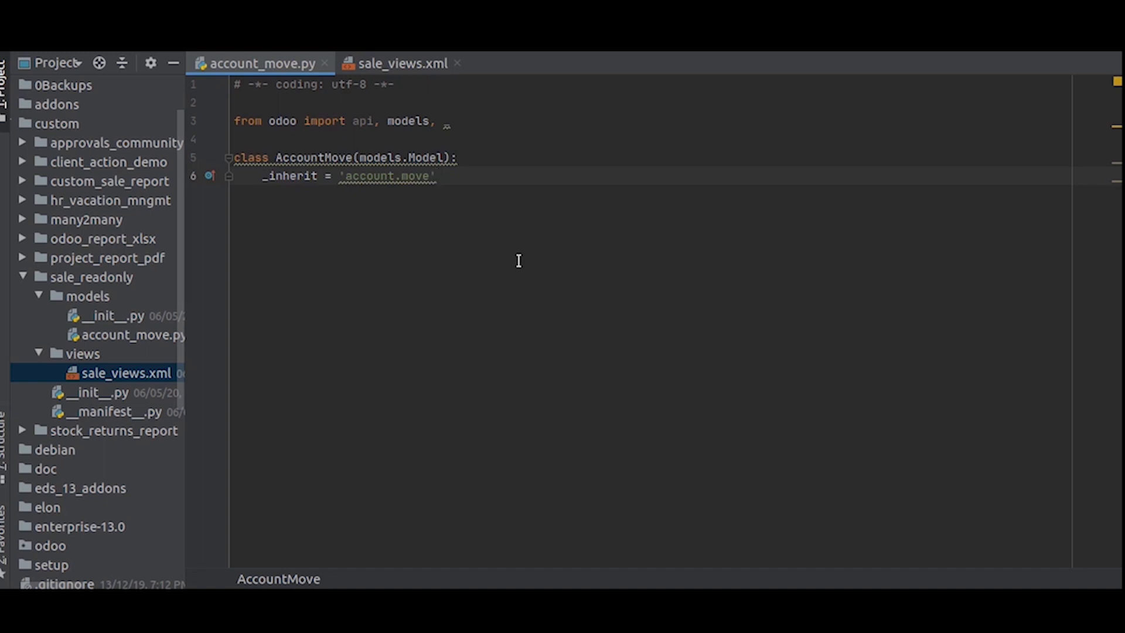
mouse_move(509, 199)
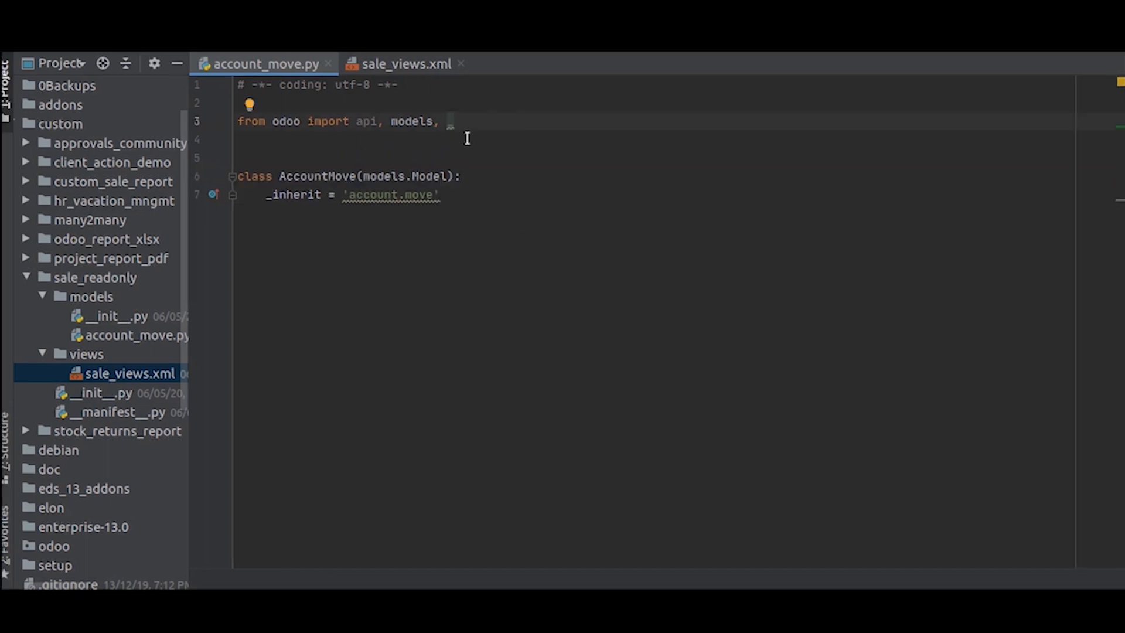
text(from)
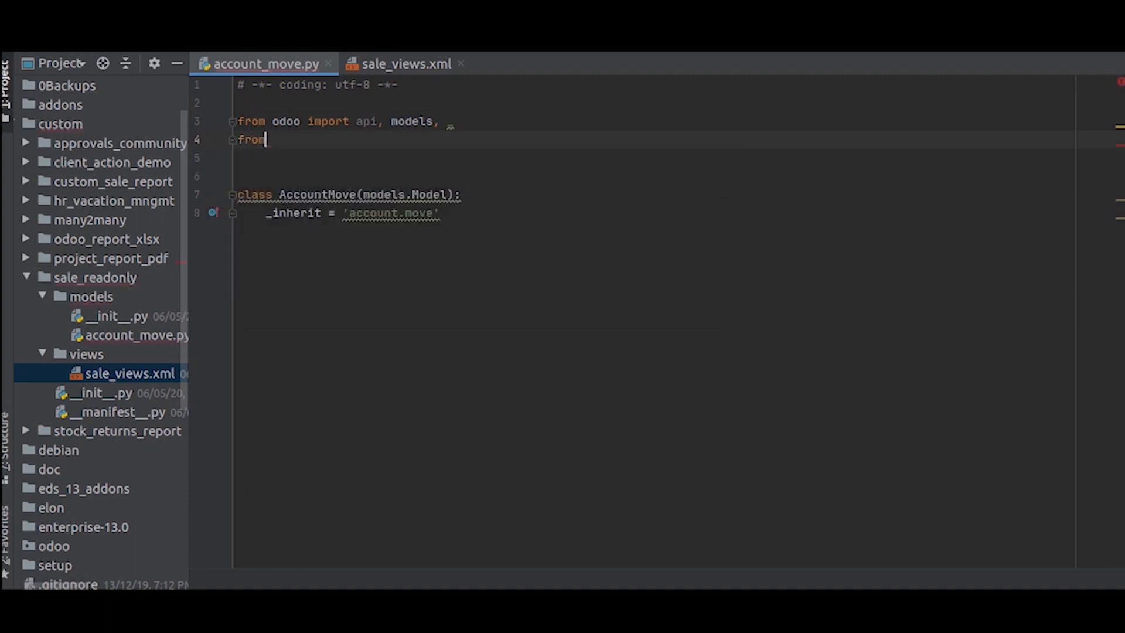
text(l)
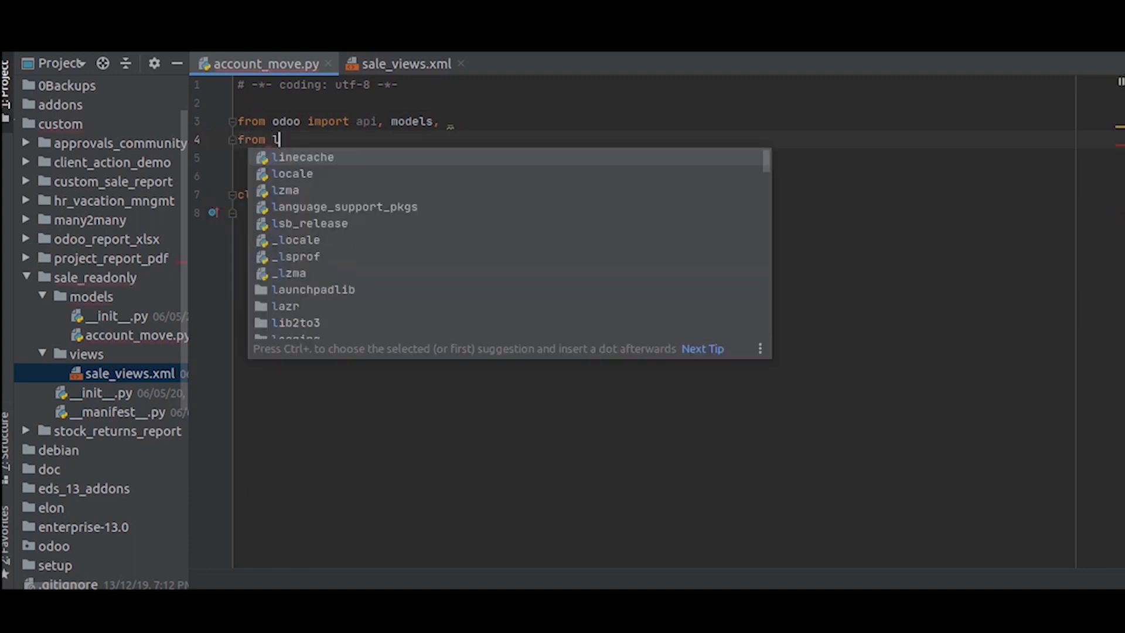
text(xml)
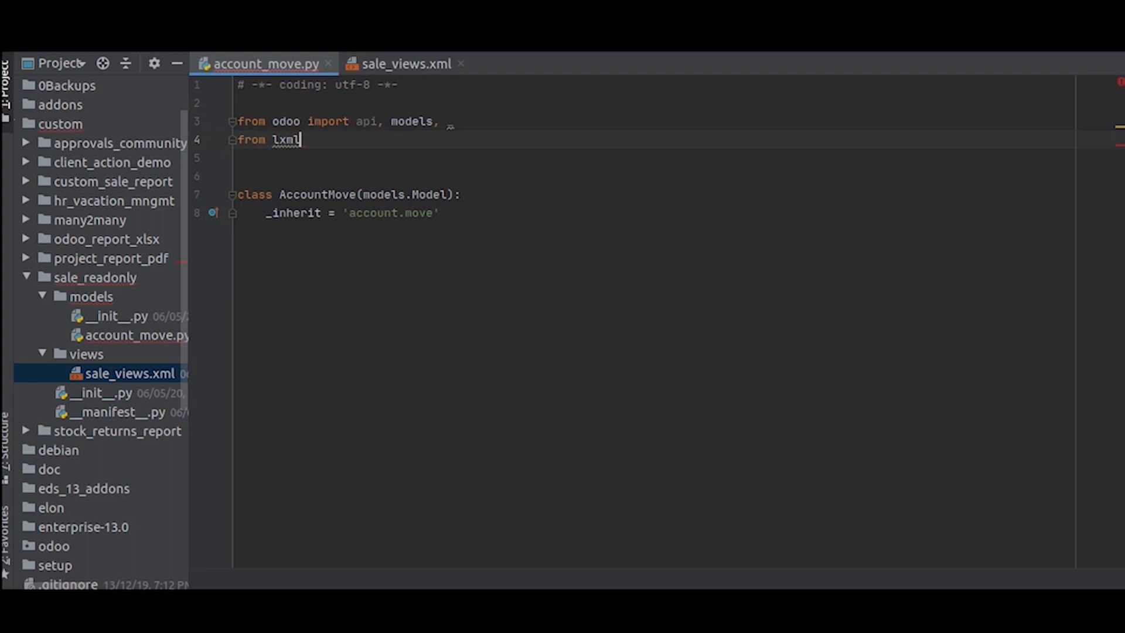
text(import)
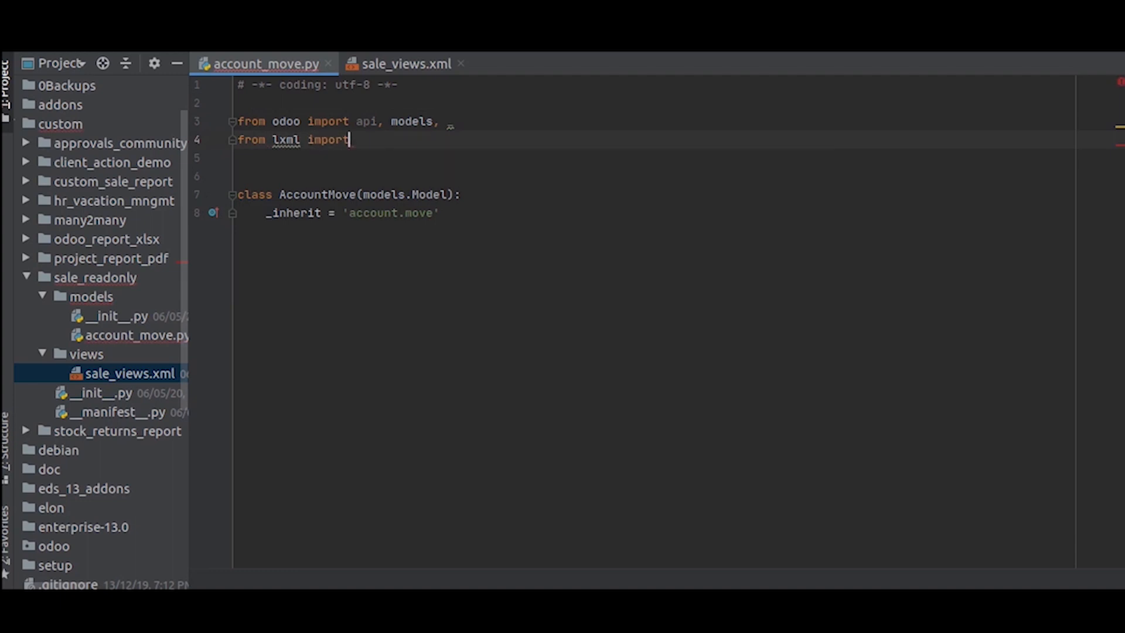
text(etree)
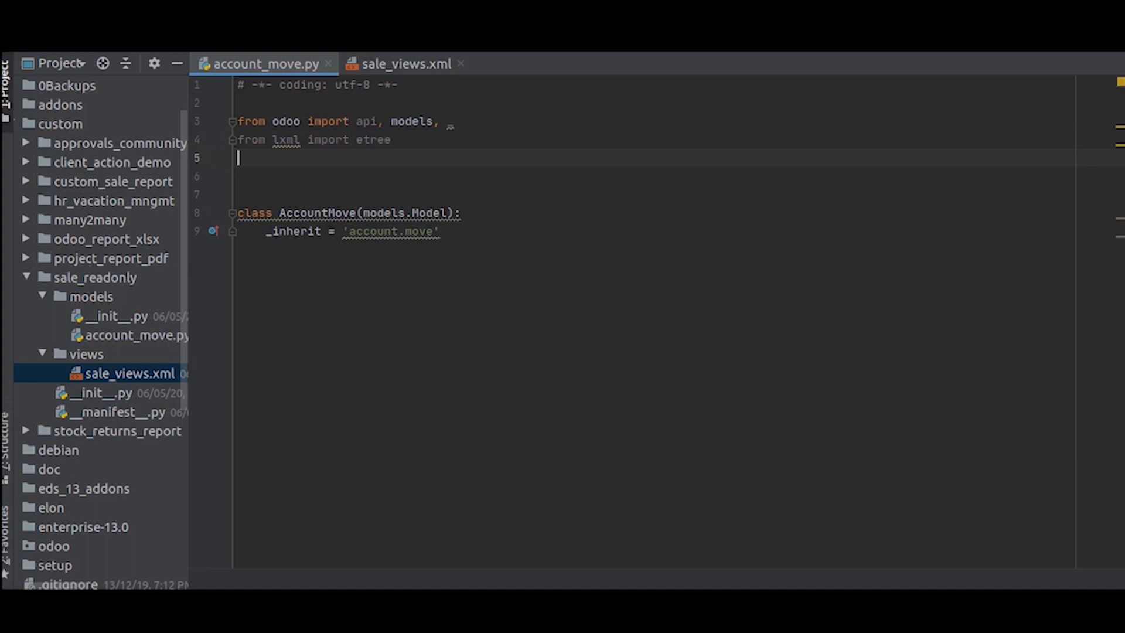
text(import)
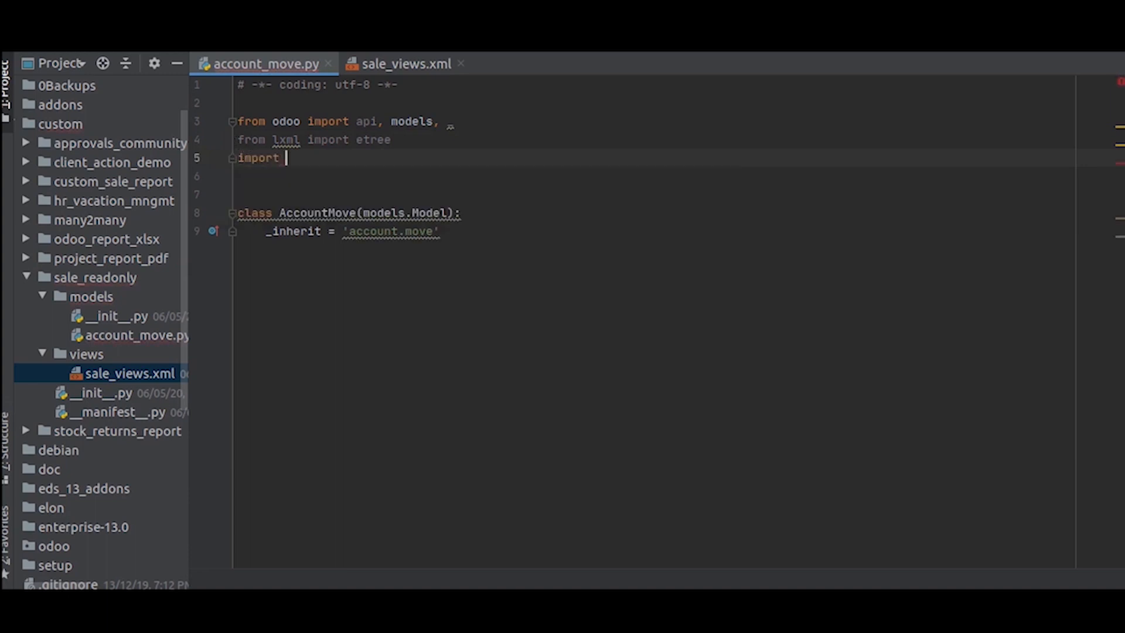
text(json)
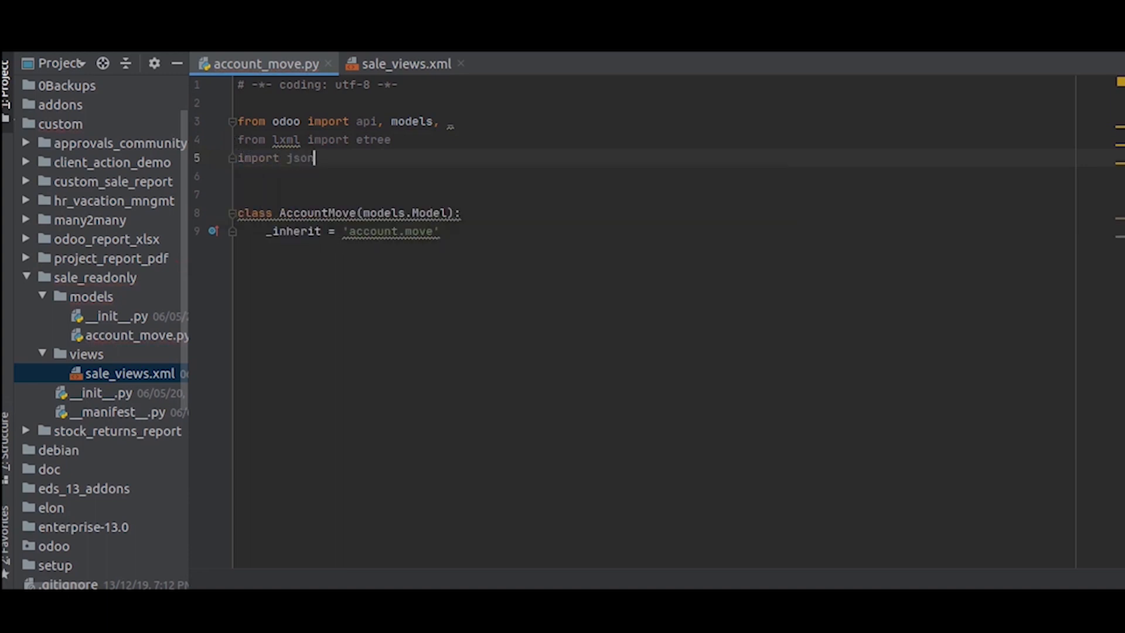
key(enter)
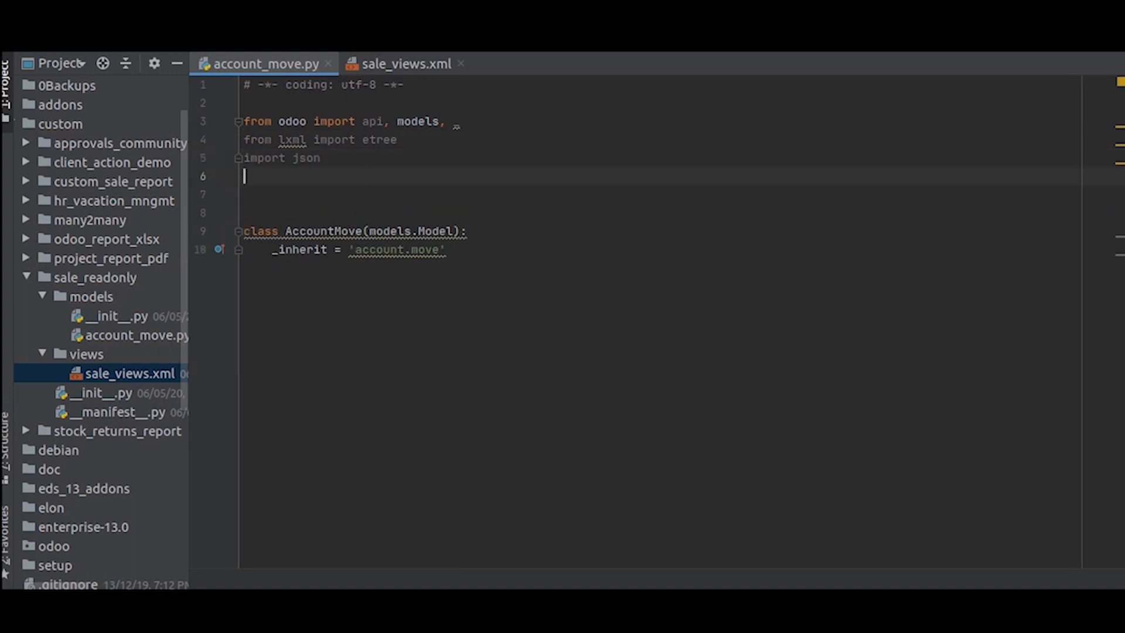
text(import sim)
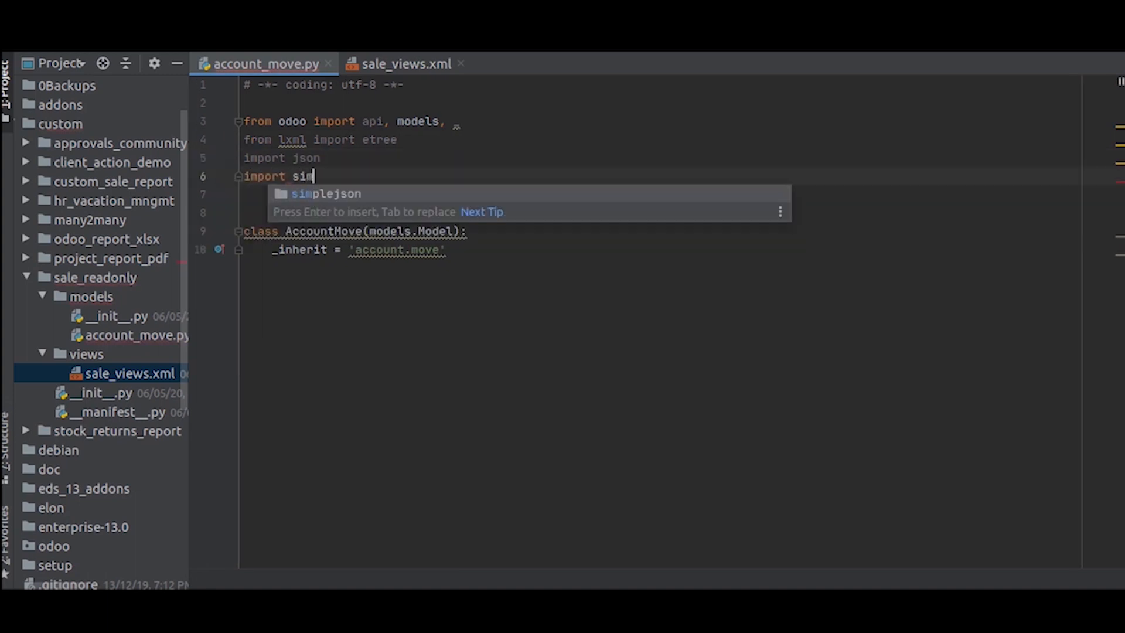
text(plejson)
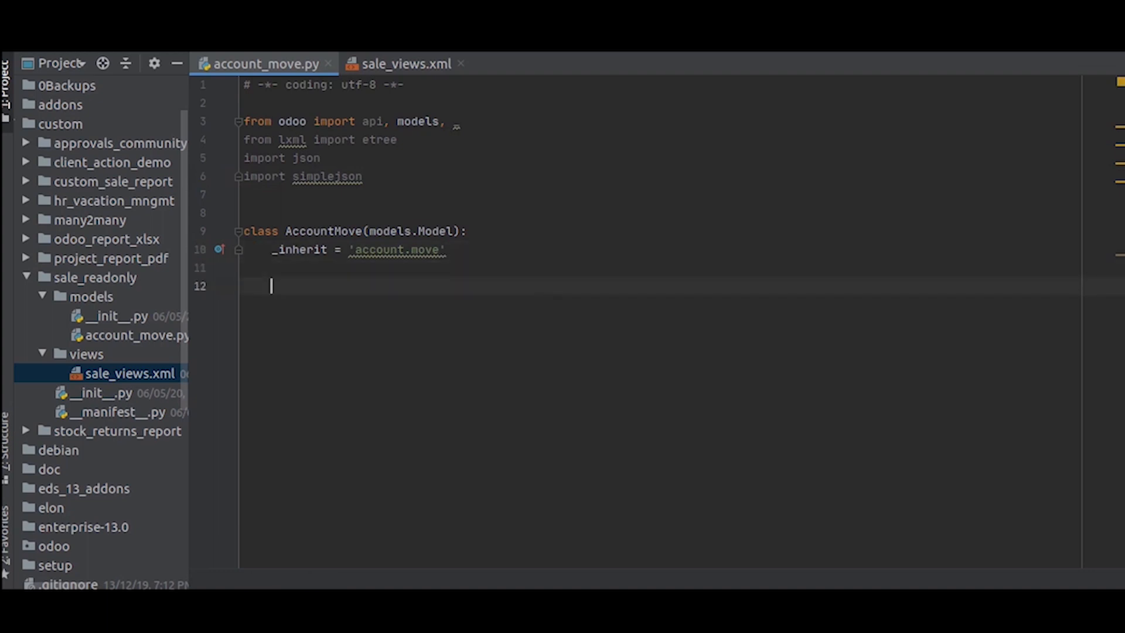
text(@a)
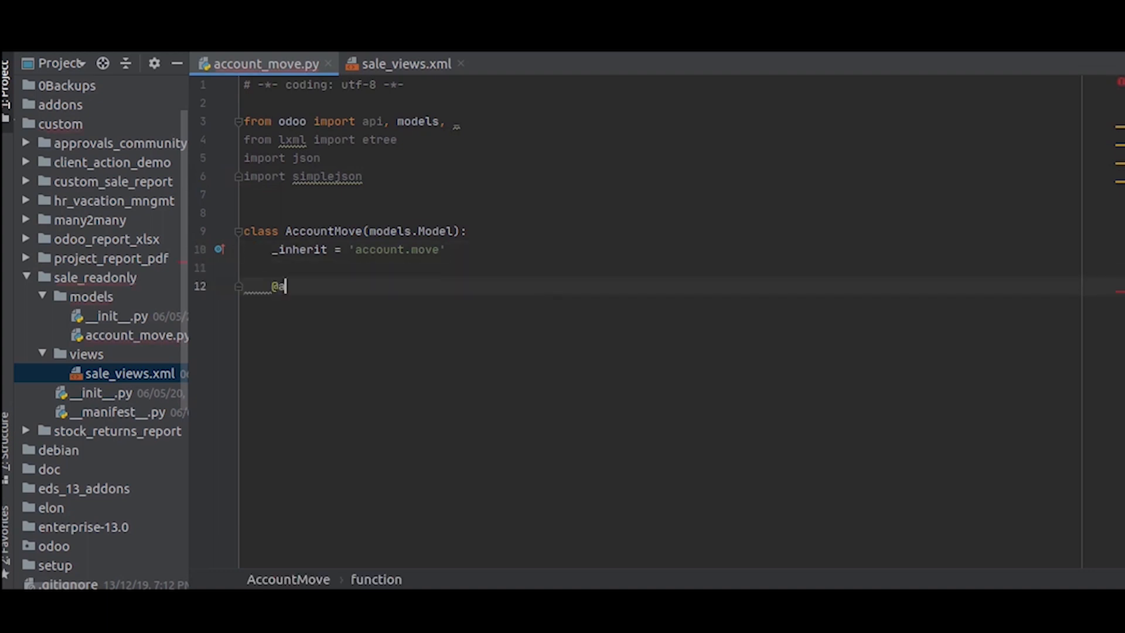
text(pi)
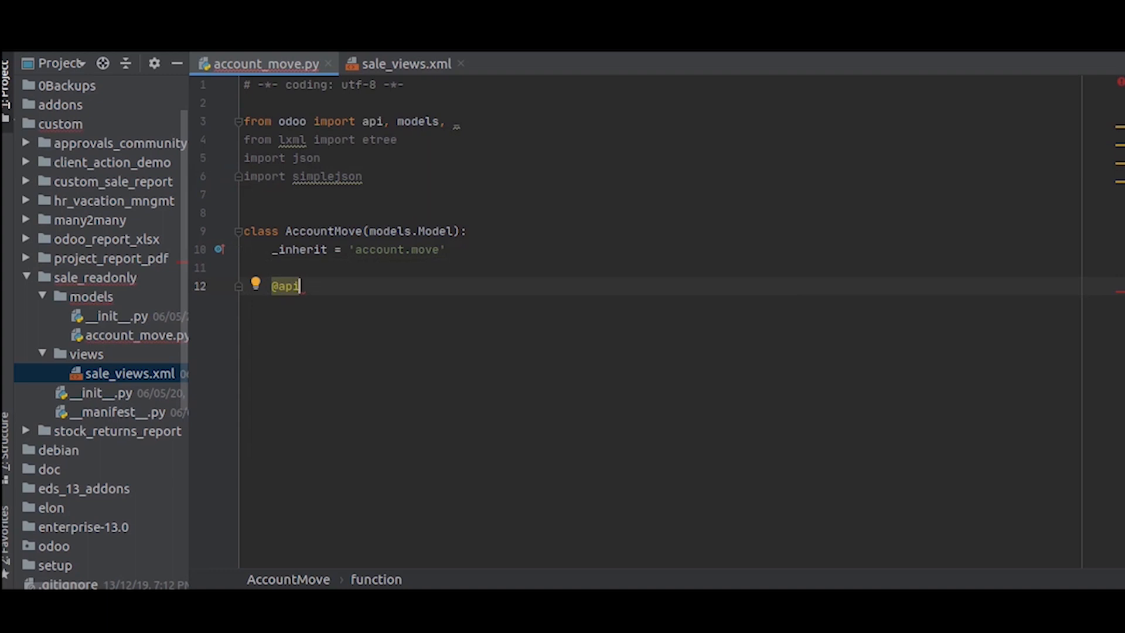
text(.model)
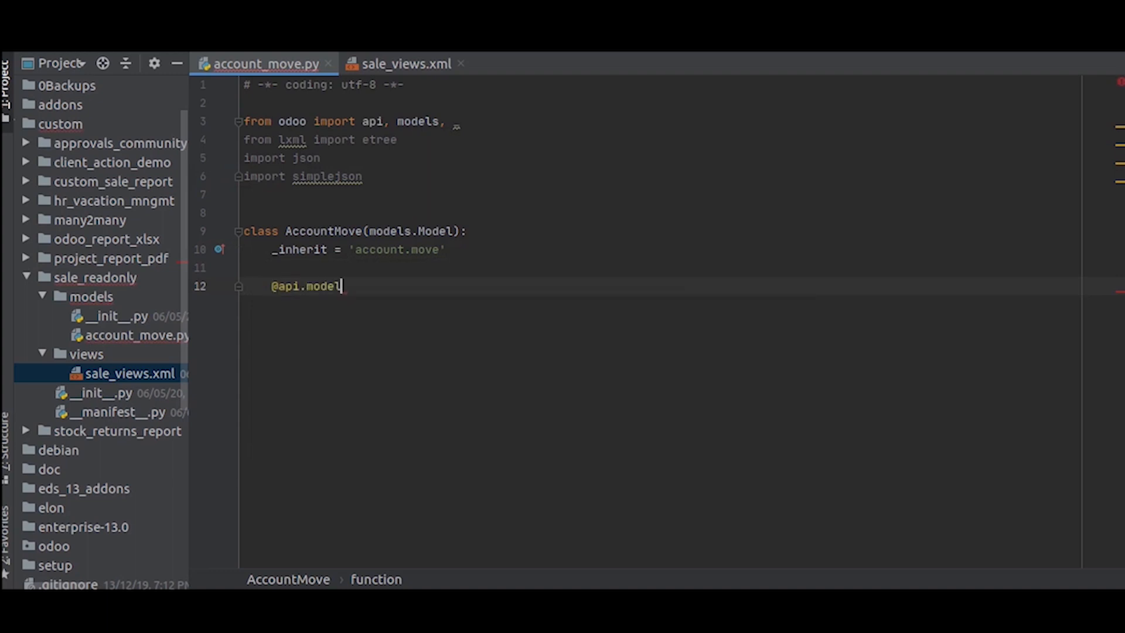
key(enter)
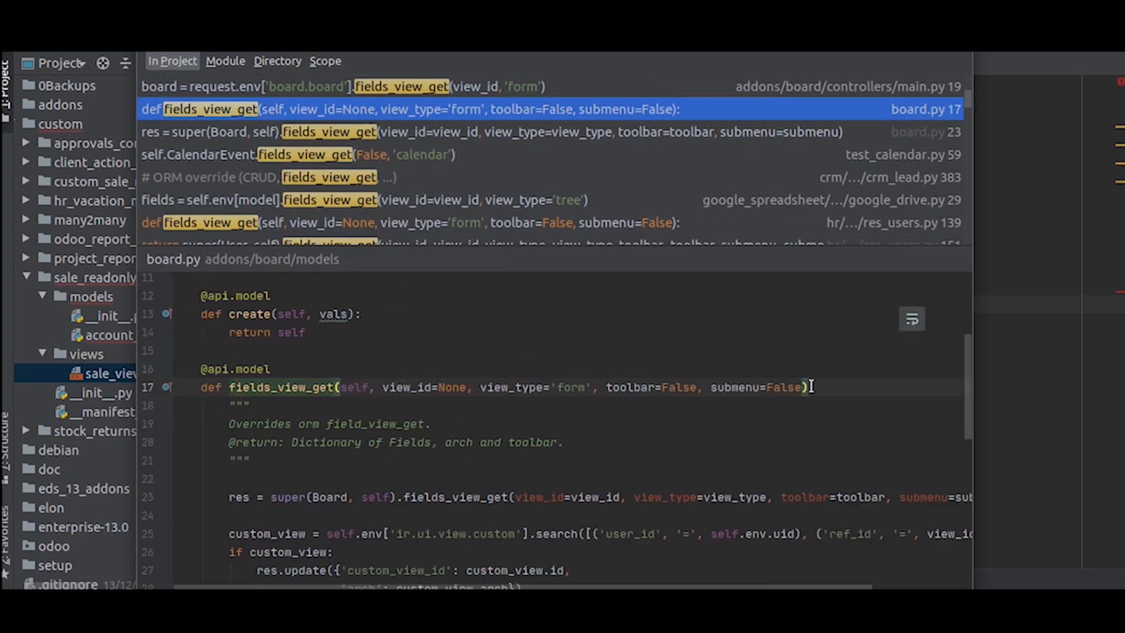
click(241, 369)
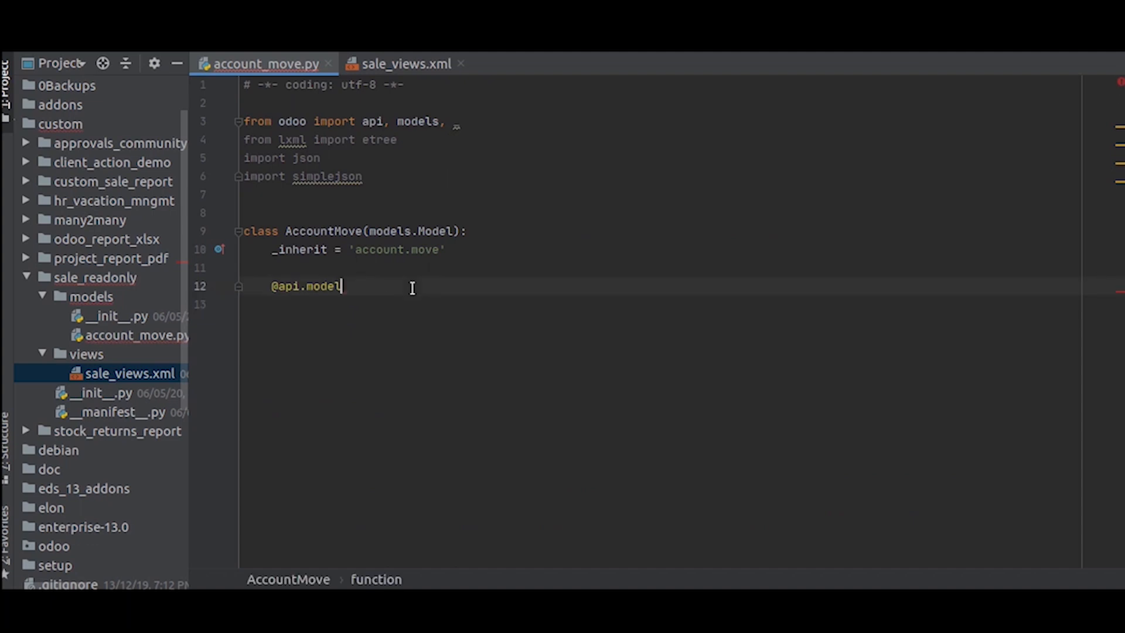
- Declare fields_view_get(self, view_id=None, view_type='form', toolbar=False, submenu=False)
key(enter)
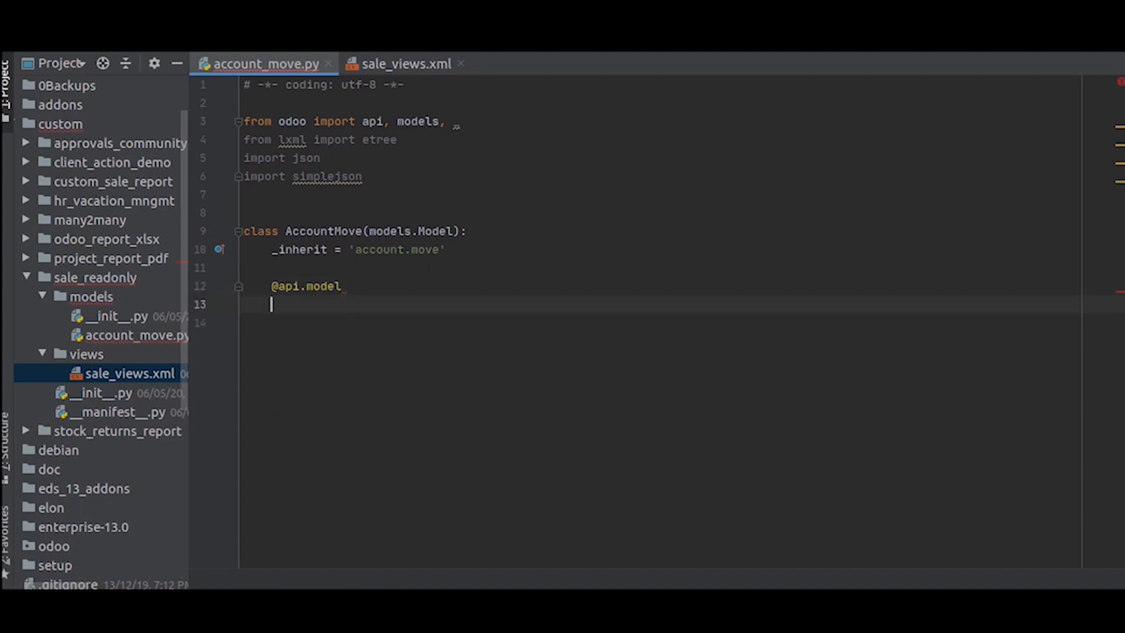
text(def fields_view_get(self, view_id=None, view_type='form', toolbar=False, submenu=False):)
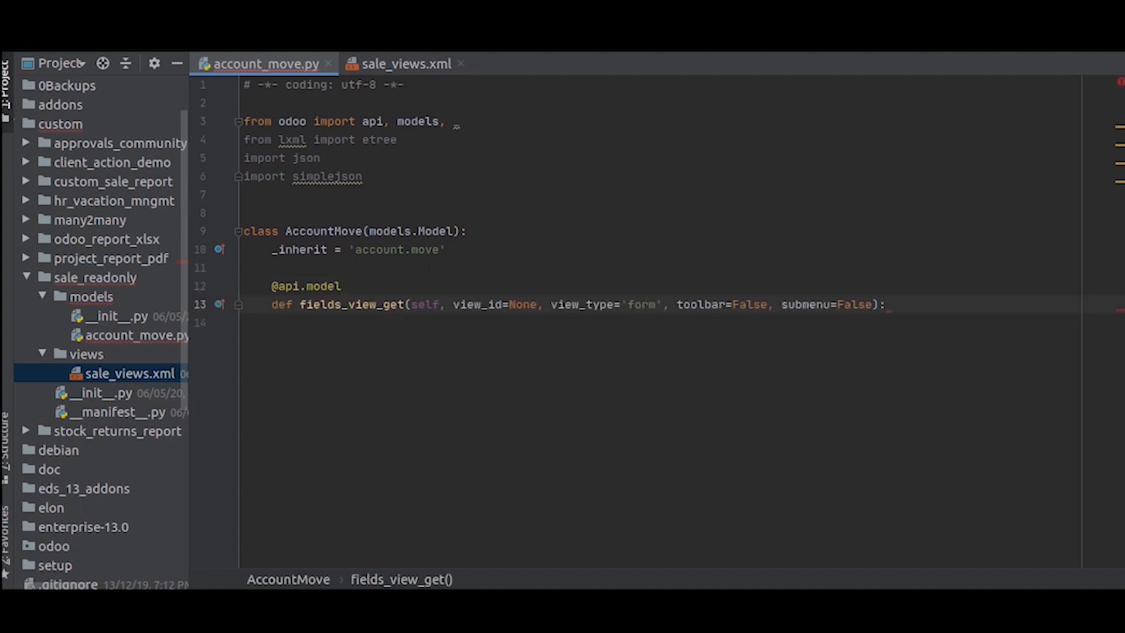
key(enter)
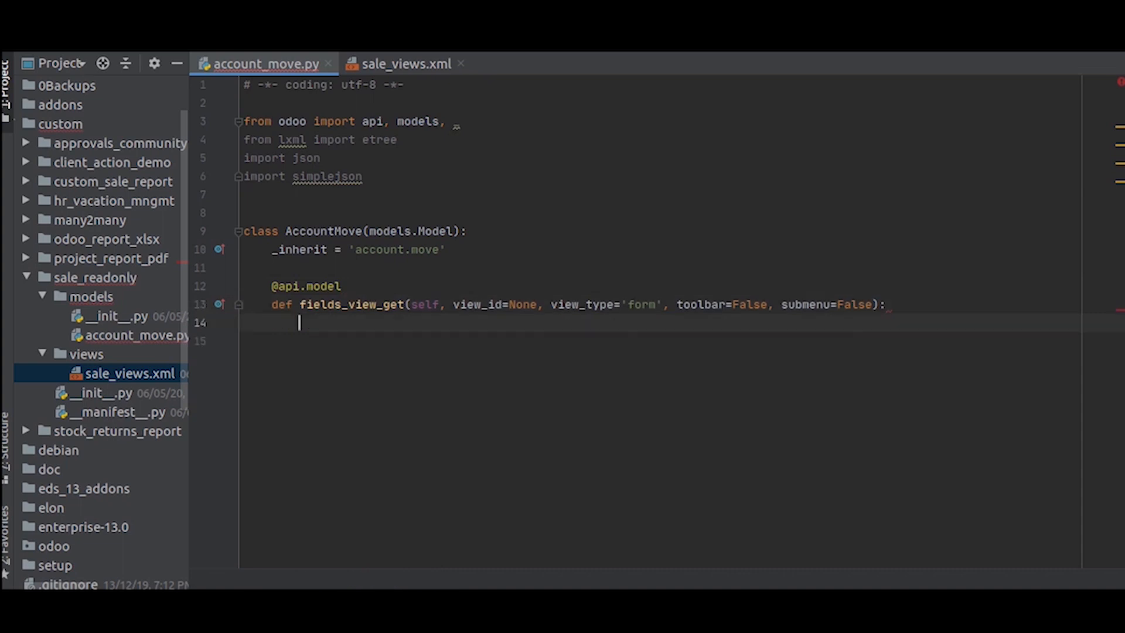
- Start the method body with context = self._context
text(context)
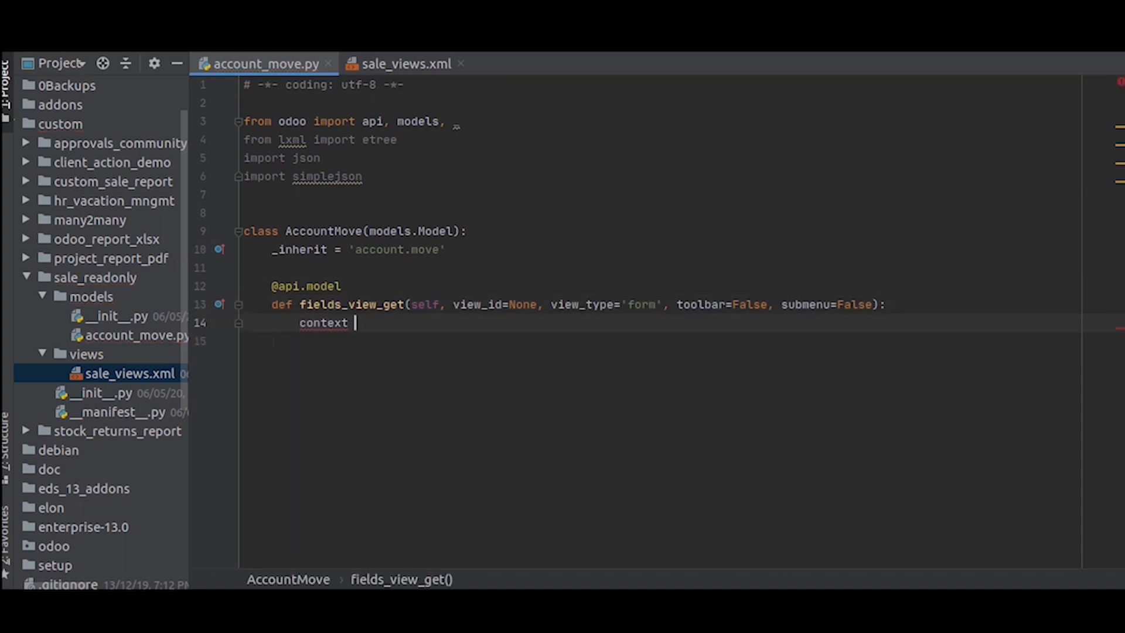
text(= self)
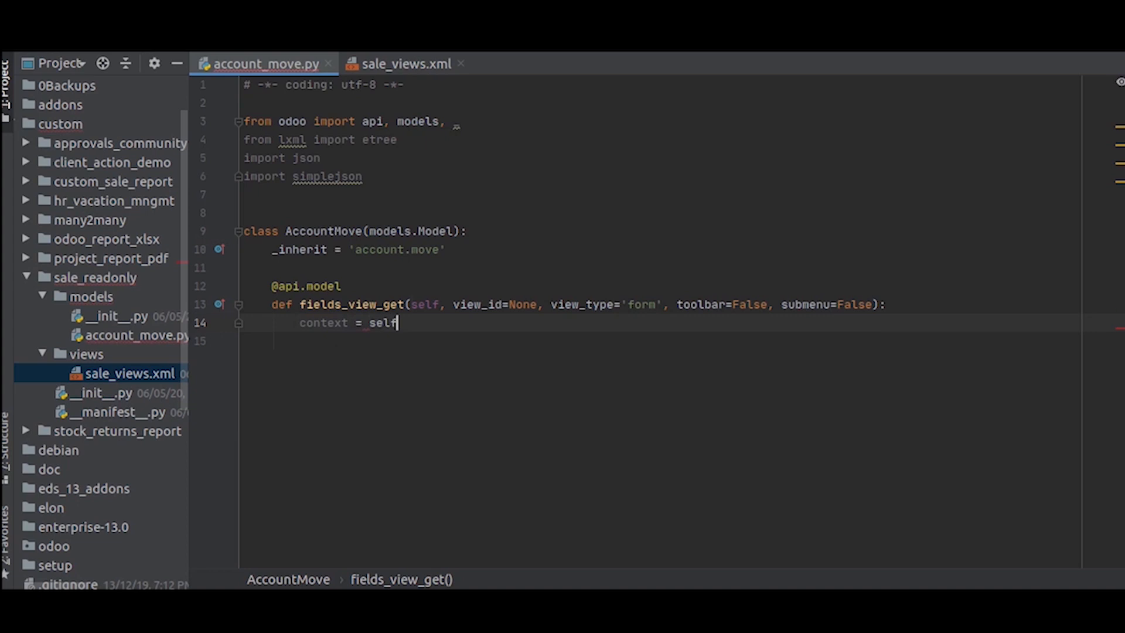
text(._conte)
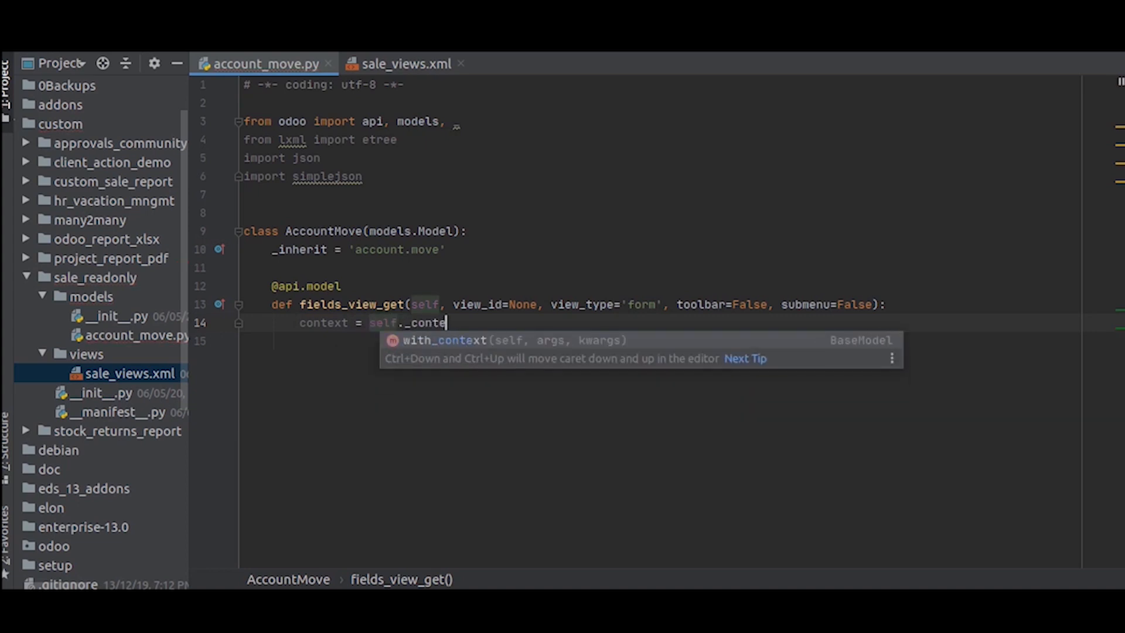
text(xt)
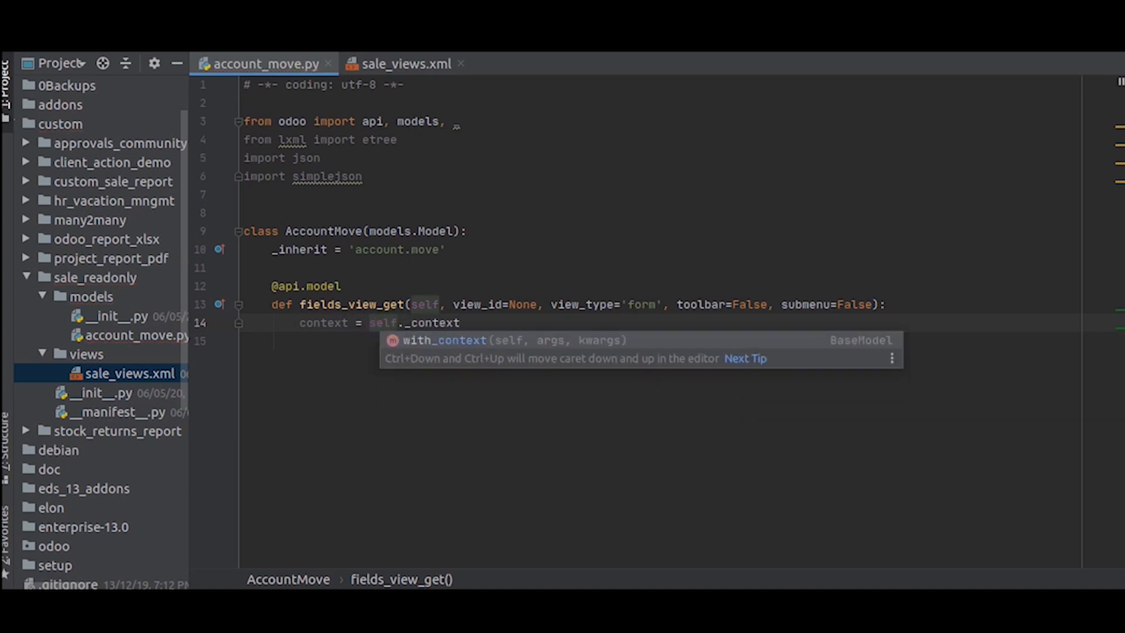
key(Tab)
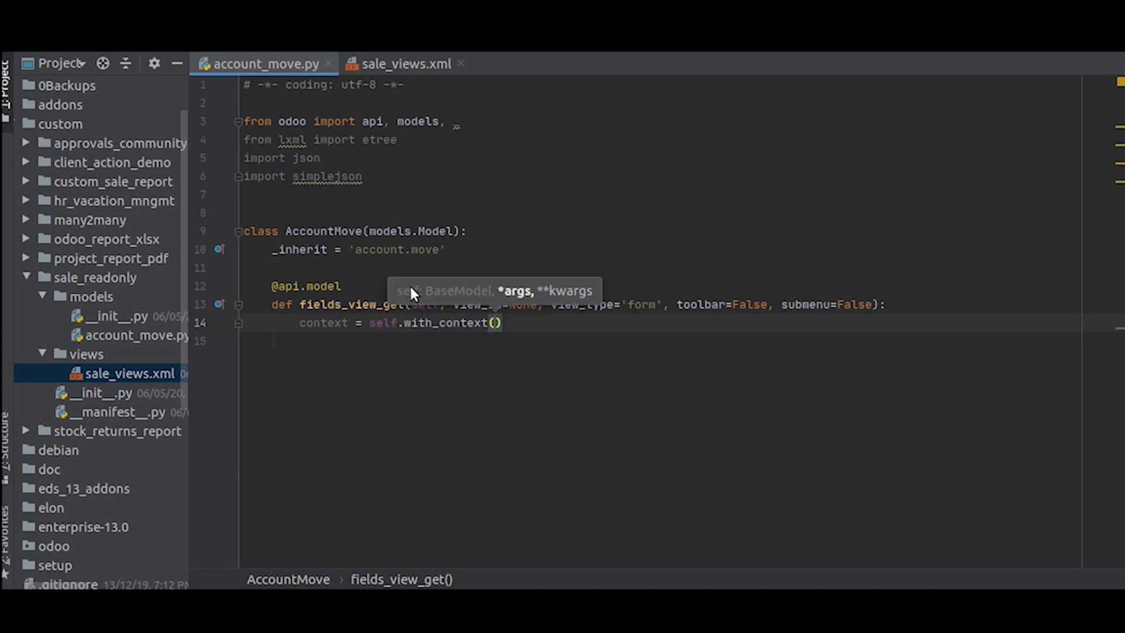
text(_context)
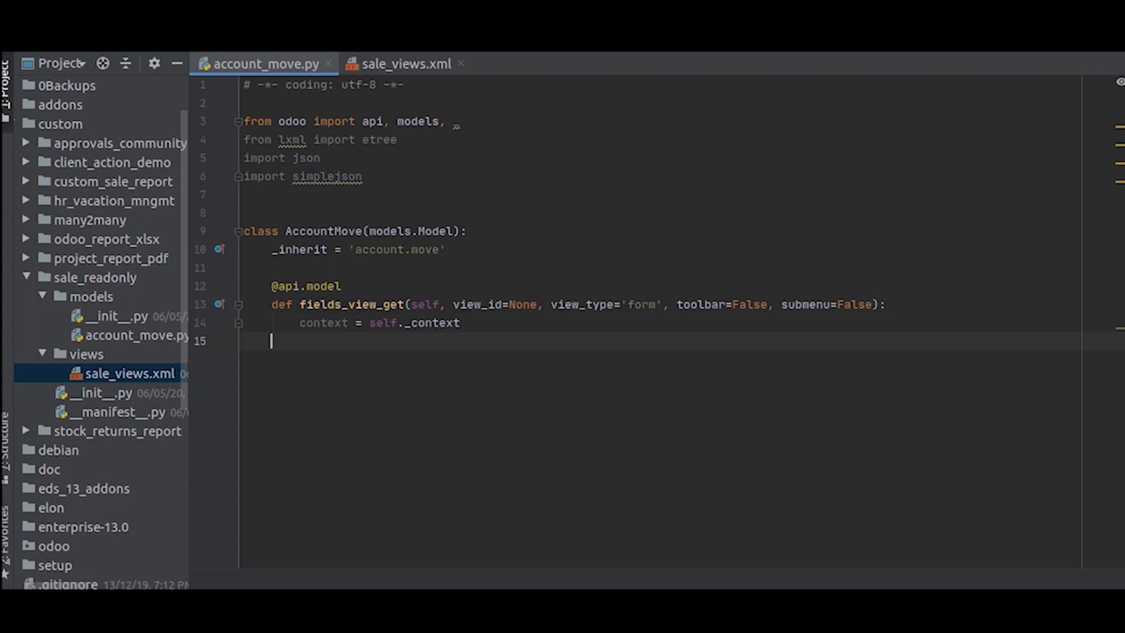
- Set res = super(AccountMove, self).fields_view_get with view_id, view_type, toolbar and submenu
text(r)
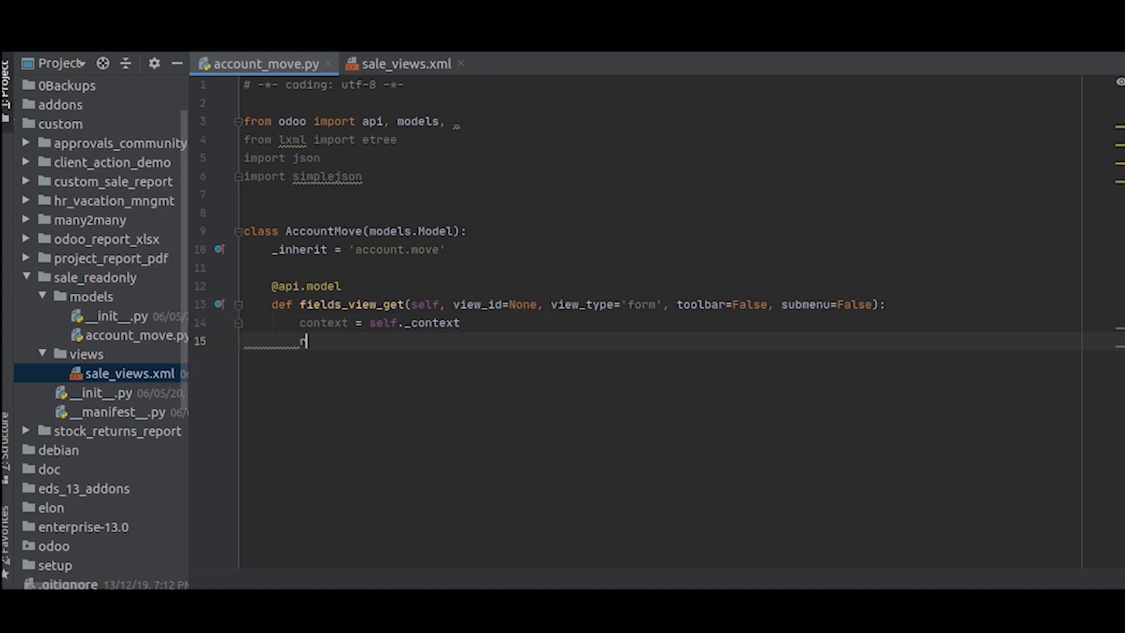
text(res)
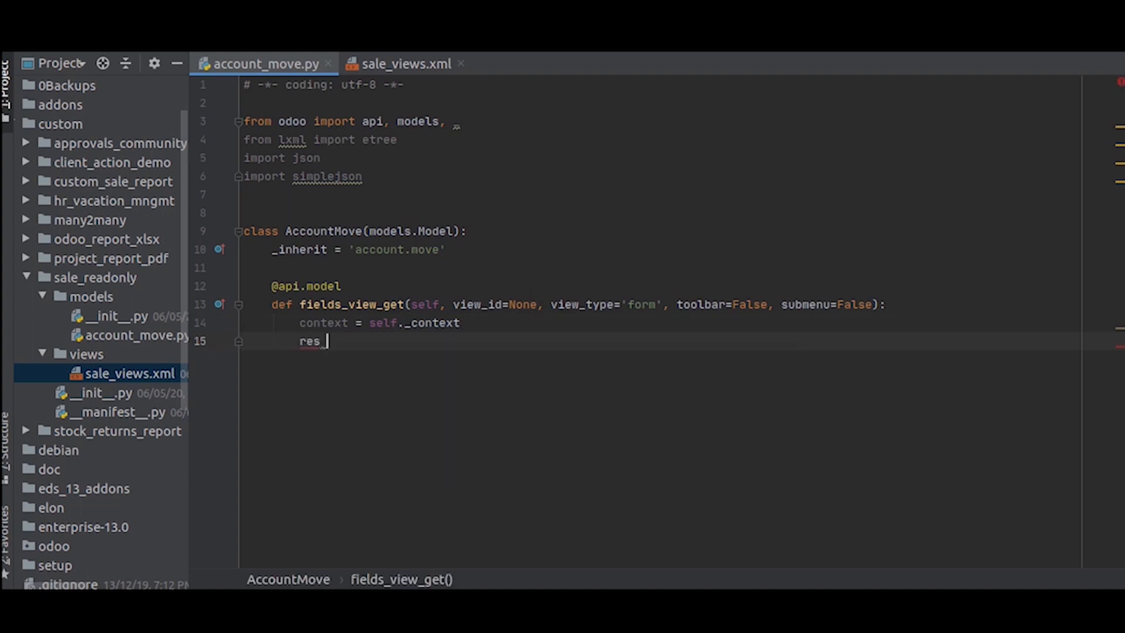
text(=)
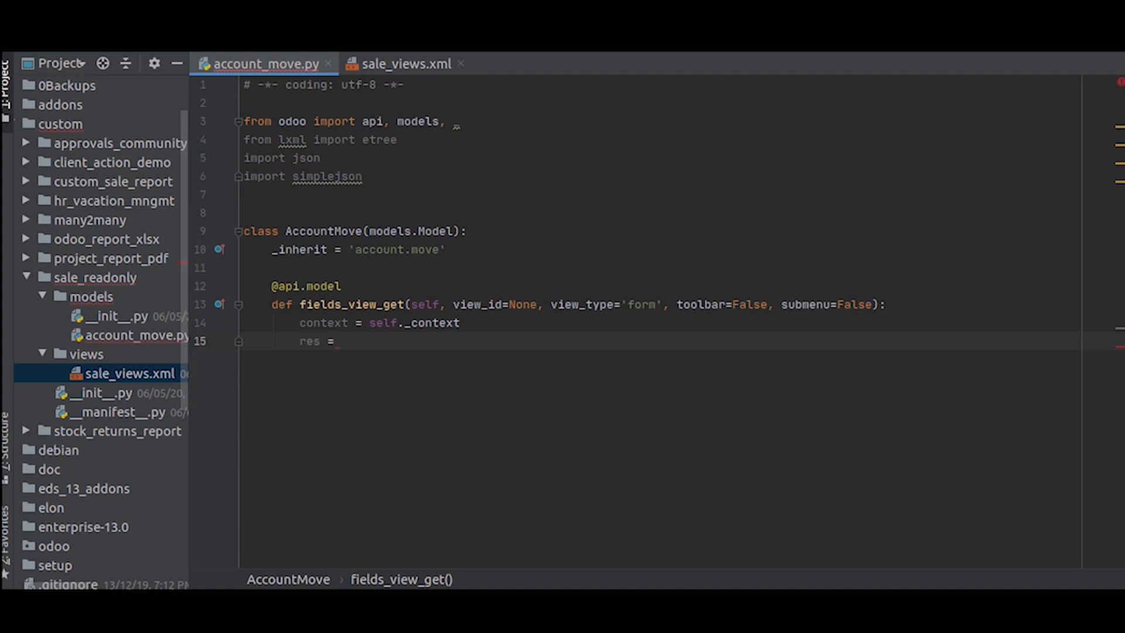
text(super)
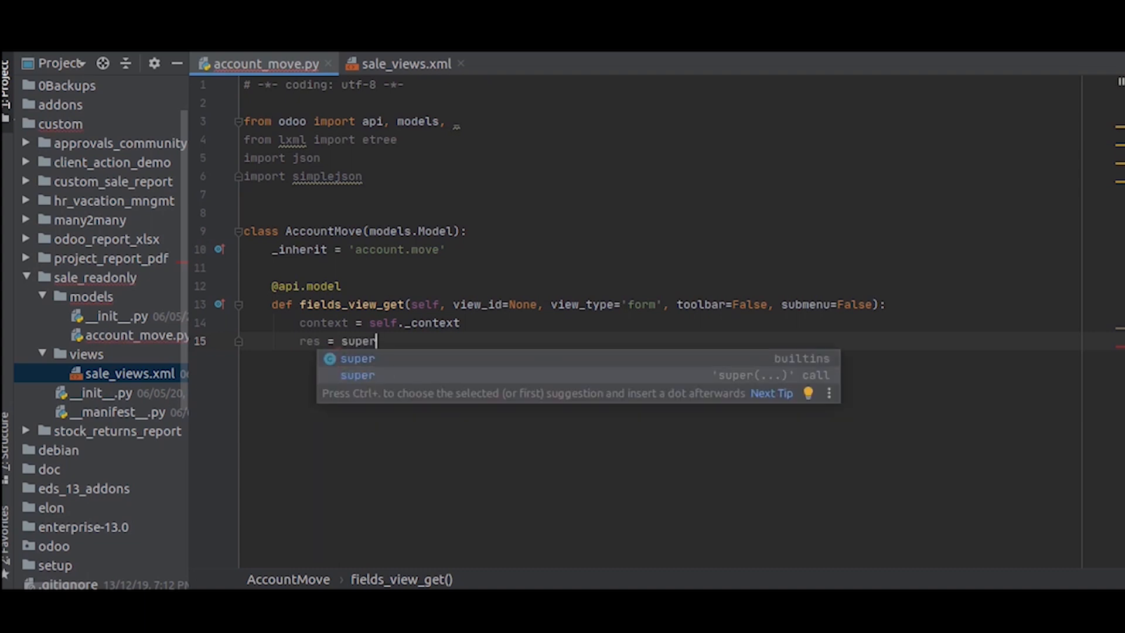
text((AccountMove))
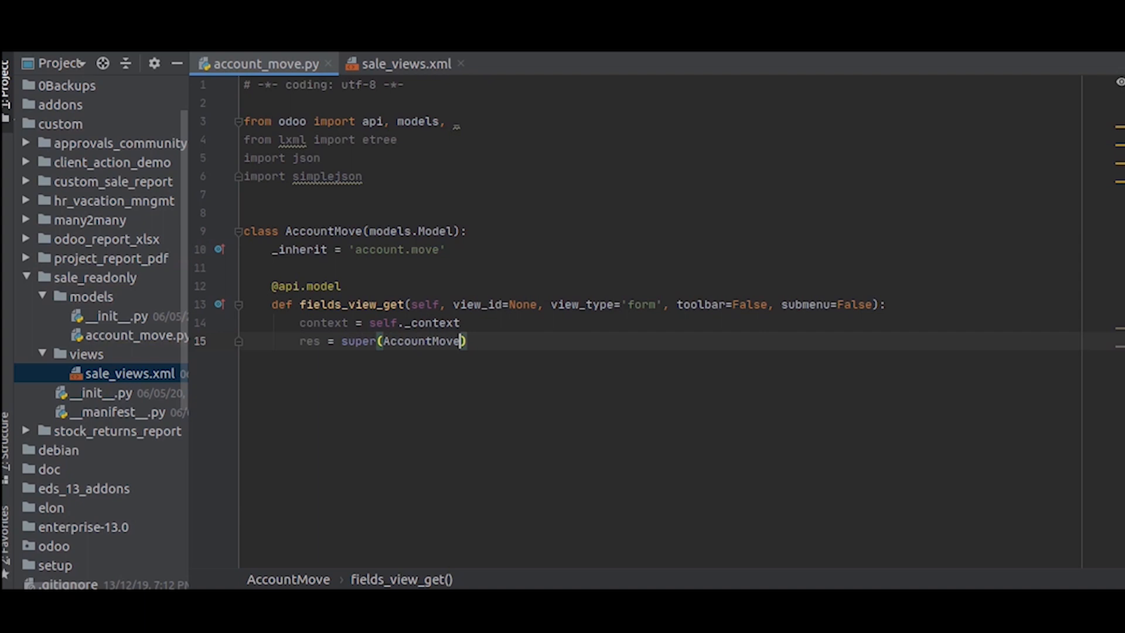
text(, sekf)
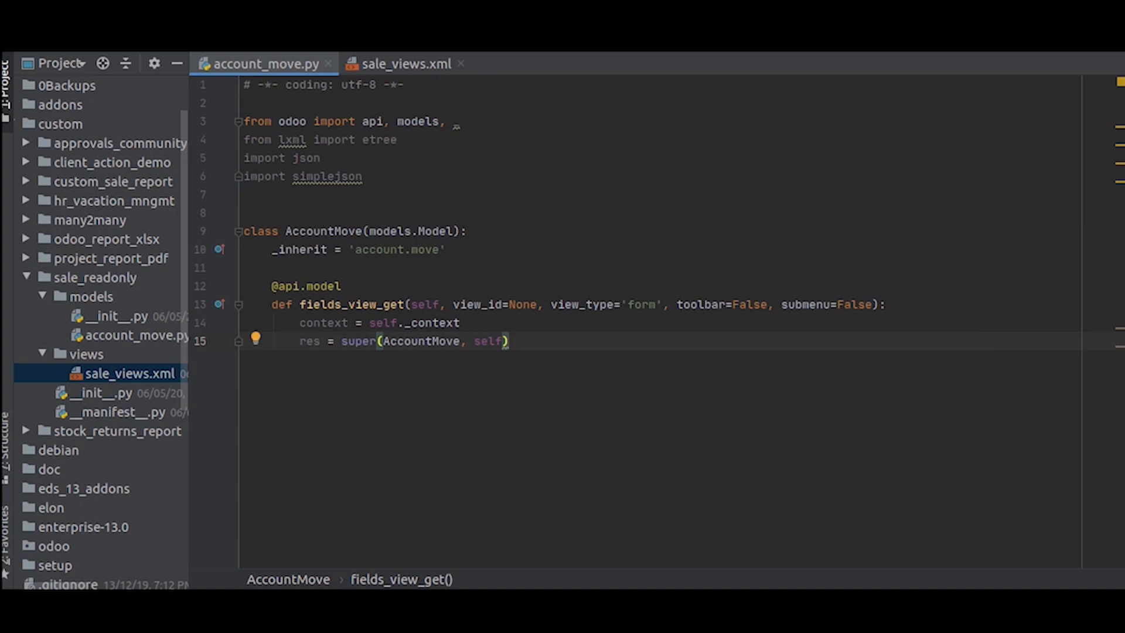
text(.fields_)
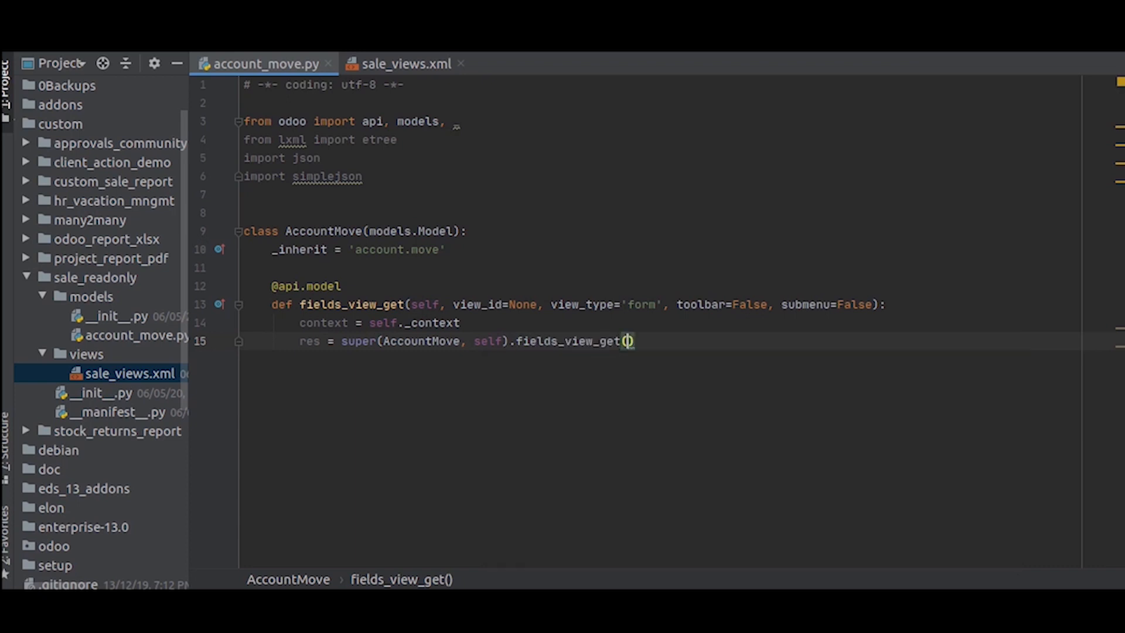
text(view_id=view_id, view_type=view_type, toolbar=to submenu=submenu)
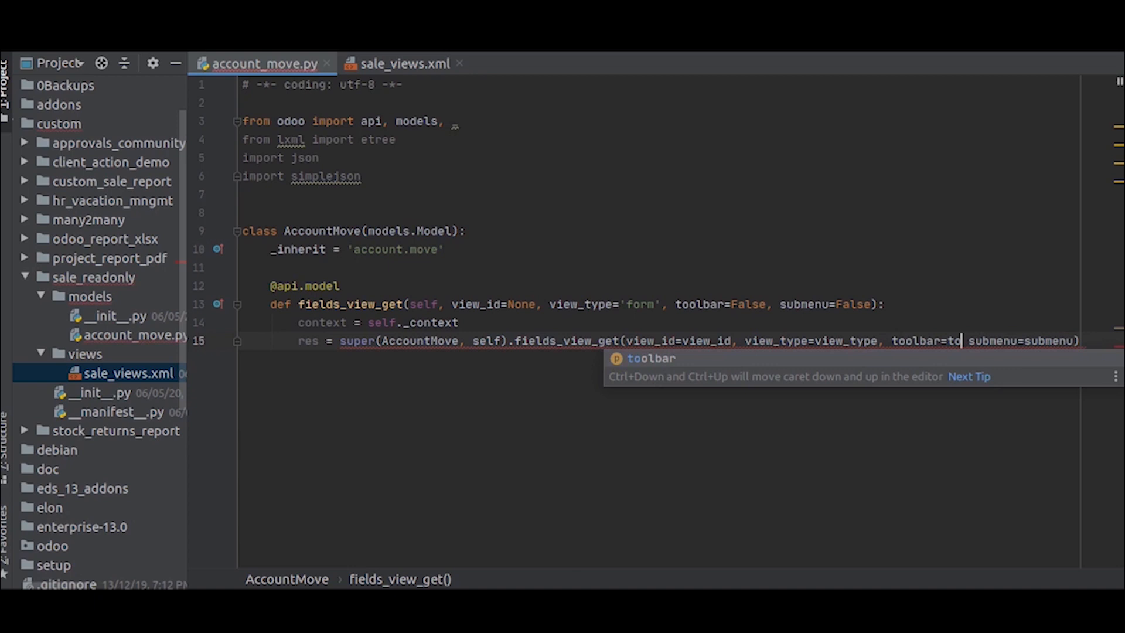
key(Tab)
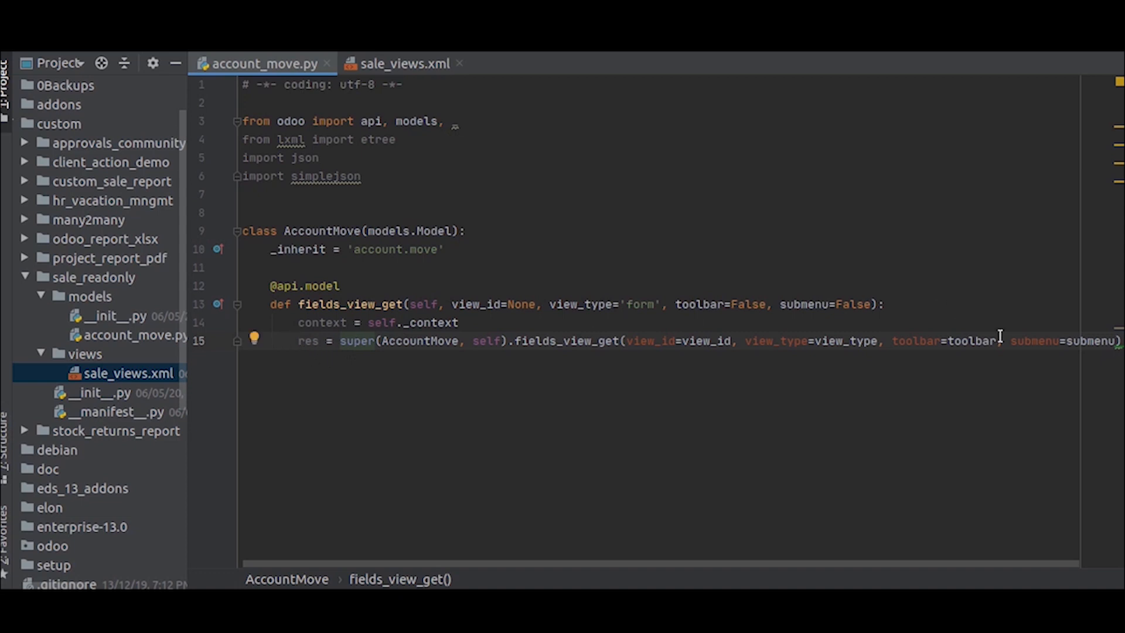
key(enter)
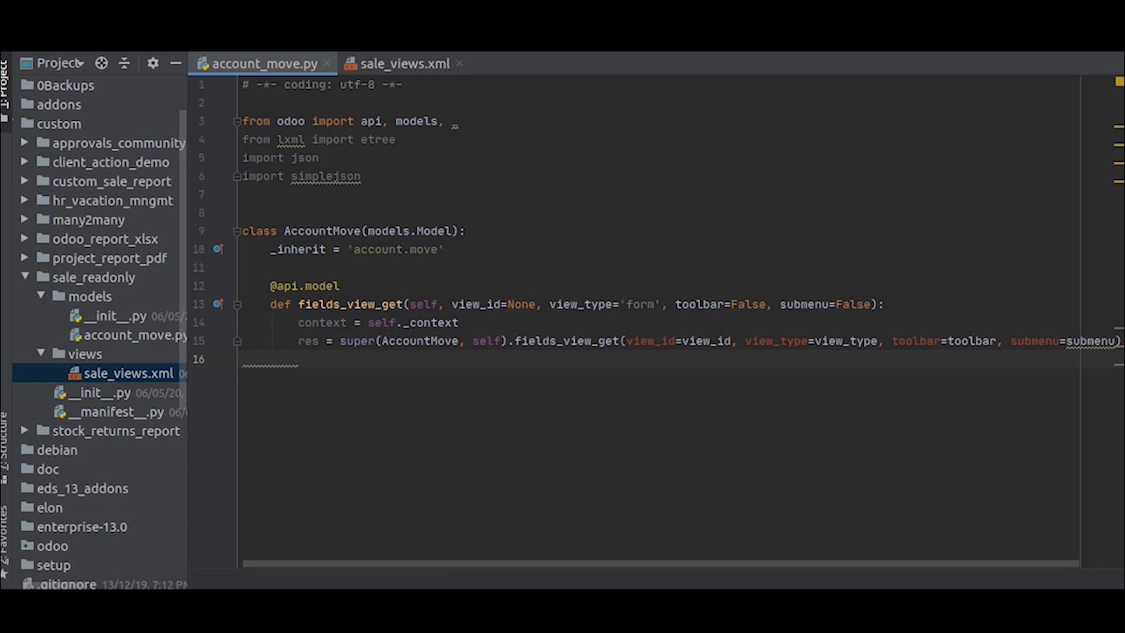
click(401, 63)
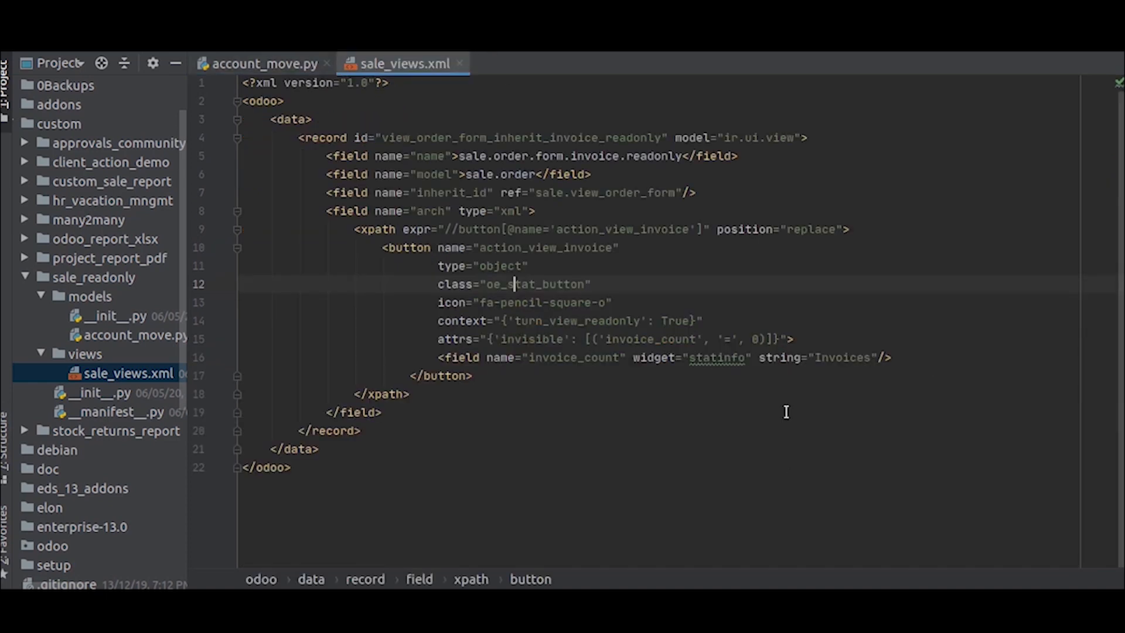
mouse_move(574, 317)
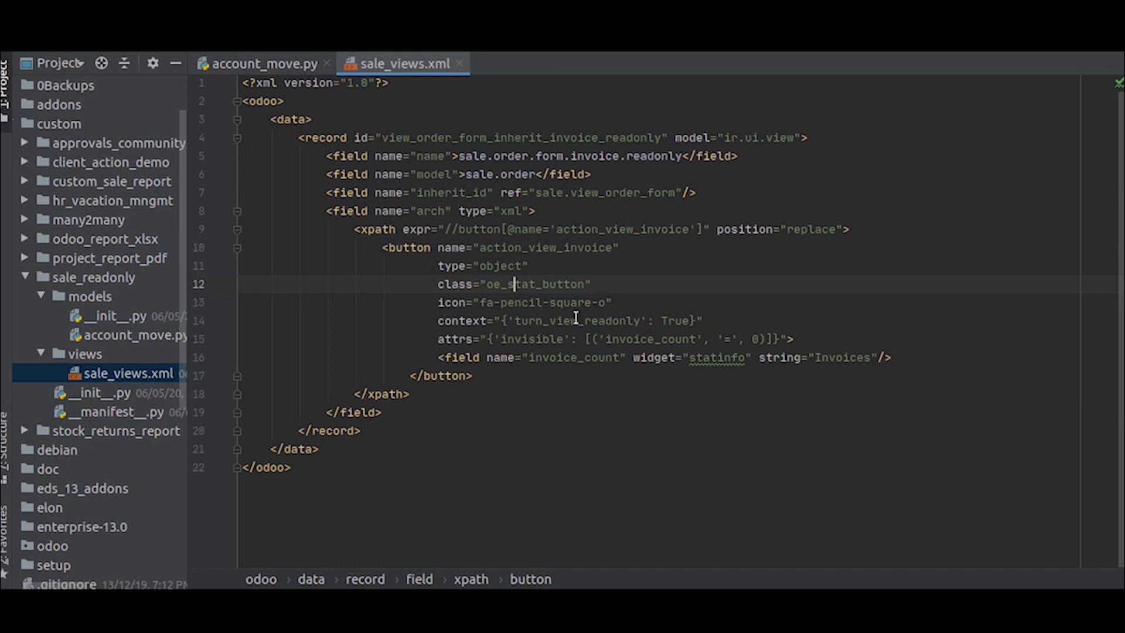
double_click(577, 321)
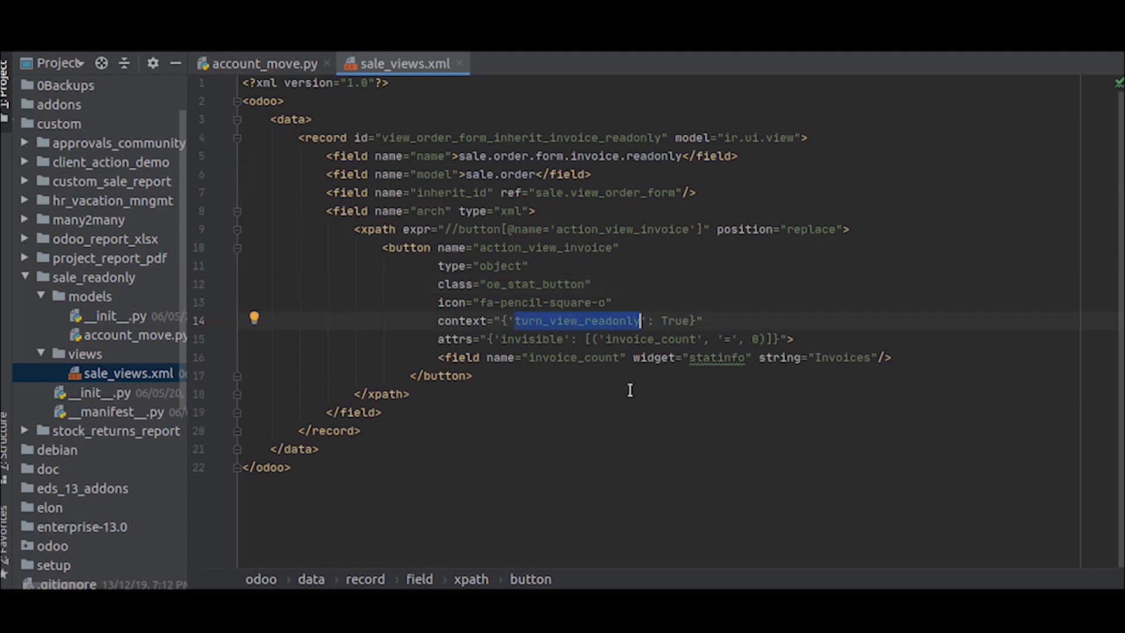
click(266, 63)
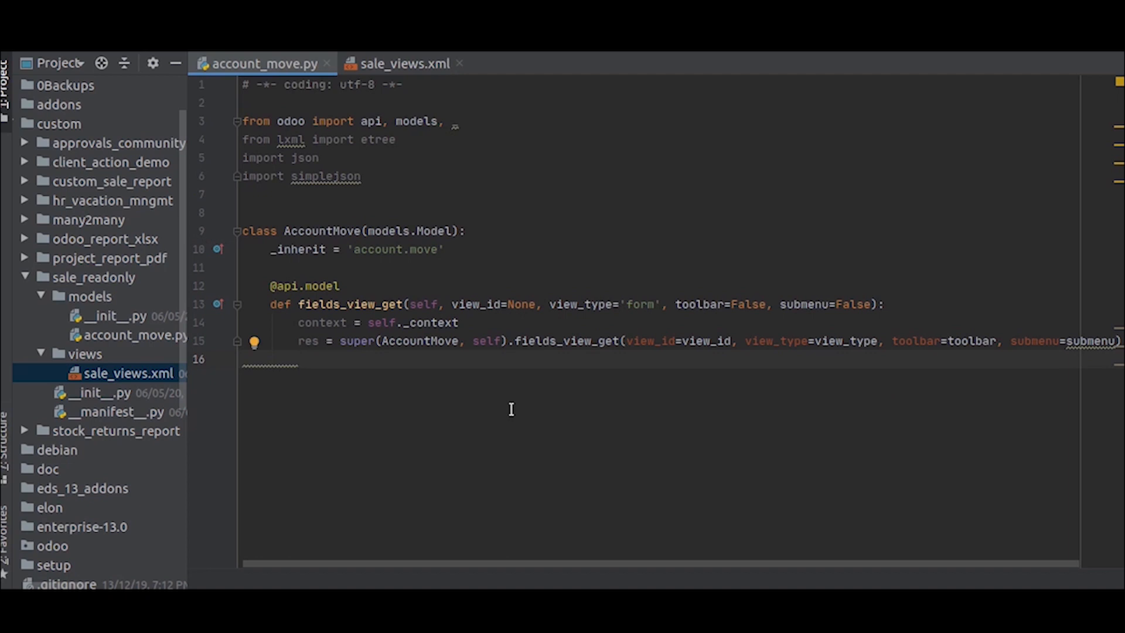
- Add if context.get('turn_view_readonly'): after the super call, cross-checking the XML view
text(if con)
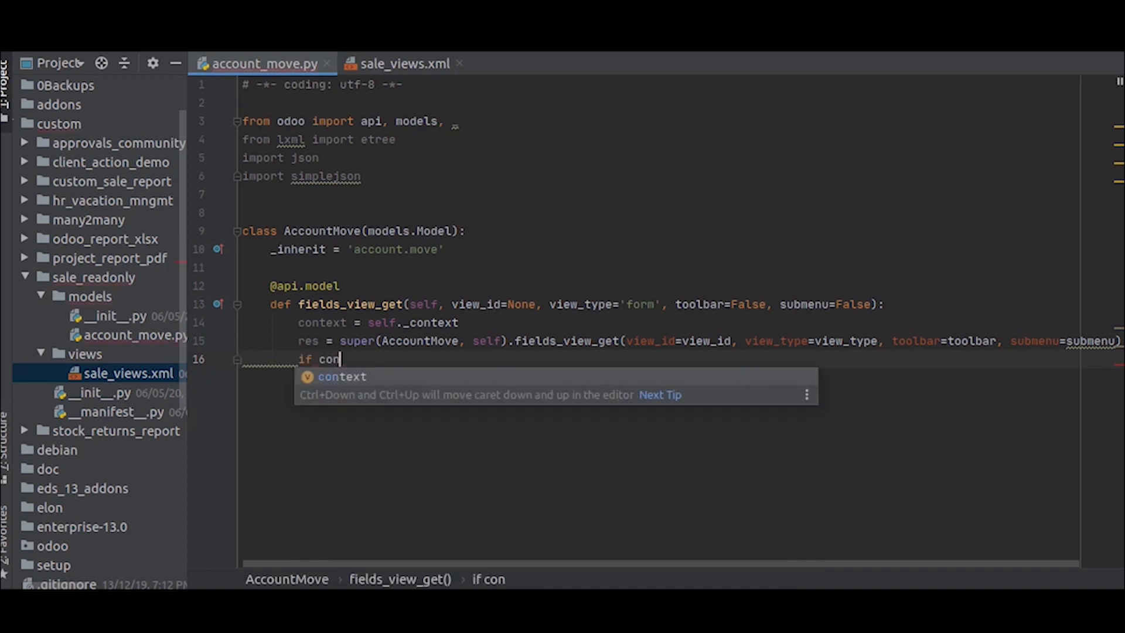
text(text)
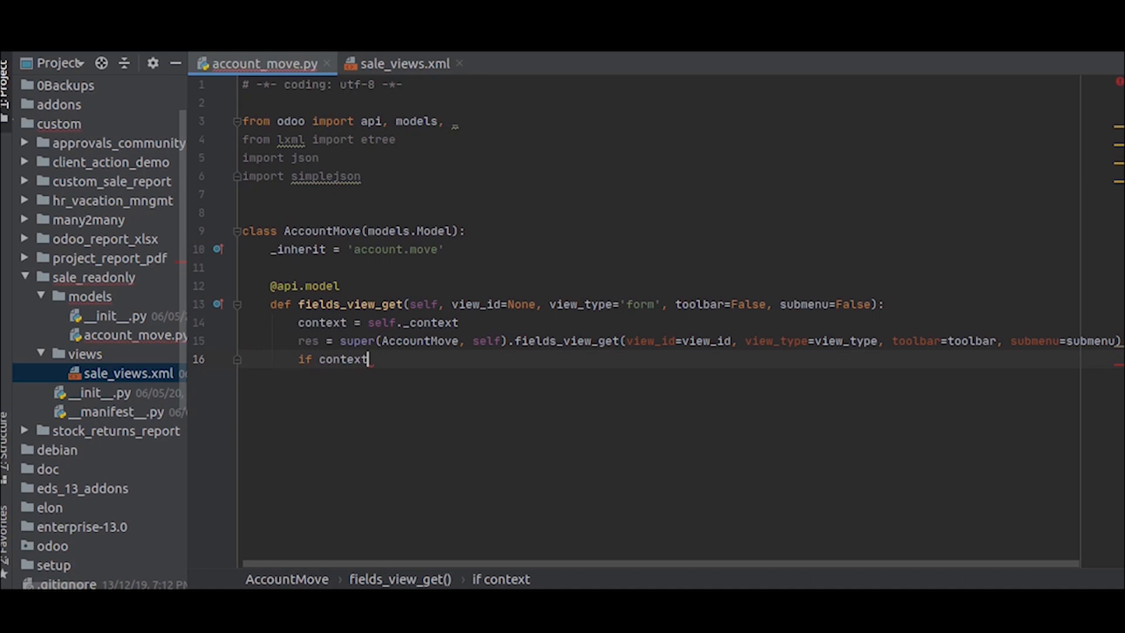
text(.get)
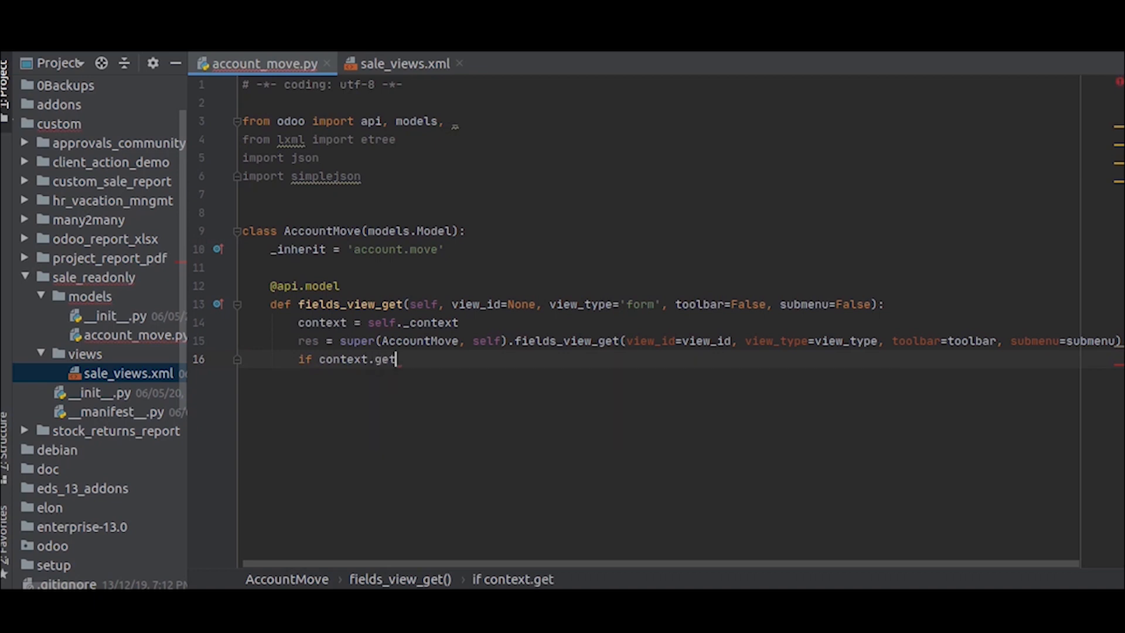
text(())
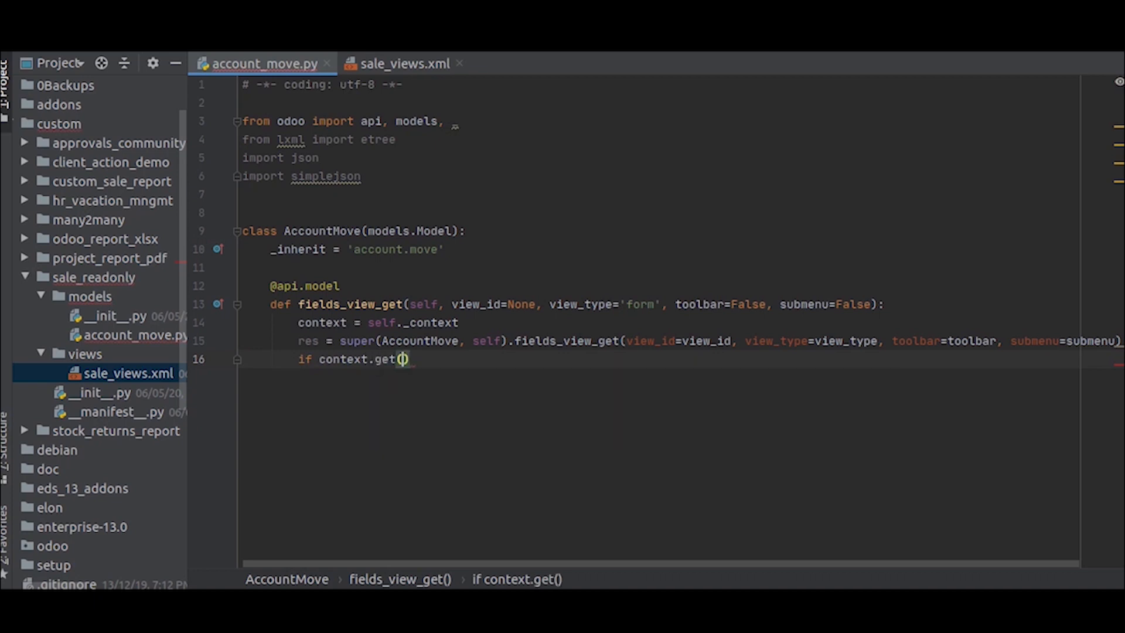
text('turn_view_readonly')
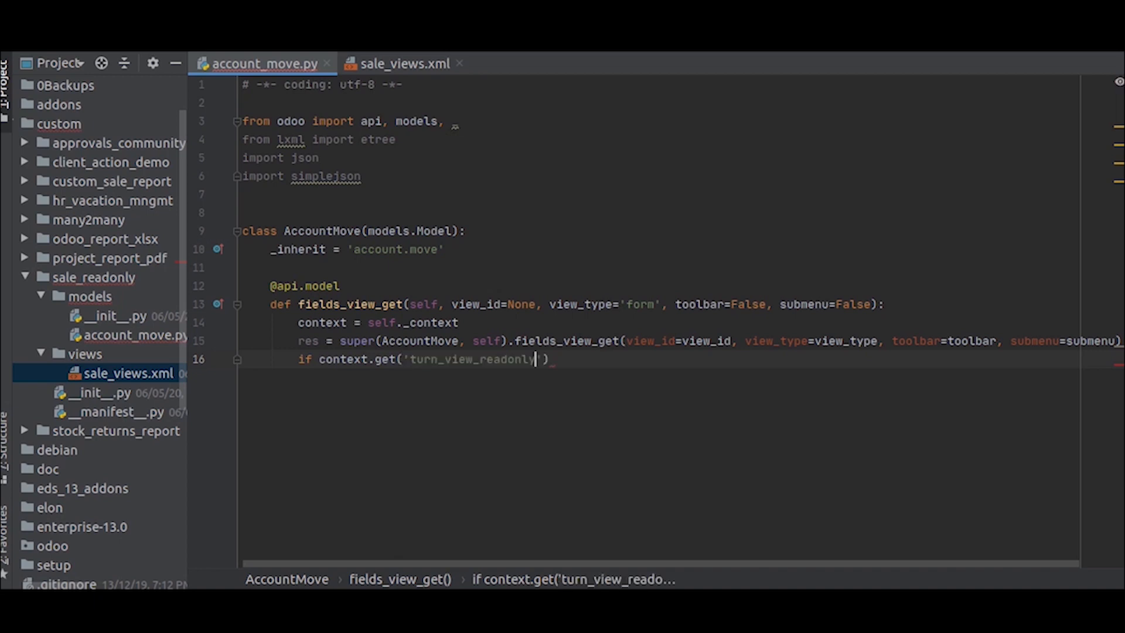
mouse_move(544, 404)
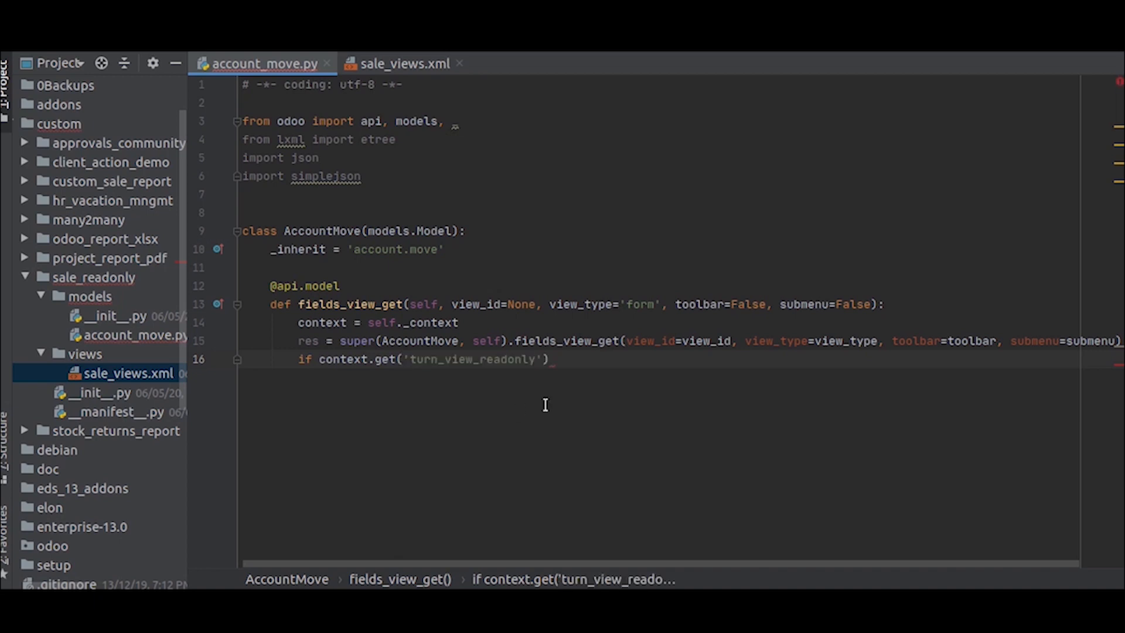
click(575, 339)
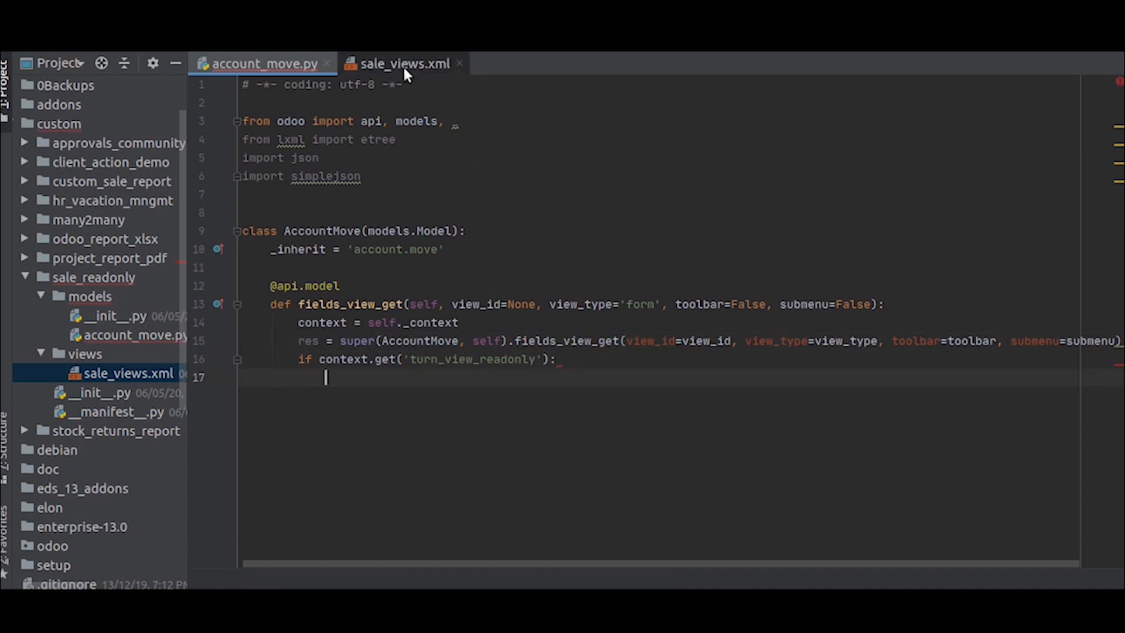
click(264, 63)
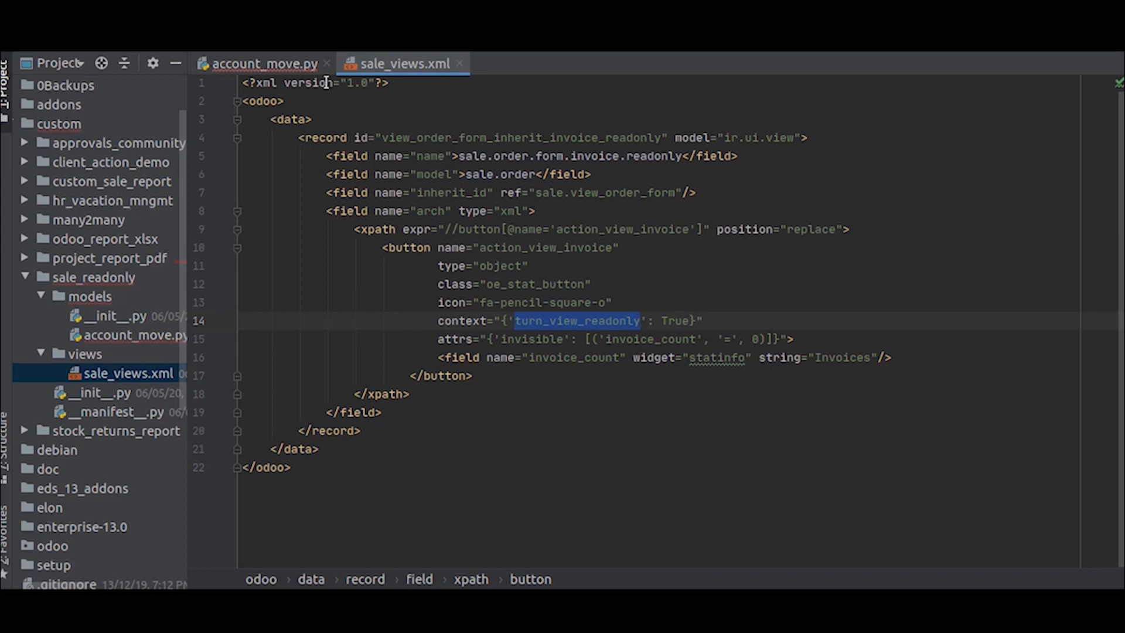
click(264, 63)
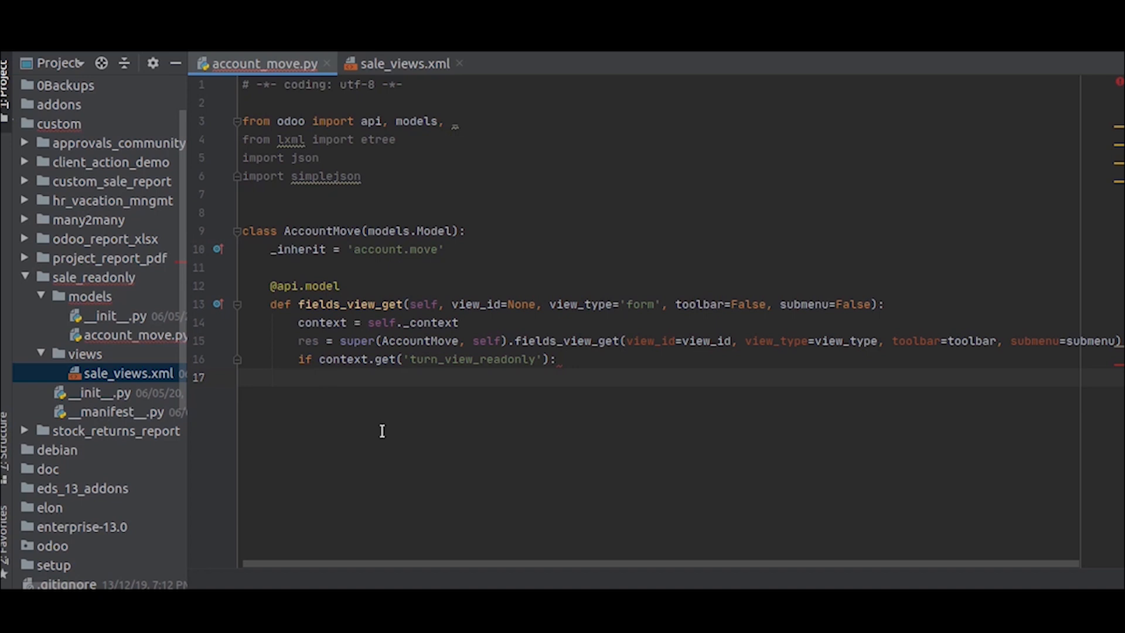
- Inside that branch write doc = etree.XML(res['arch']) and begin a nested if
click(326, 376)
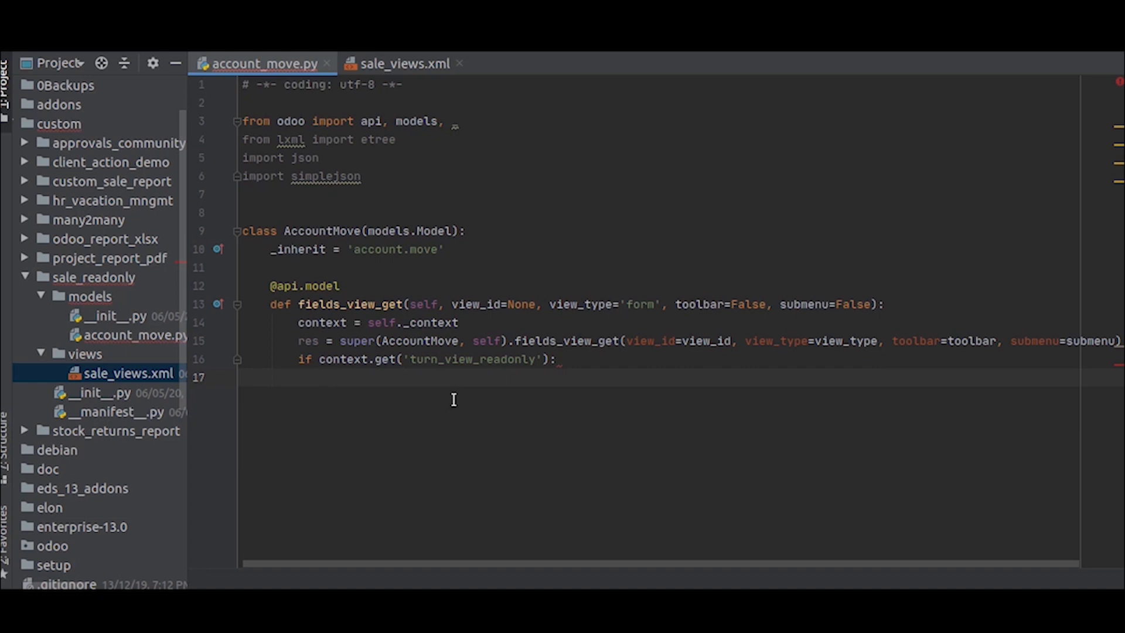
text(doc =)
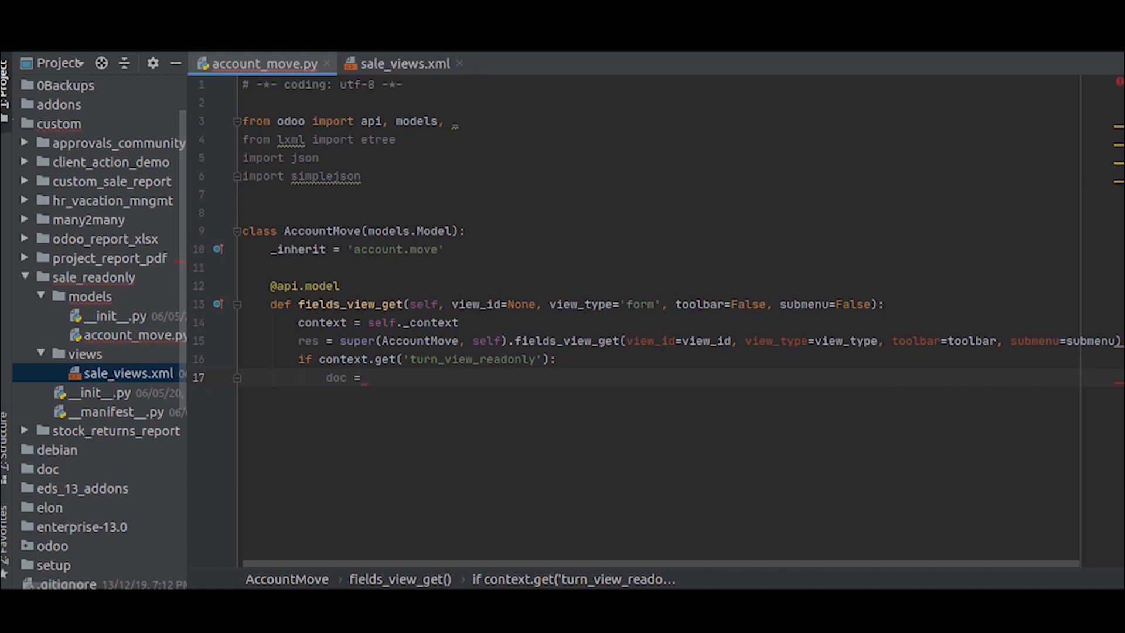
text(etree)
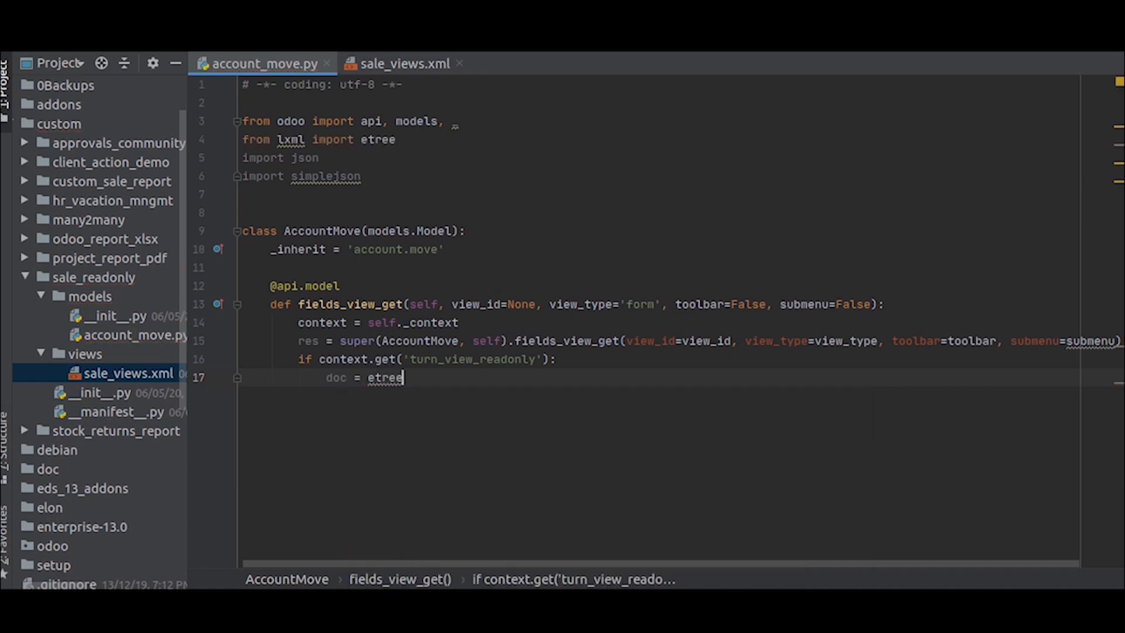
text(.)
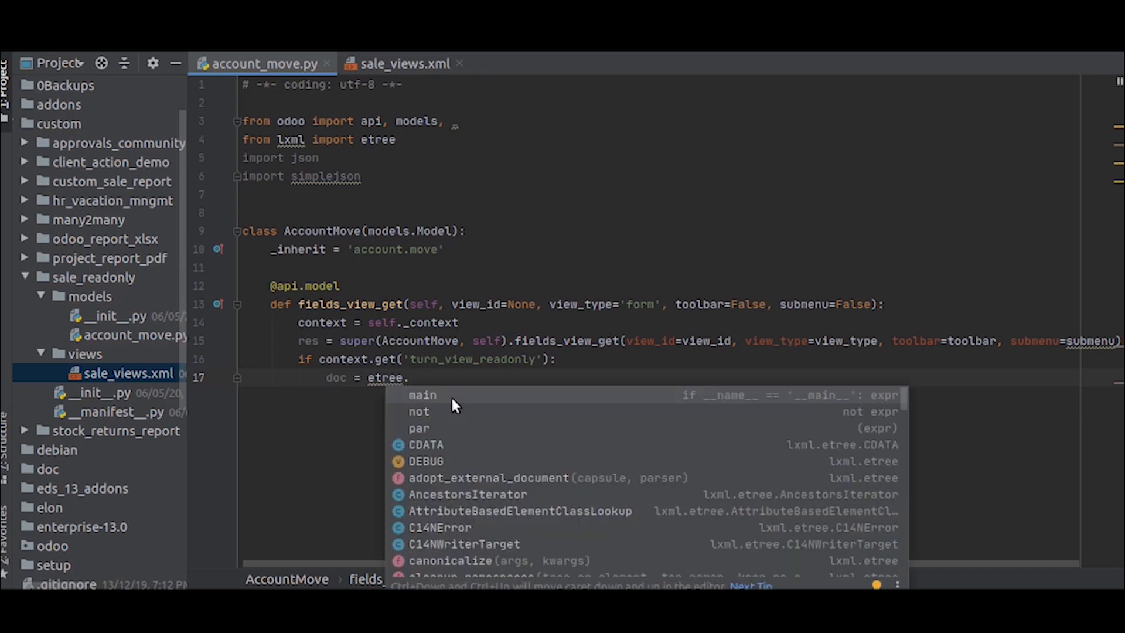
text(XML9)
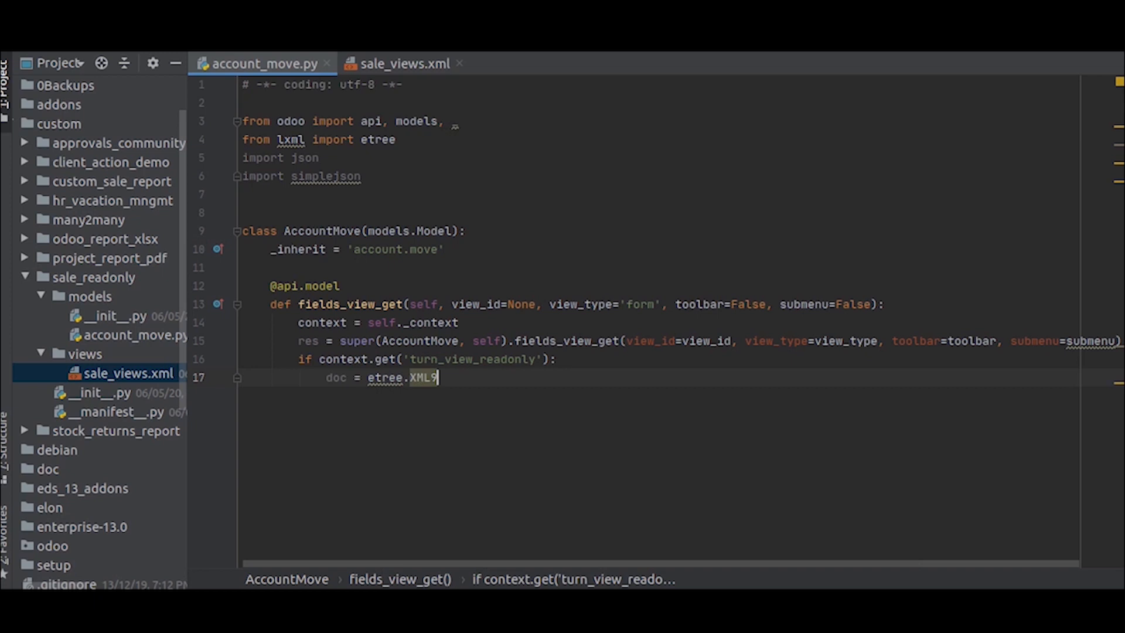
text(()
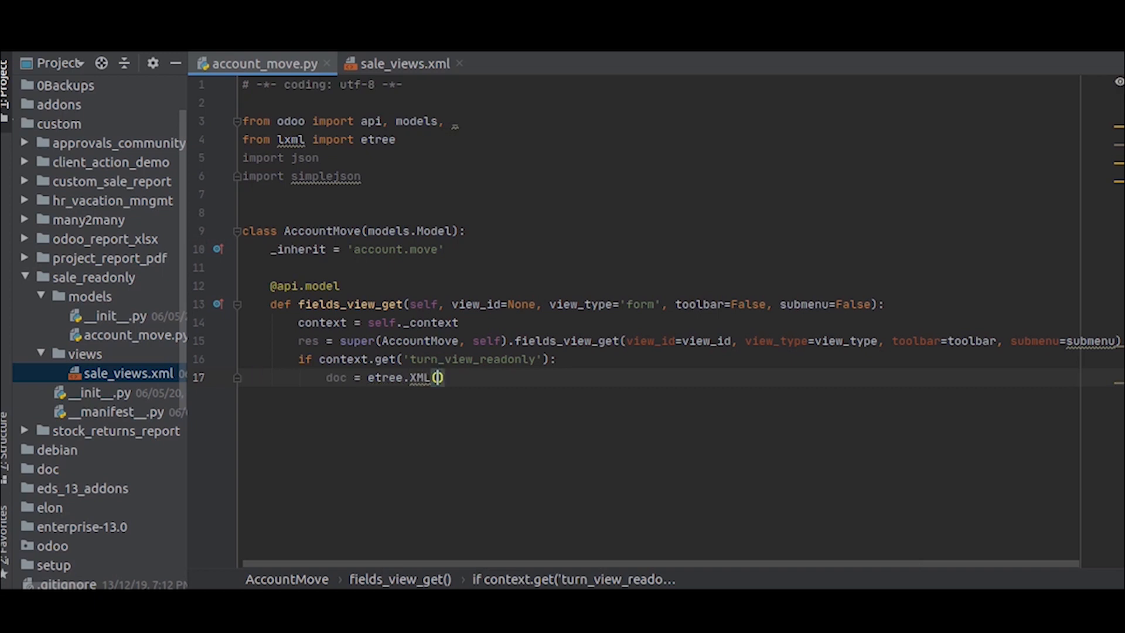
text(res[)
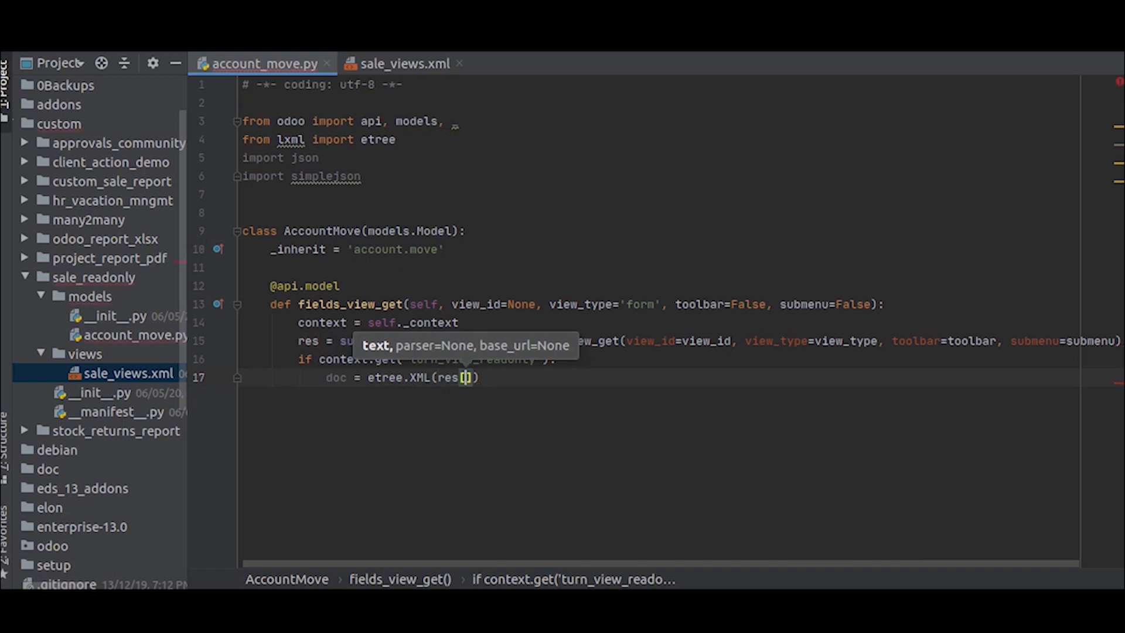
click(402, 63)
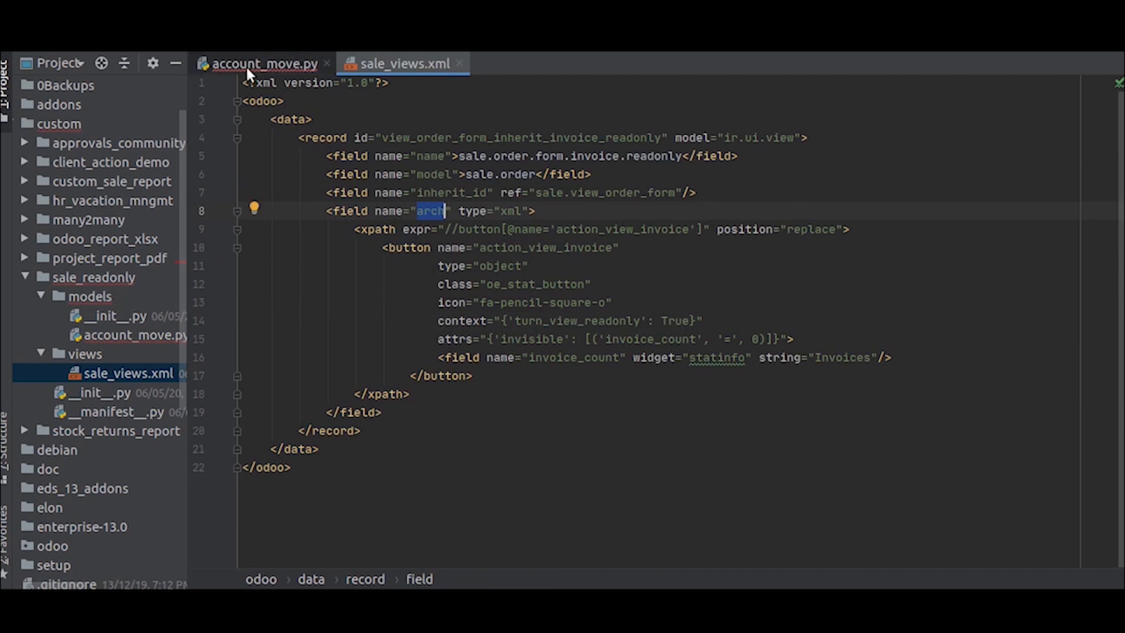
click(264, 63)
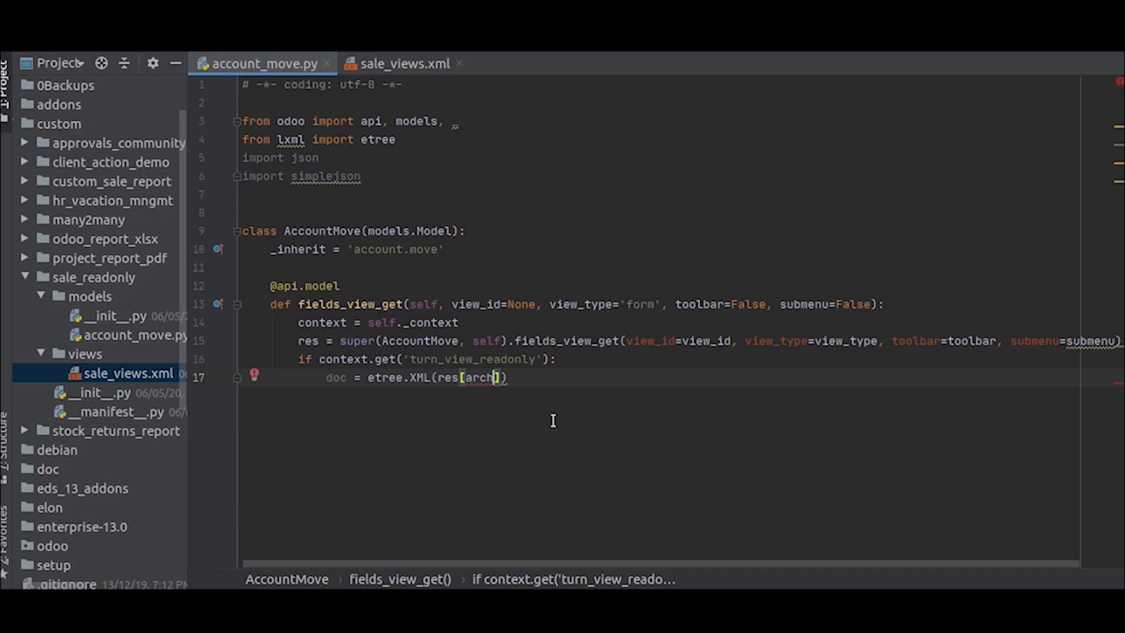
mouse_move(561, 410)
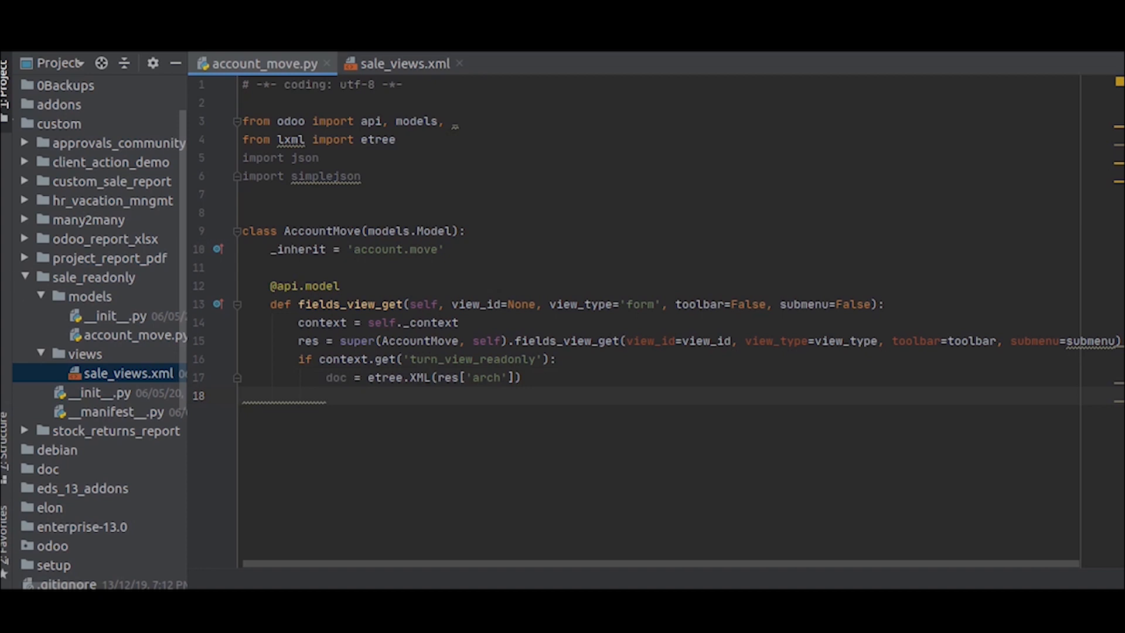
mouse_move(423, 408)
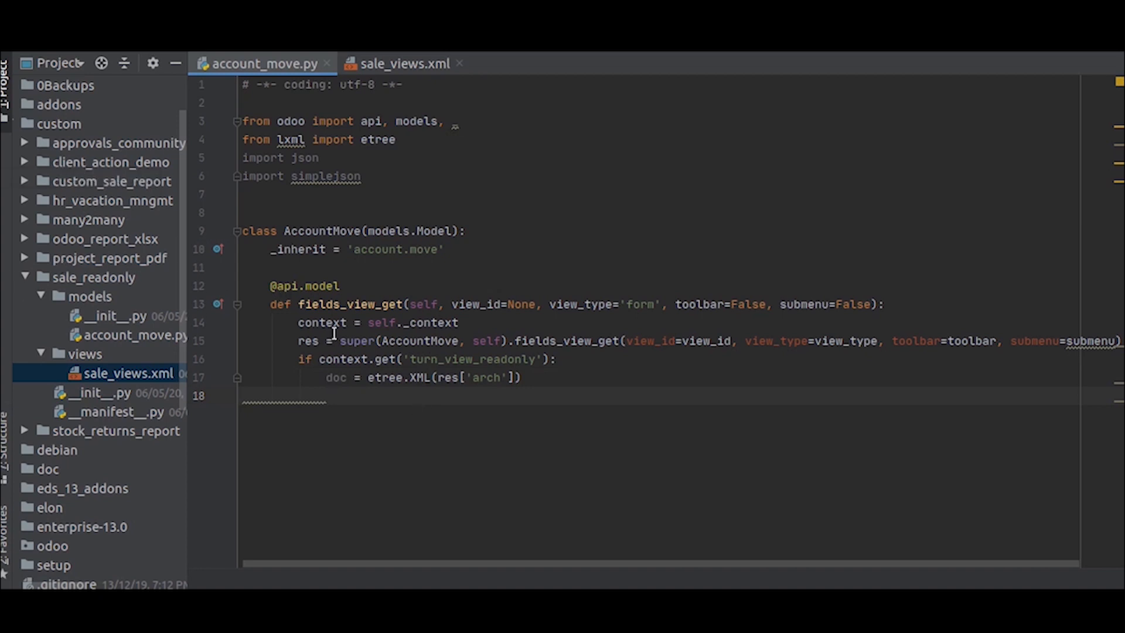
text(if)
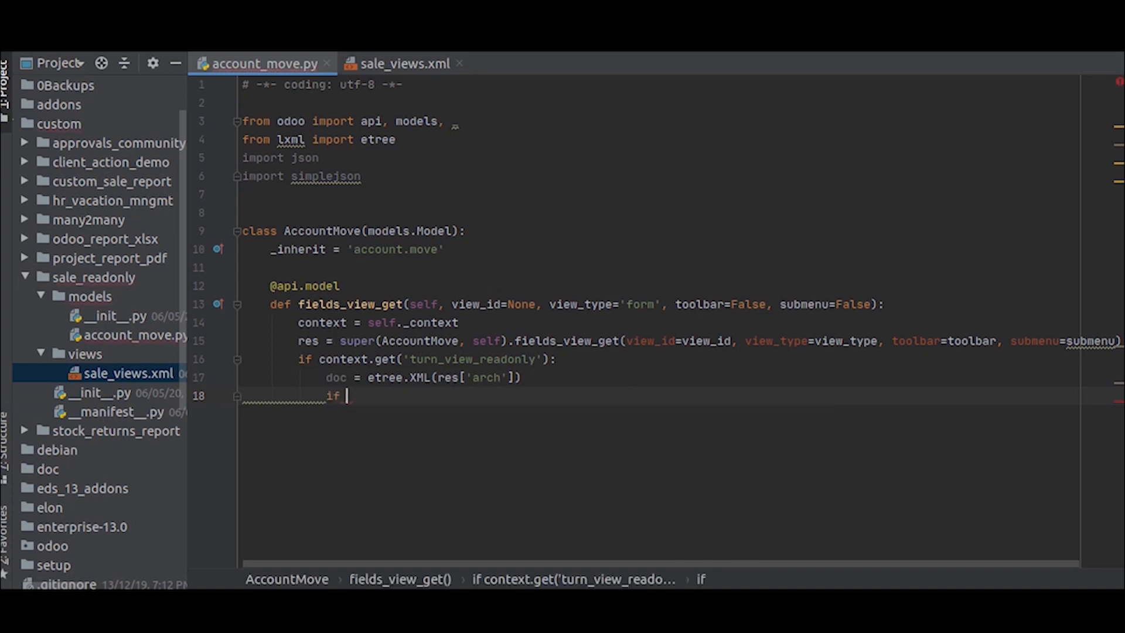
- Complete the nested check as if view_type == 'form': and begin a for loop under it
text(view_type)
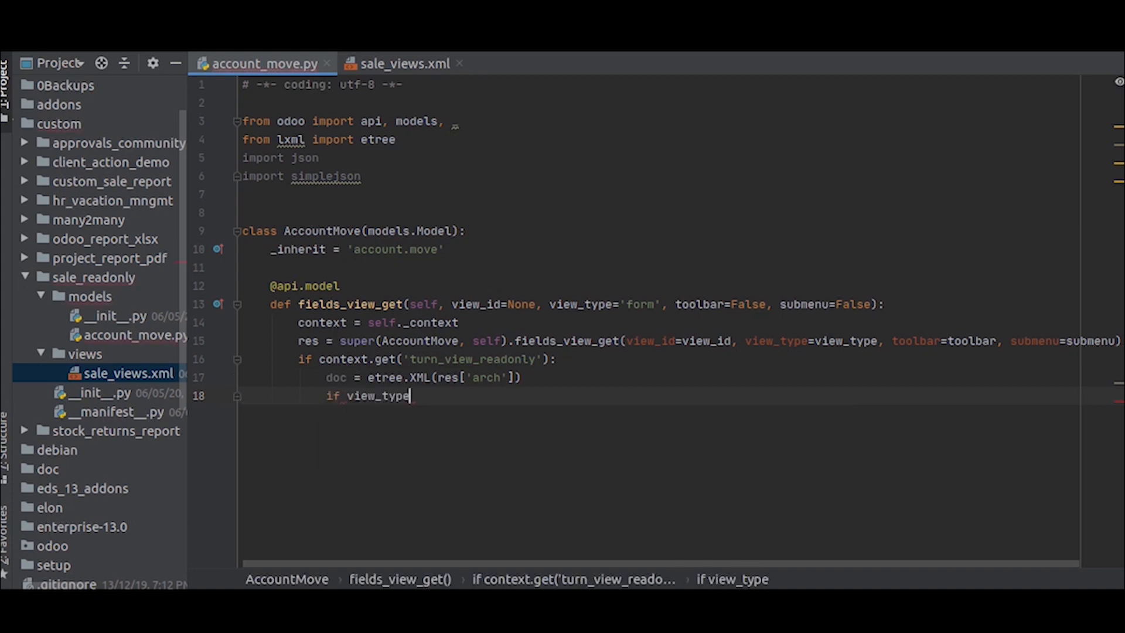
text(=)
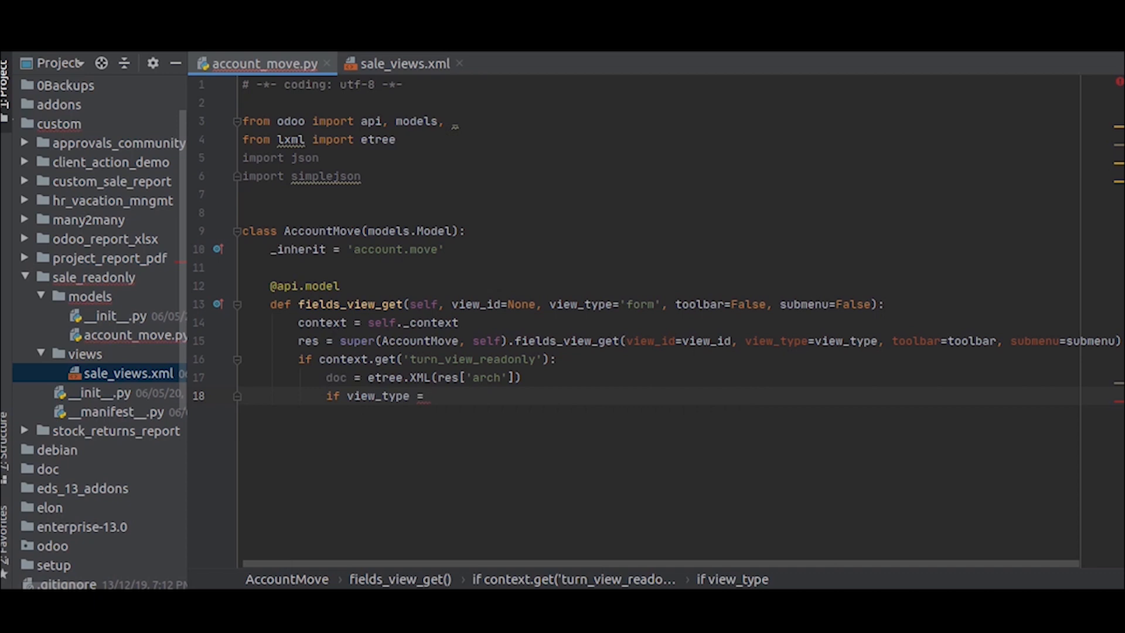
text(=)
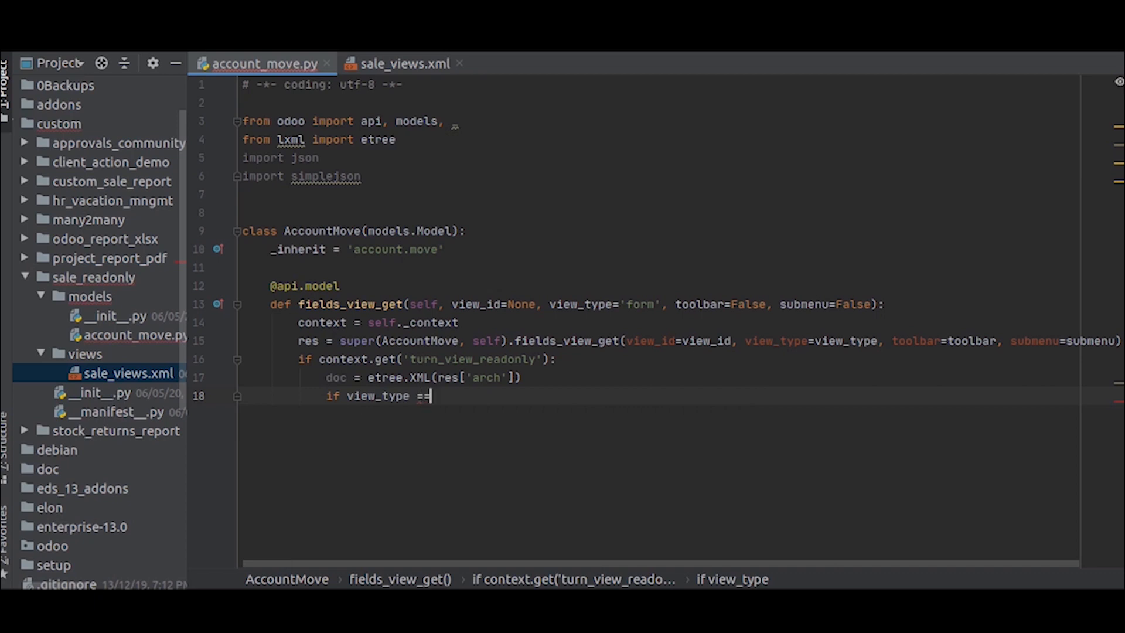
text(" ")
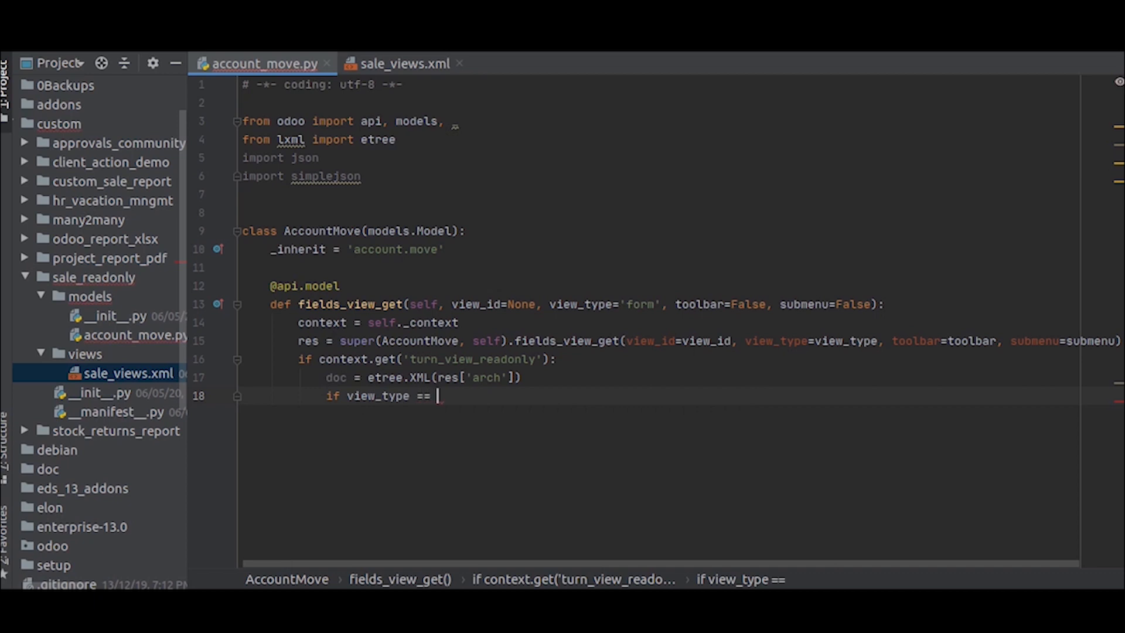
text('form')
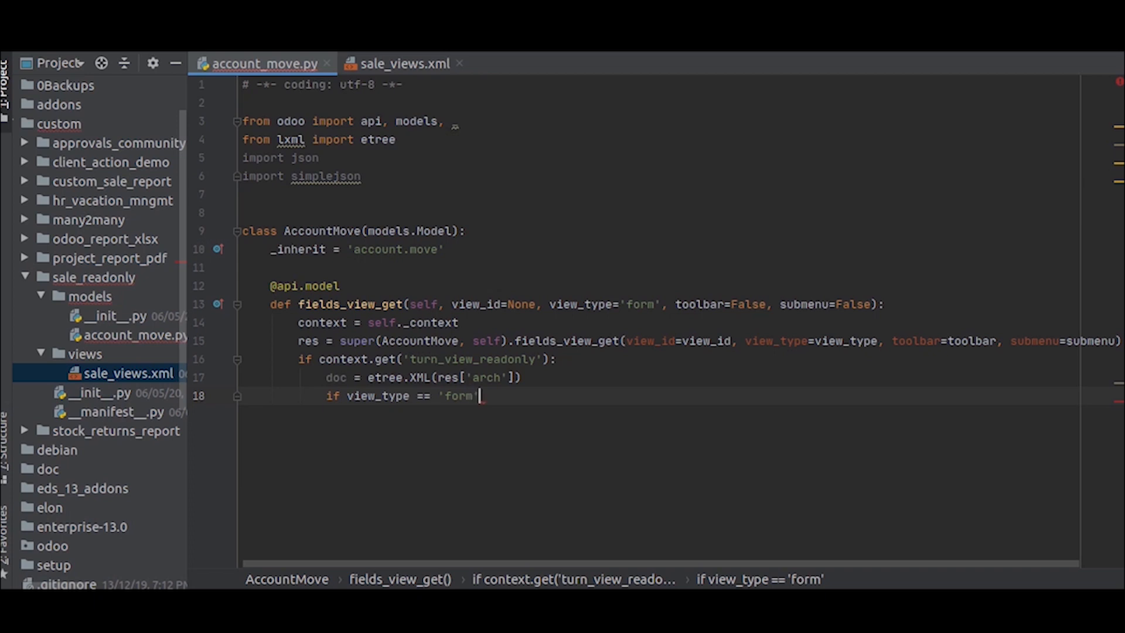
text(:)
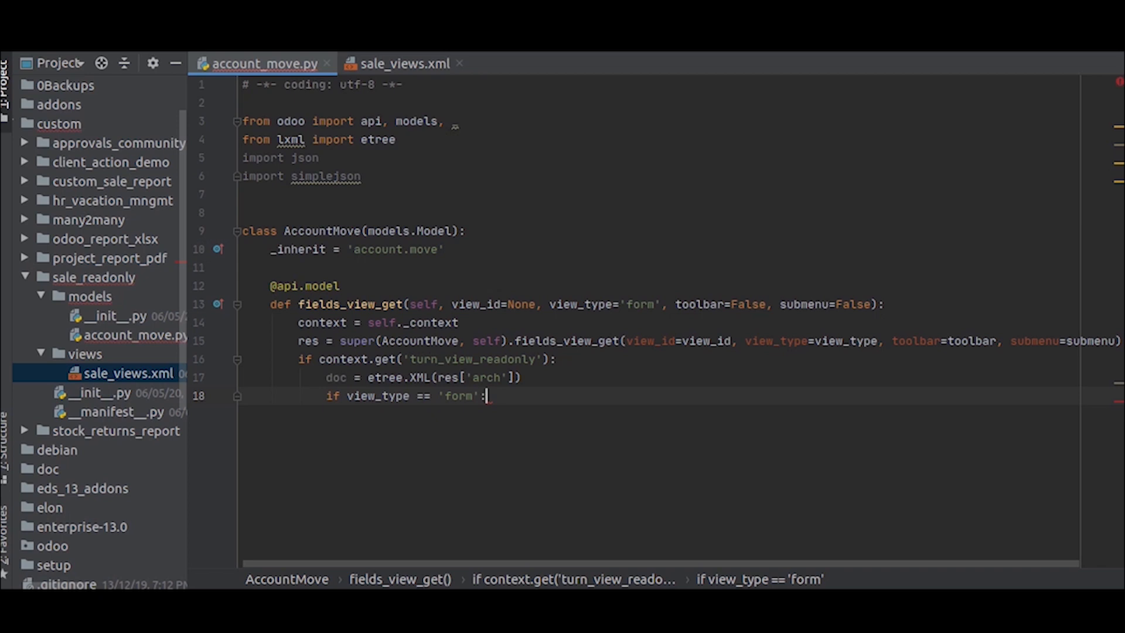
text(for)
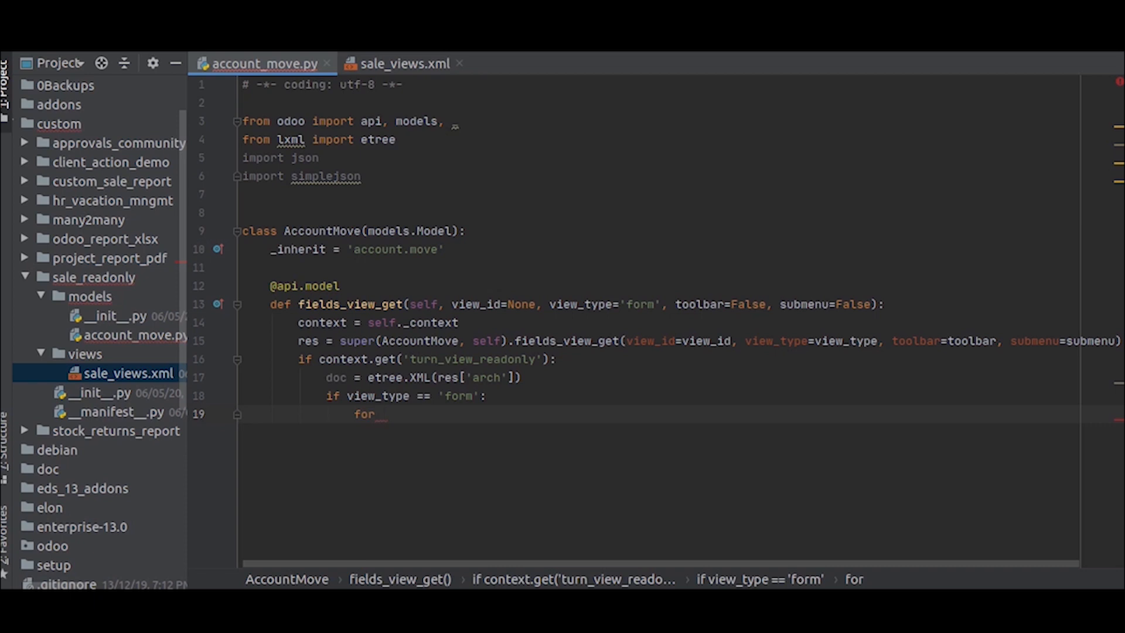
- Write the loop header for node in doc.xpath("//field"): under the form-view check
text(node)
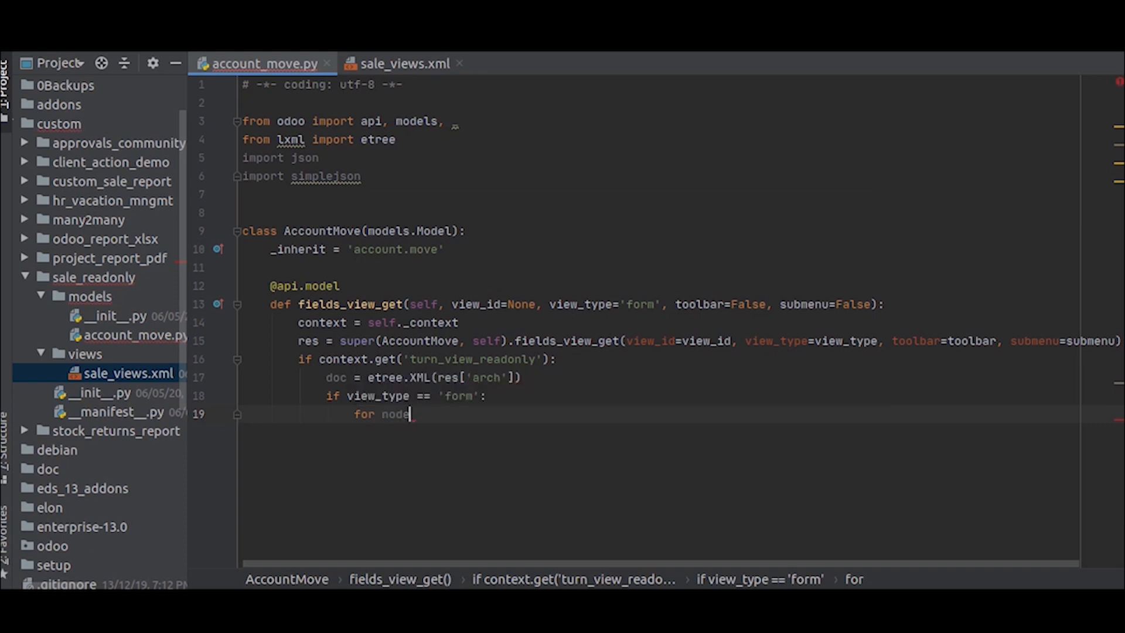
text(in)
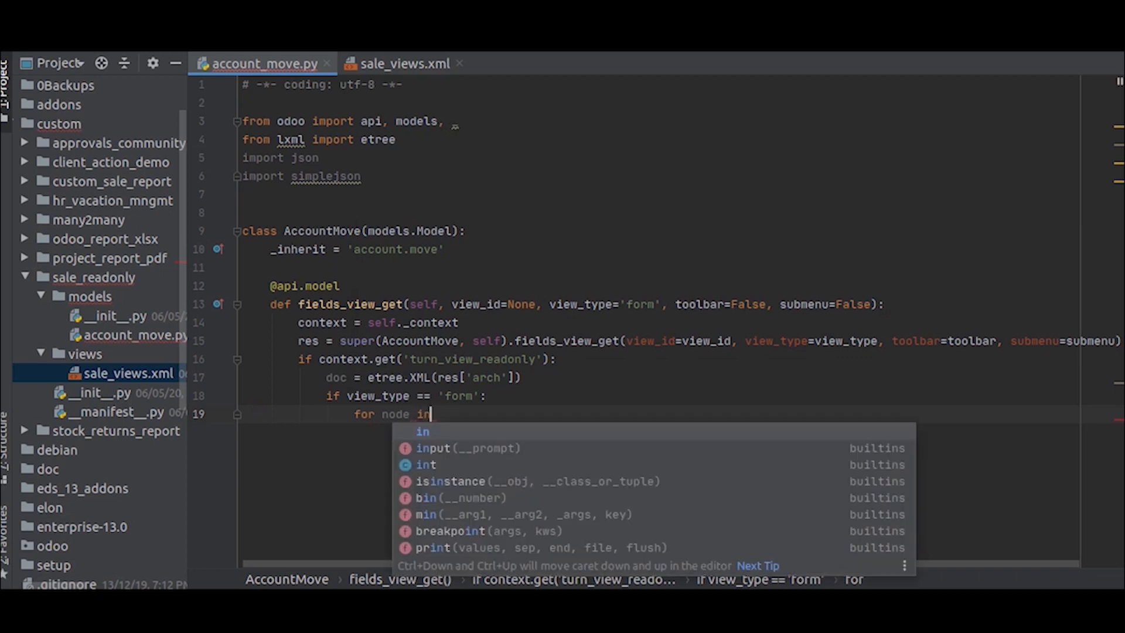
text(doc.)
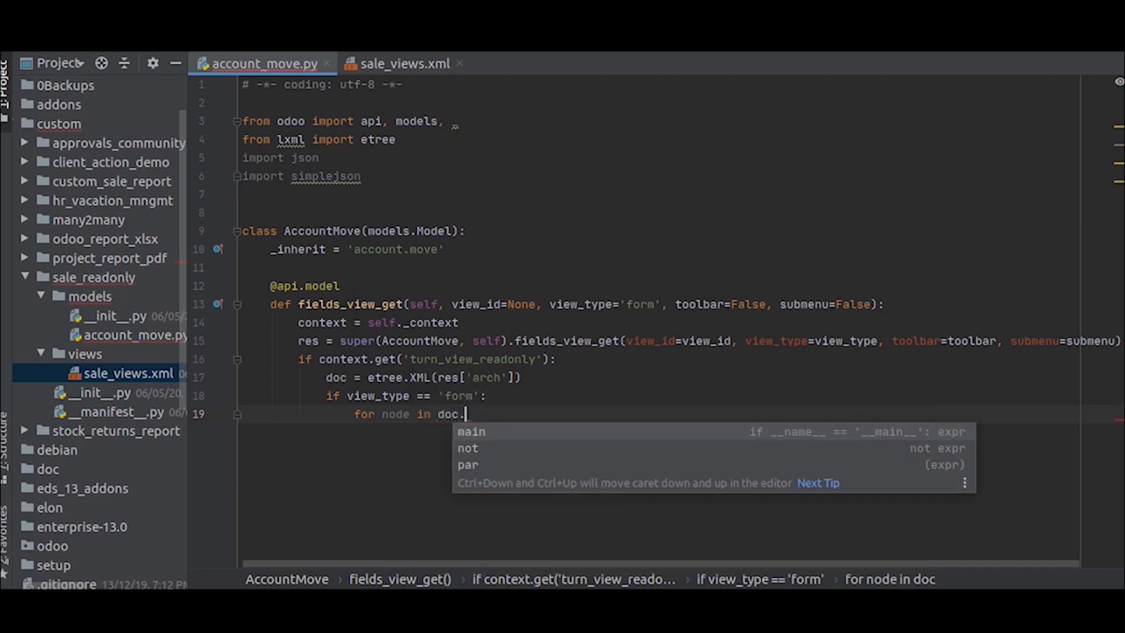
text(xpa)
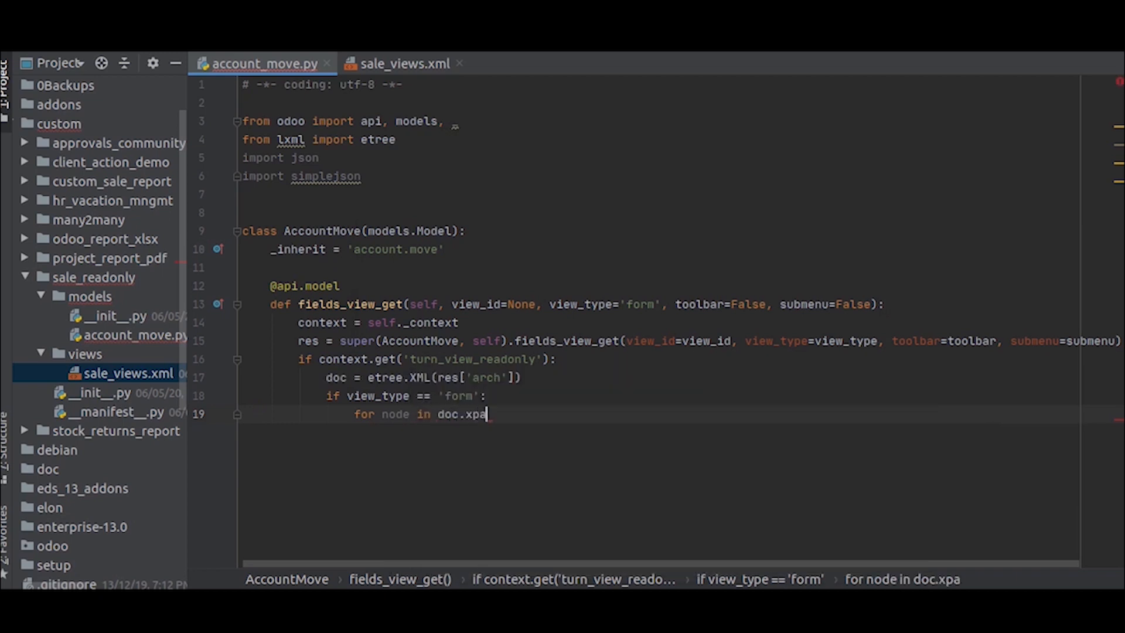
text(th)
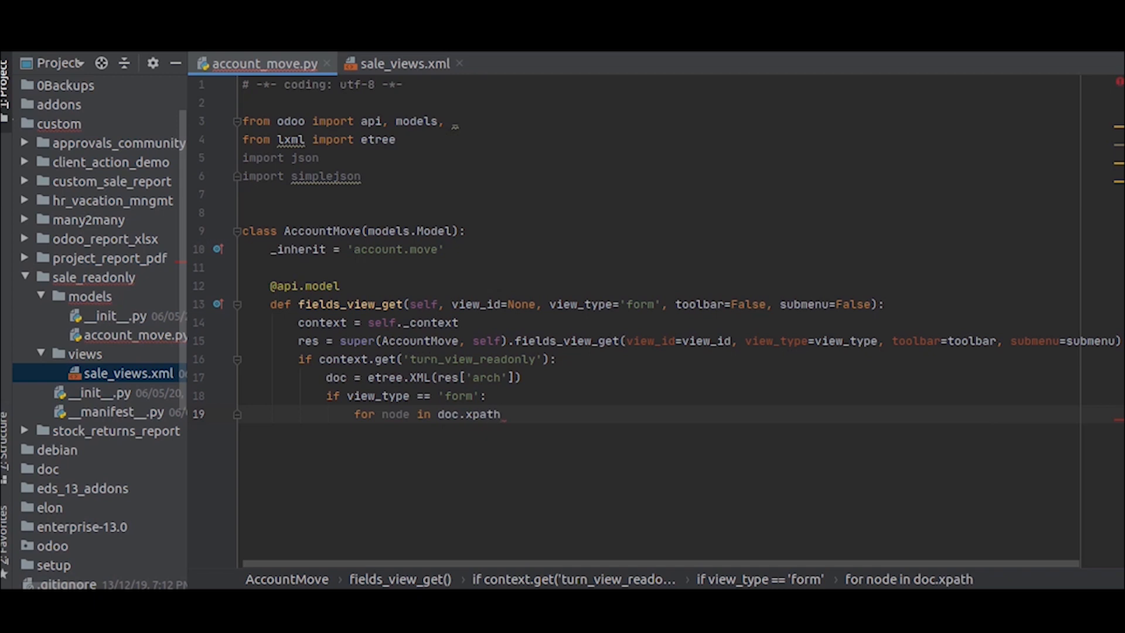
text((""))
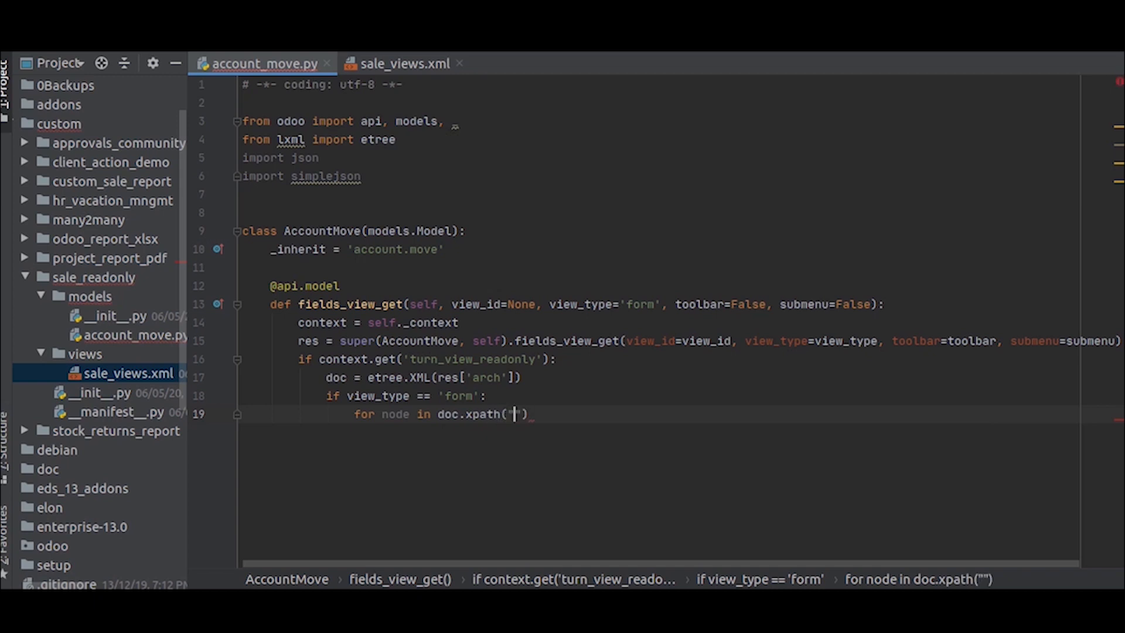
text(//field)
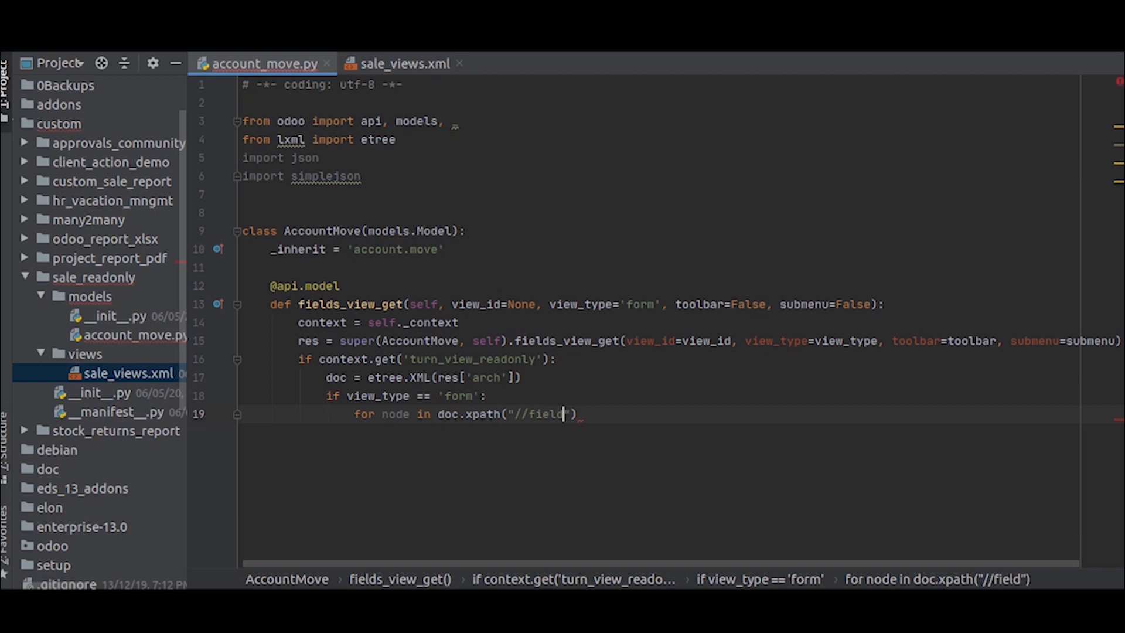
text("))
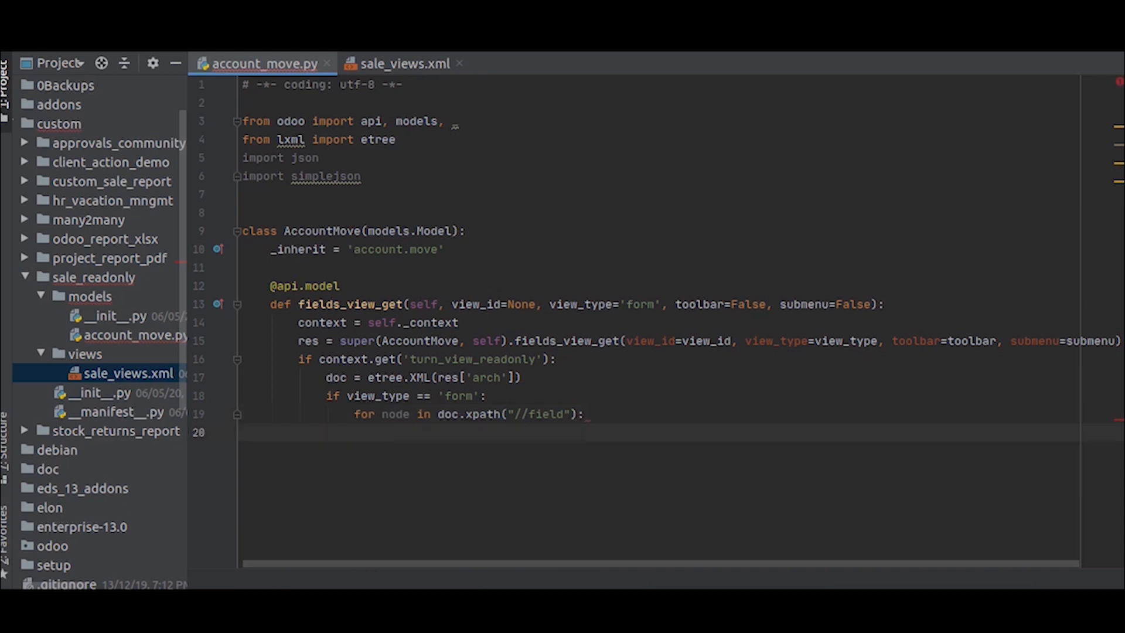
- Add node.set('readonly', '1') as the loop body, with the value as a quoted string
text(node)
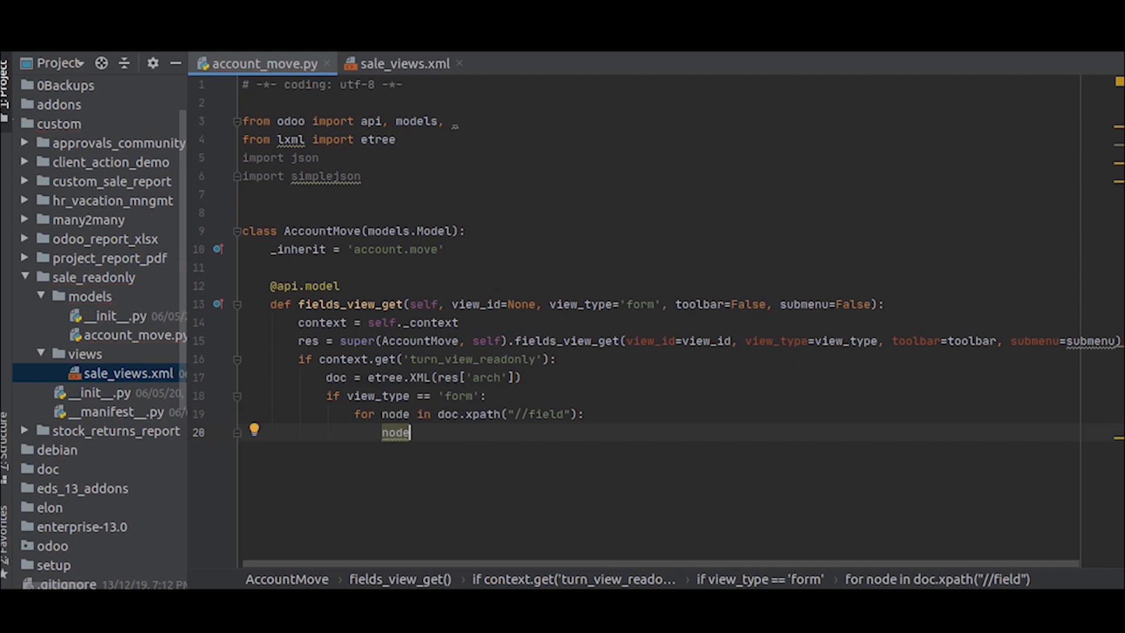
text(.set)
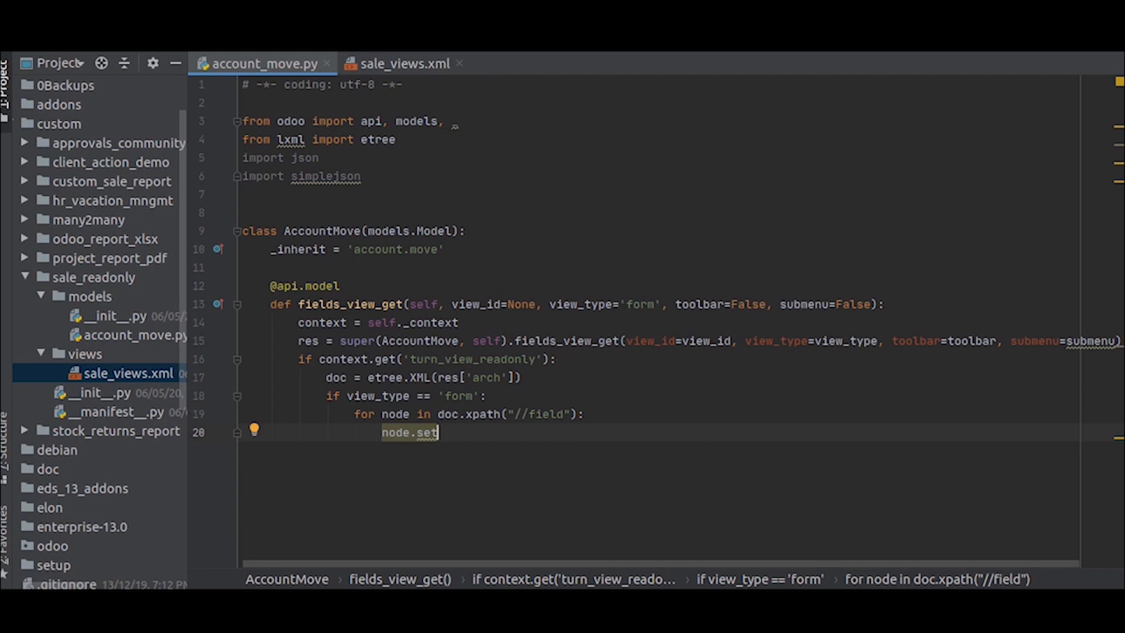
text(('read')
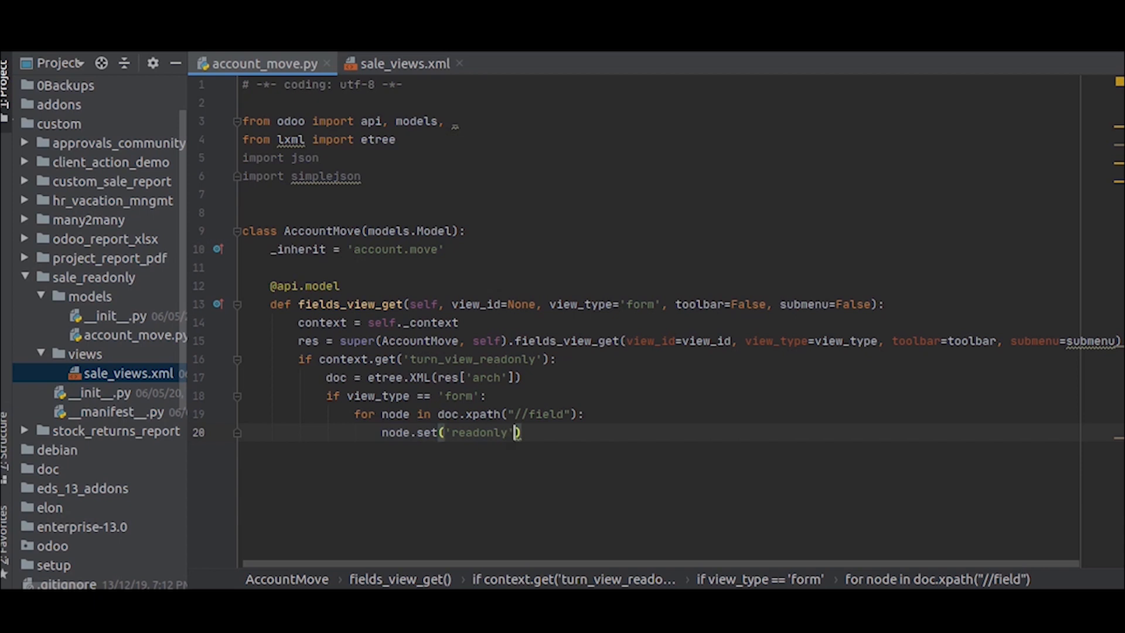
text(, 1)
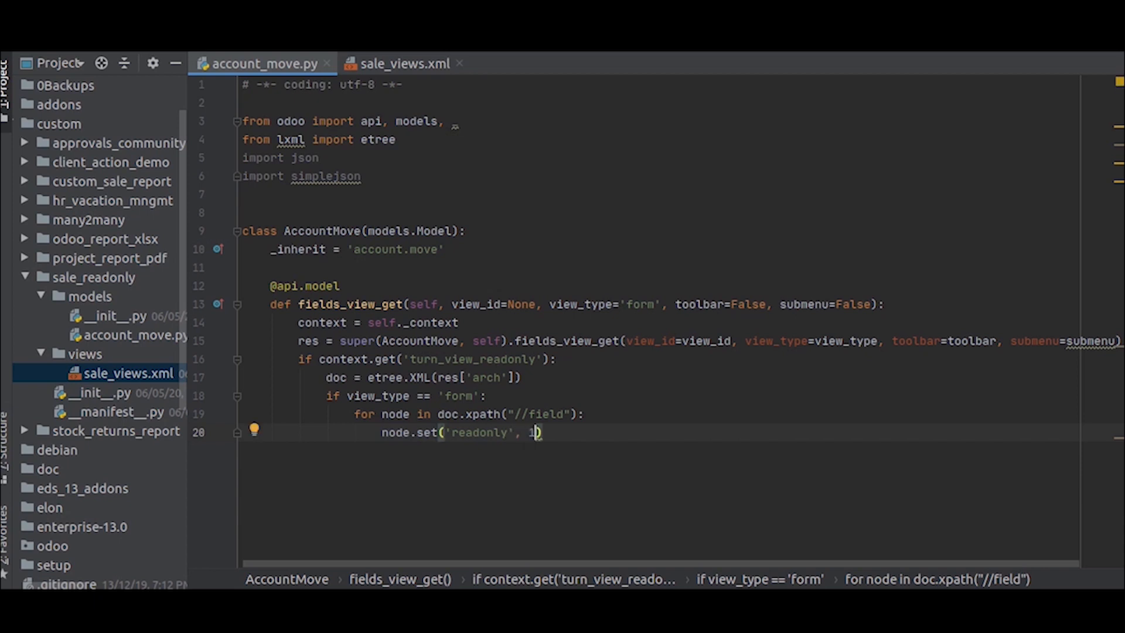
key(Backspace)
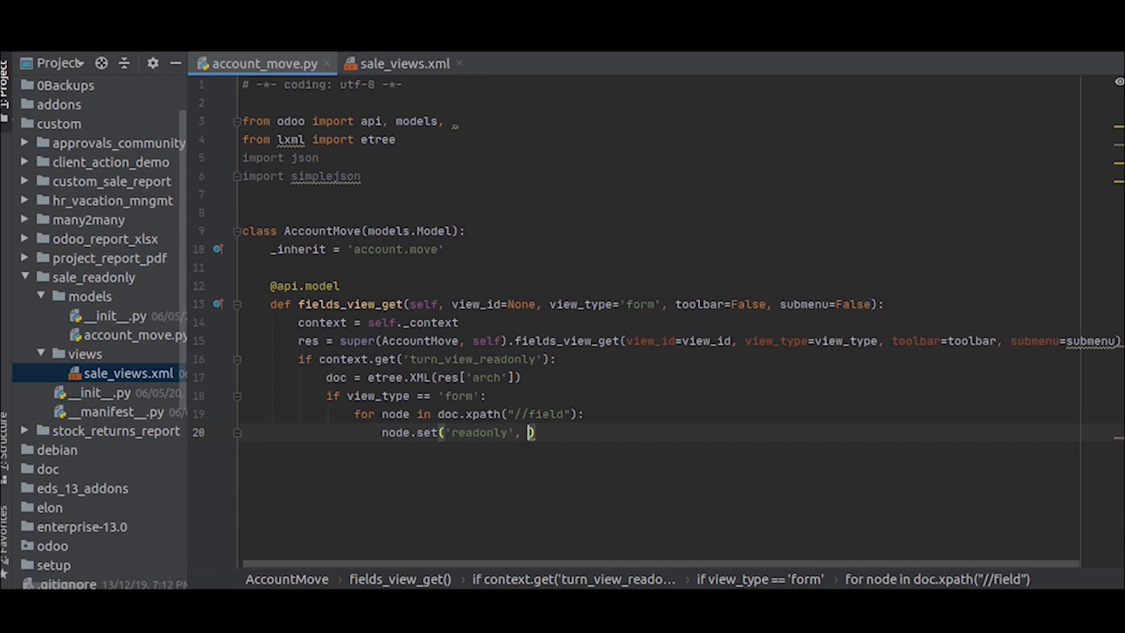
text('1'))
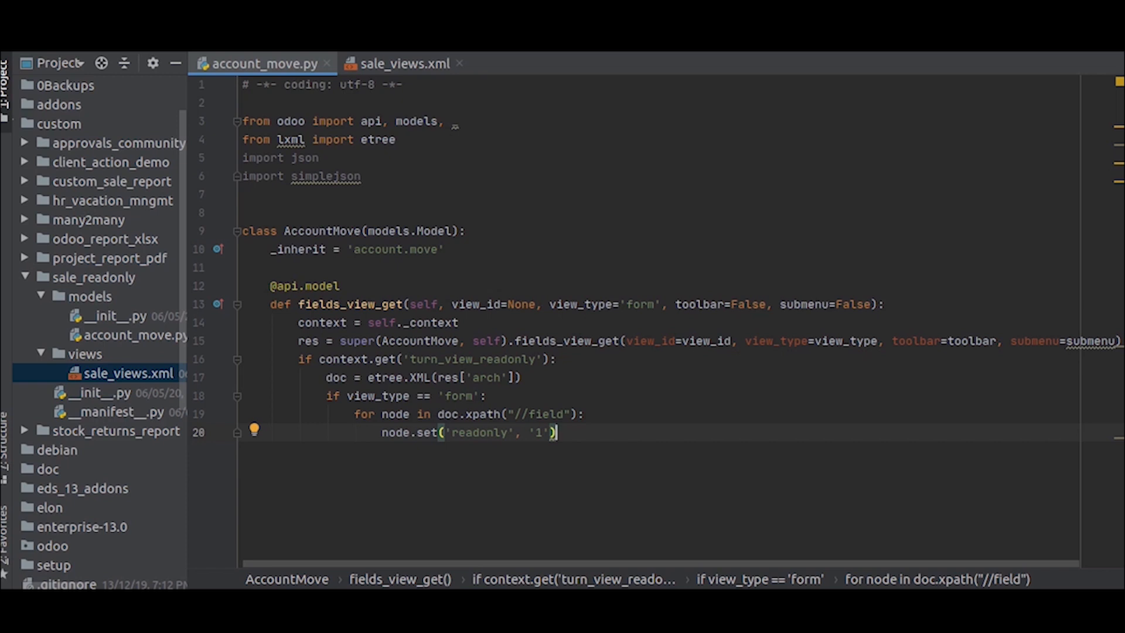
key(enter)
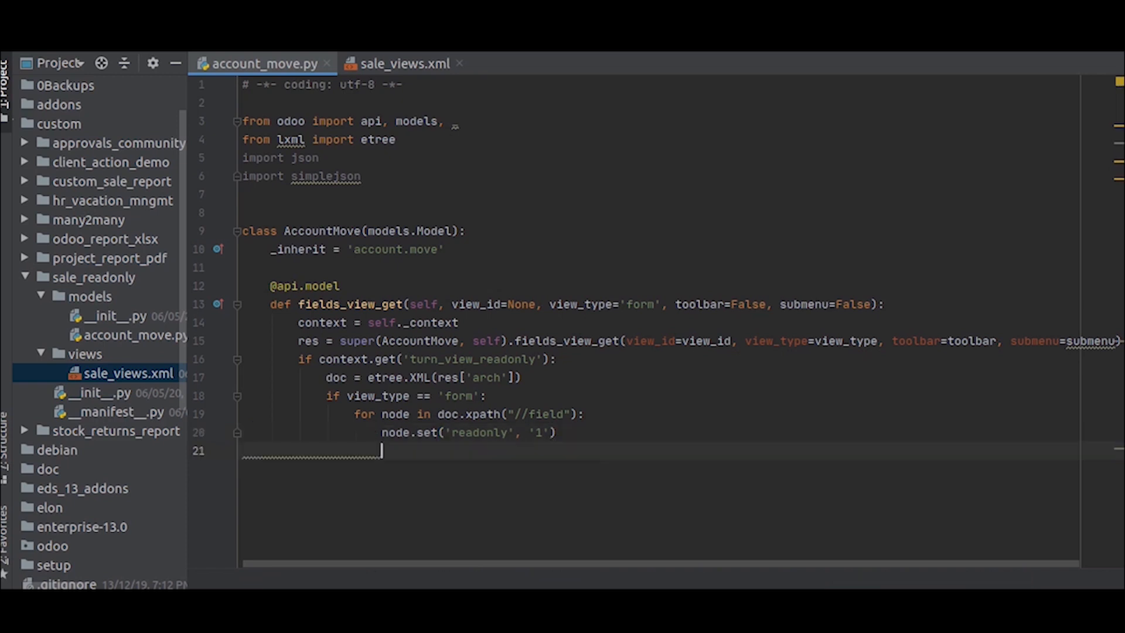
text(node)
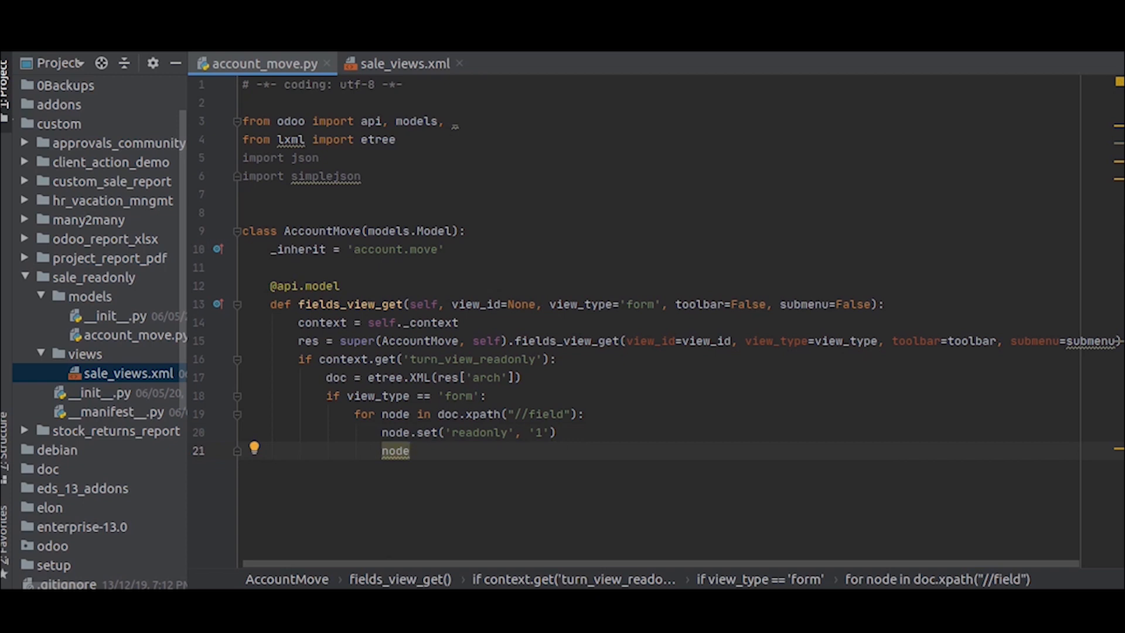
- Add node_values = node.get('modifiers') below the readonly setting
text(_value)
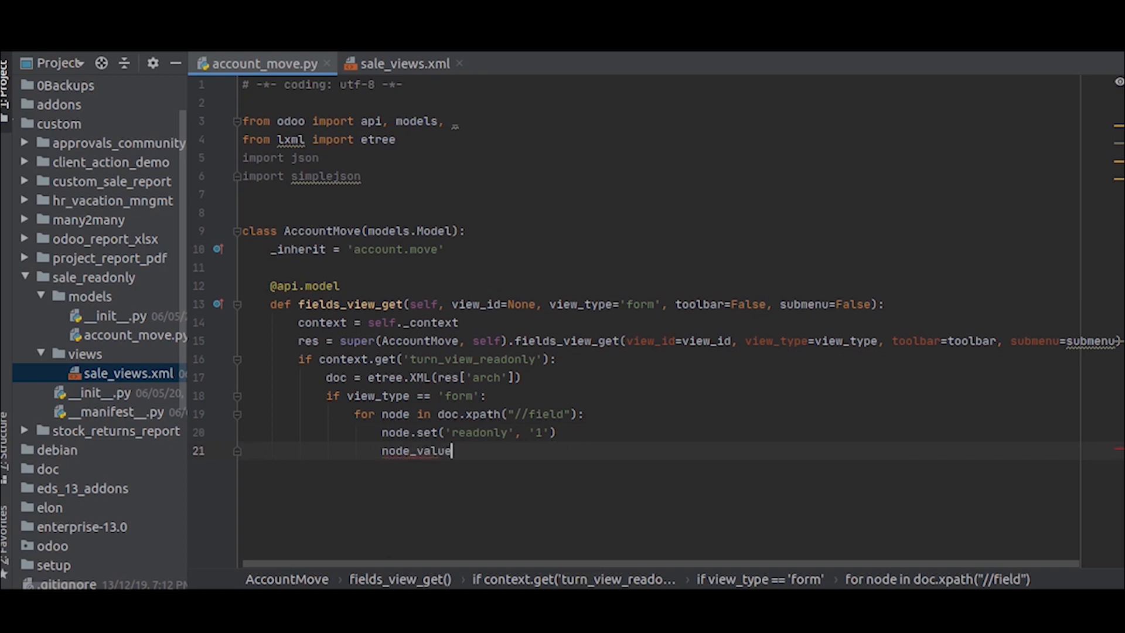
text(s)
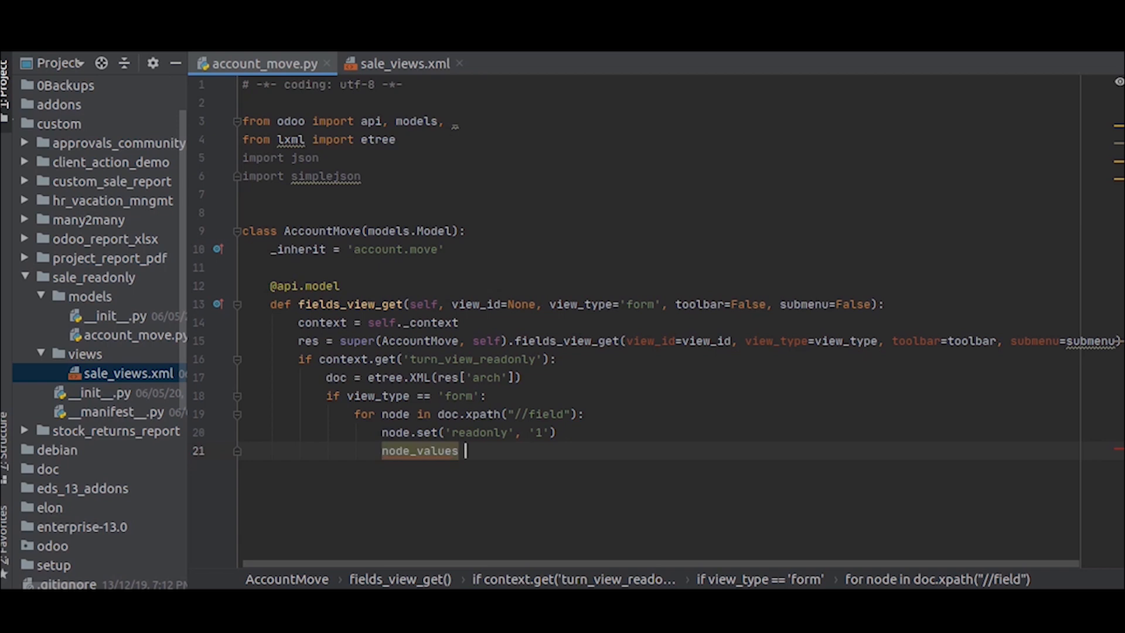
text(=)
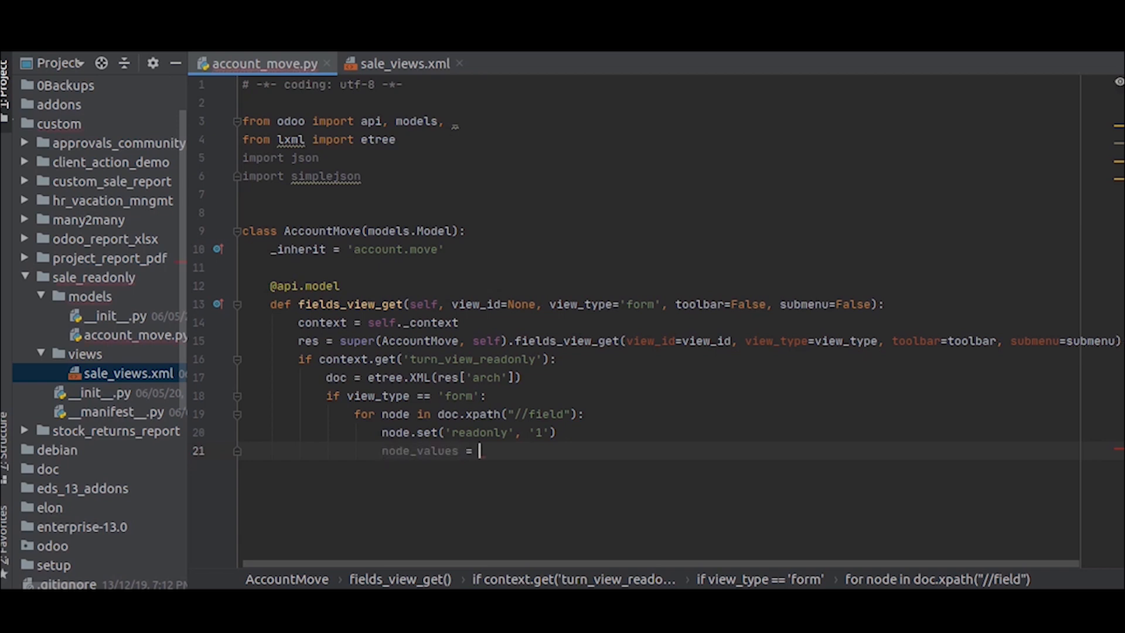
text(node.get)
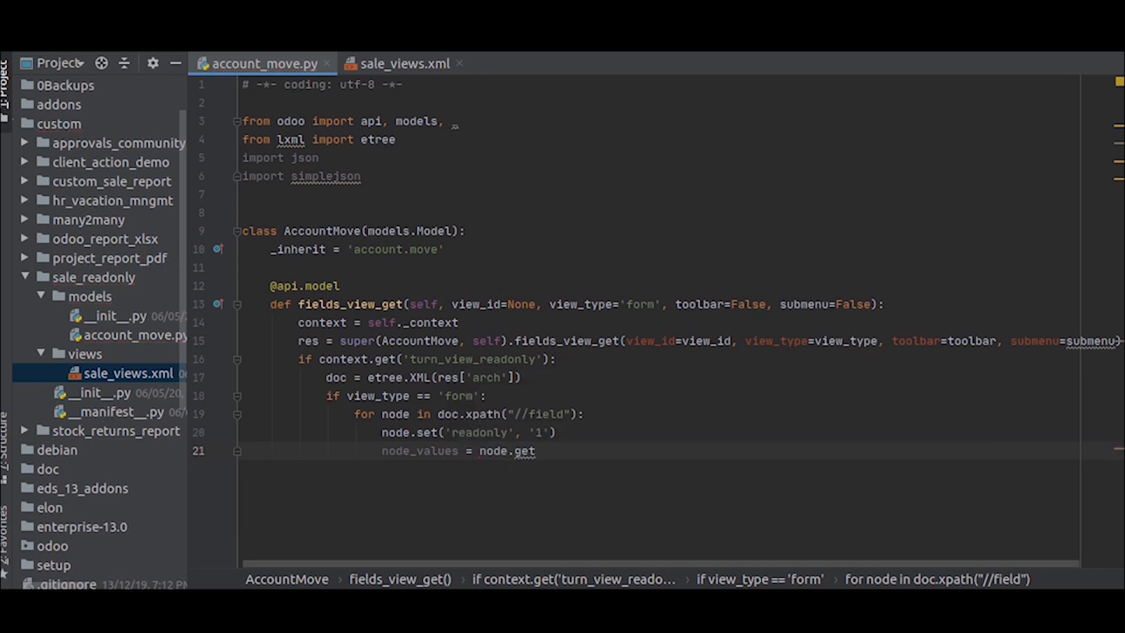
text(())
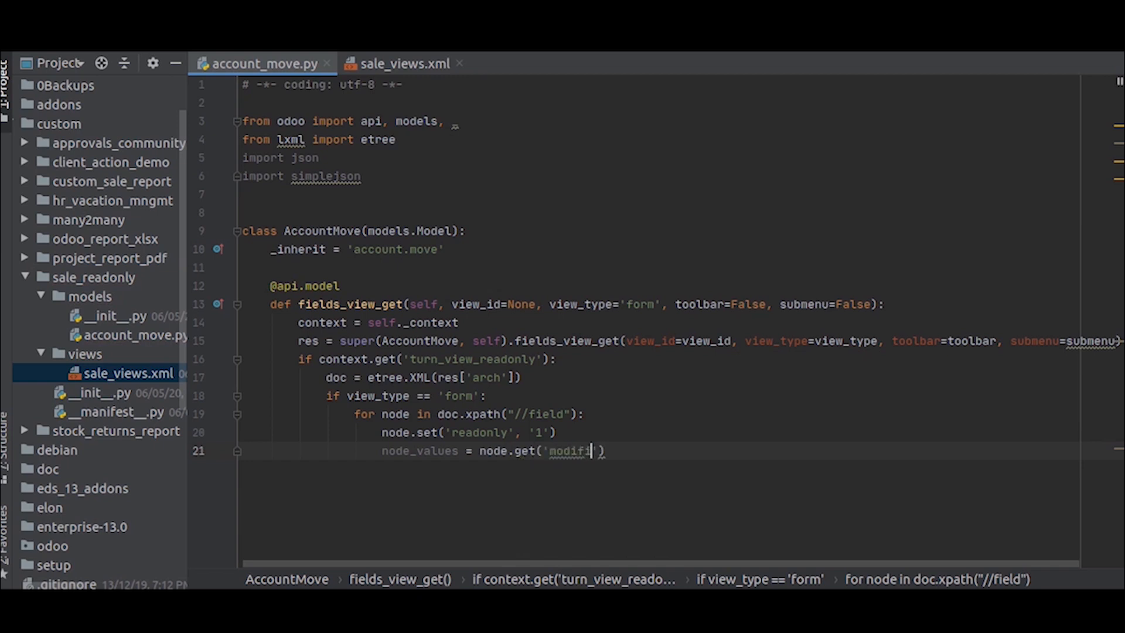
text(ers)
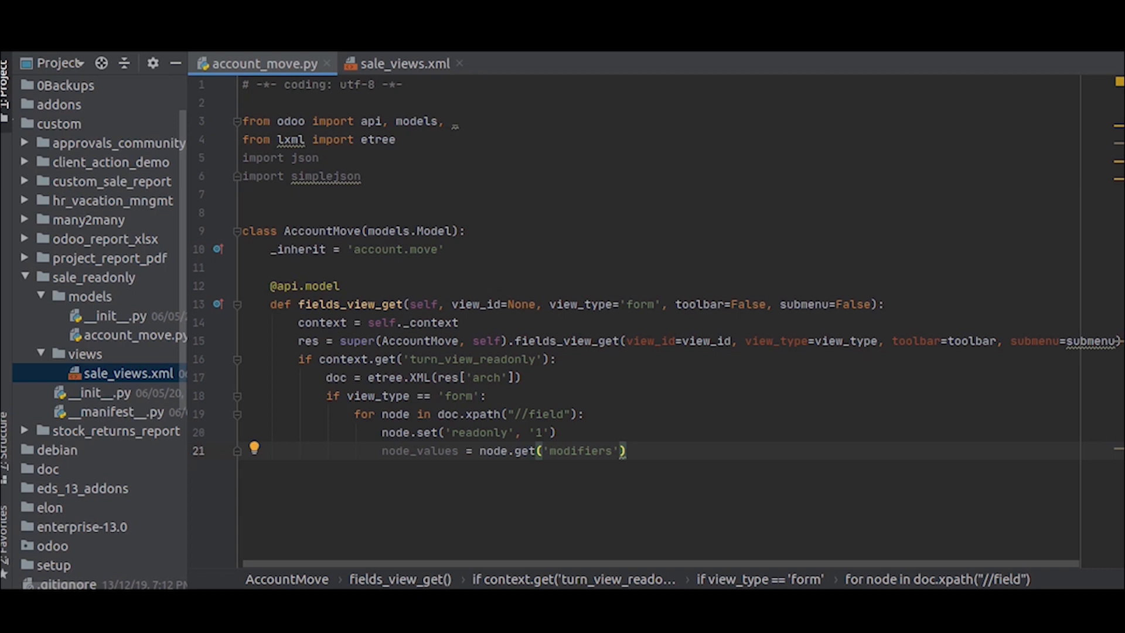
key(enter)
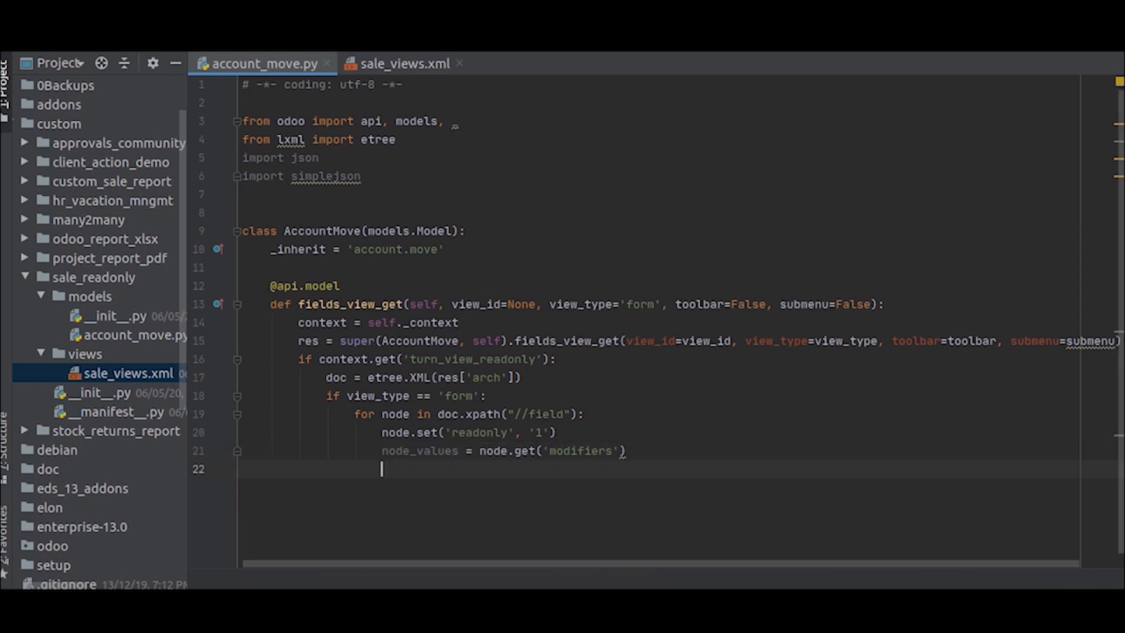
- Add modifiers = json.loads(node_values) and begin the next node statement
text(modifiers)
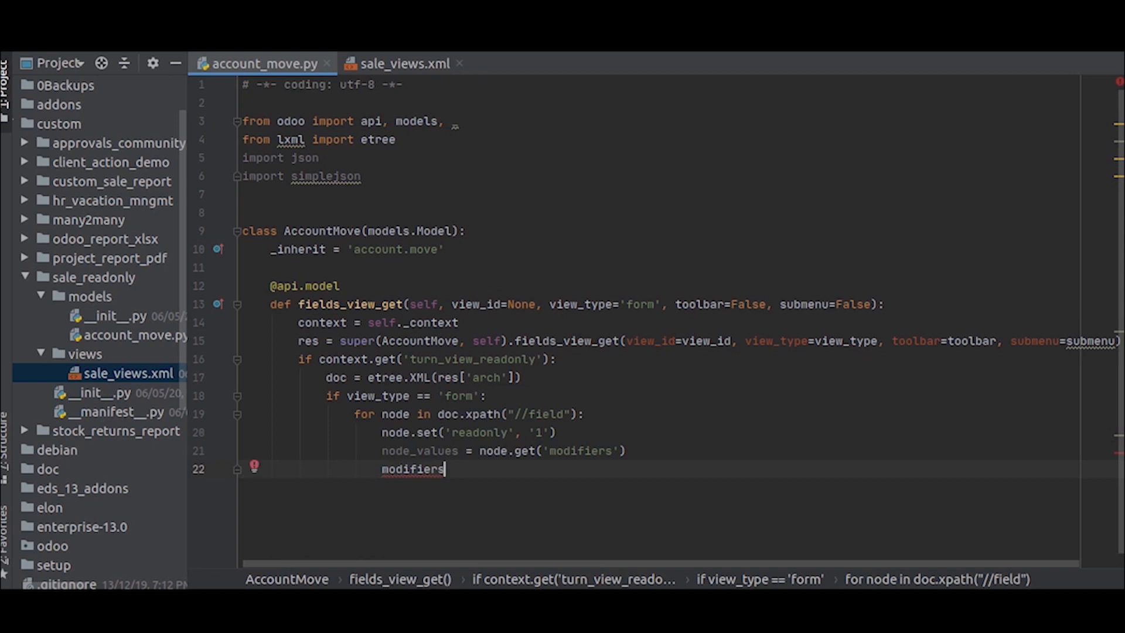
text(=)
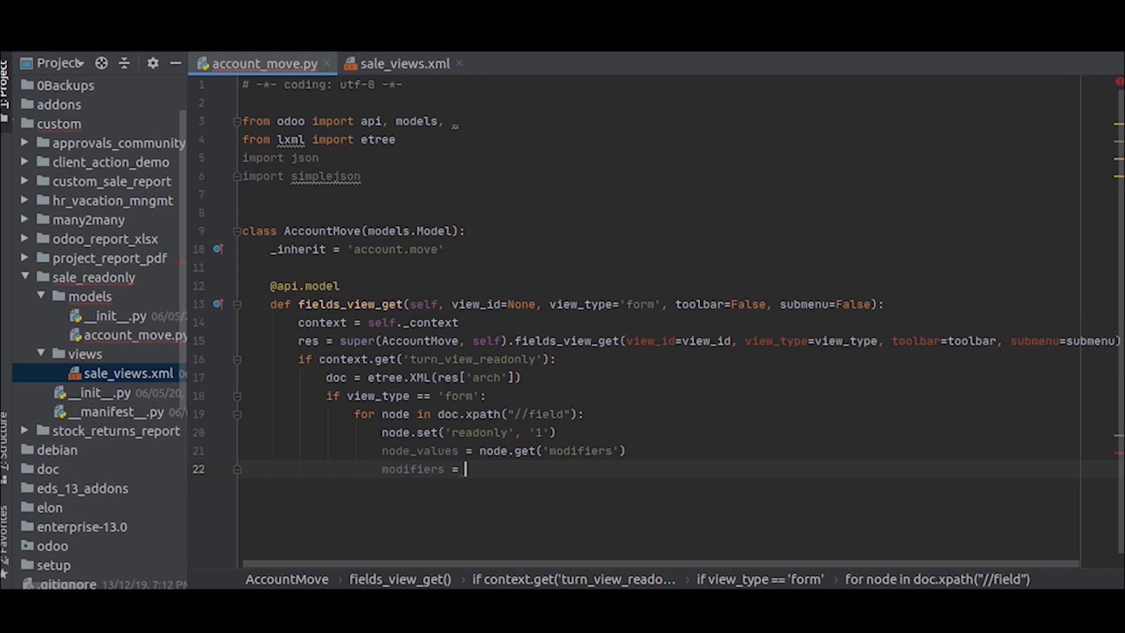
text(json)
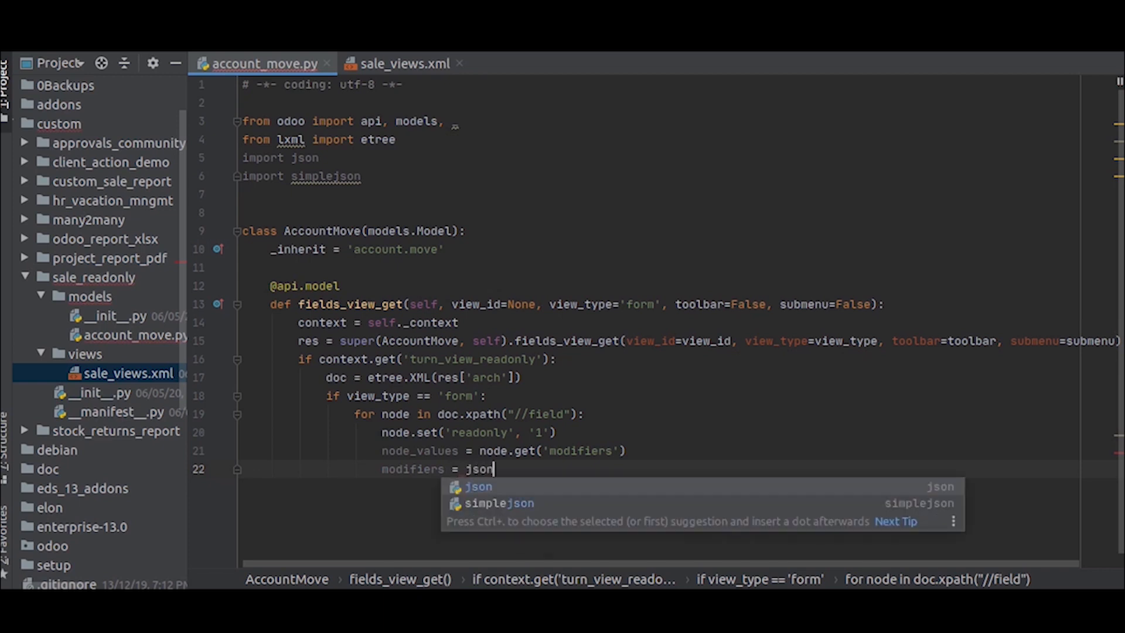
text(.loads()
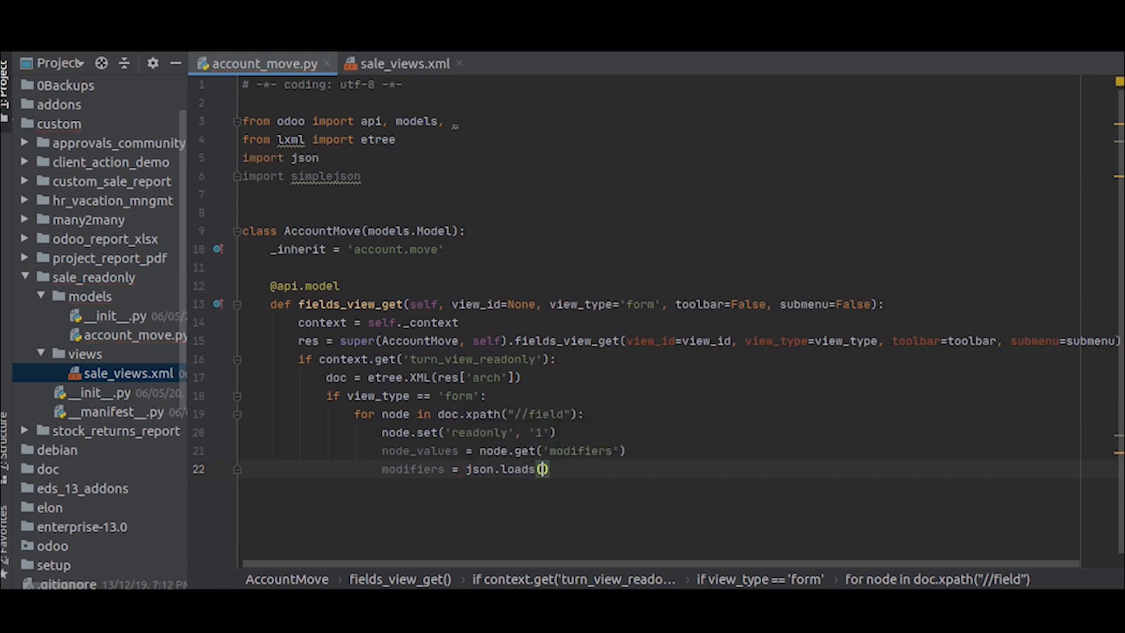
text(node_values)
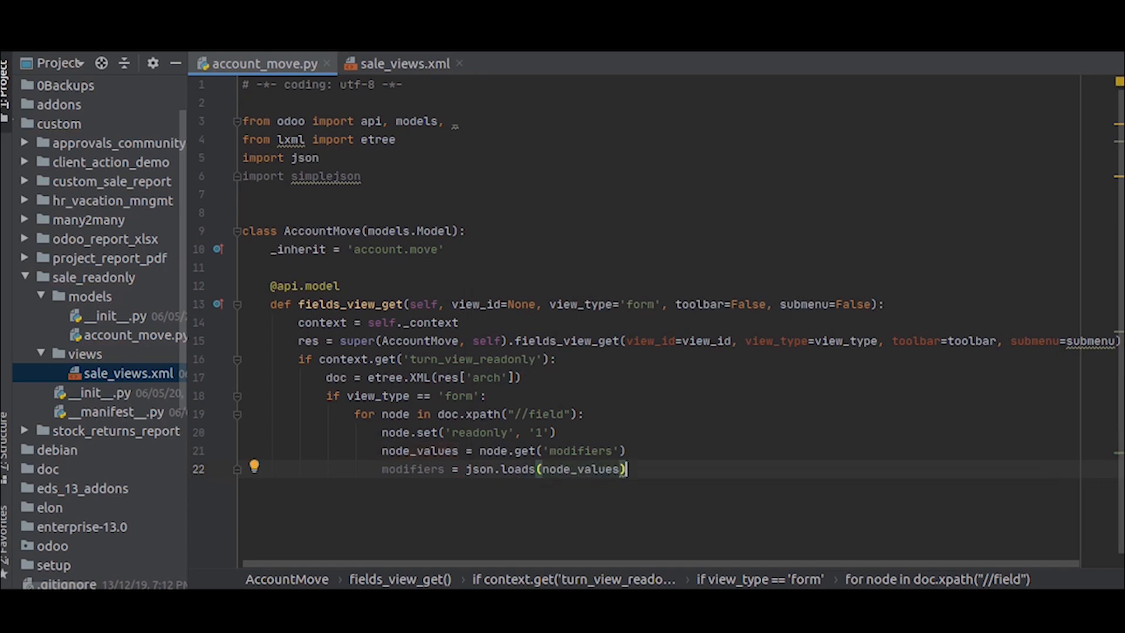
key(enter)
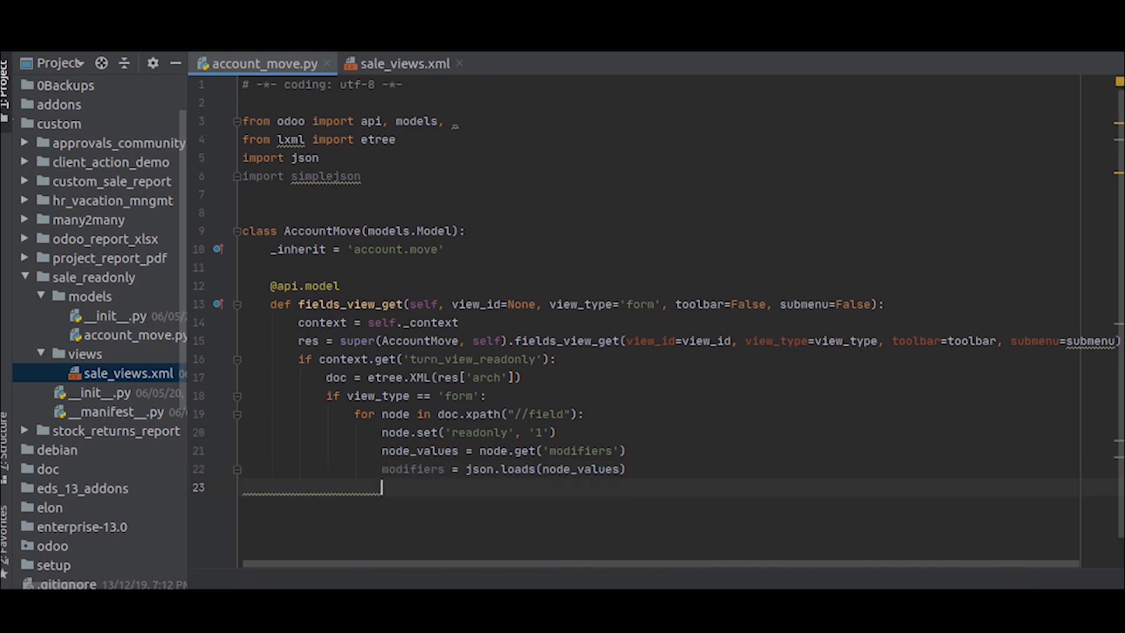
text(node.setr)
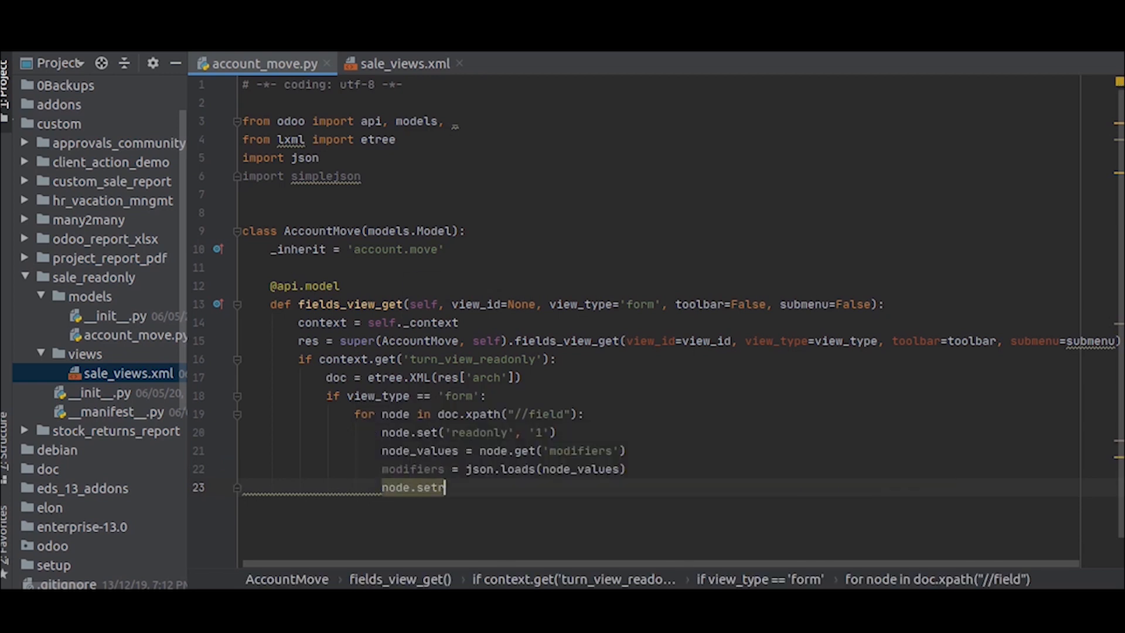
- Start node.set('modifiers', ...) and insert modifiers["readonly"] = True above it
key(Backspace)
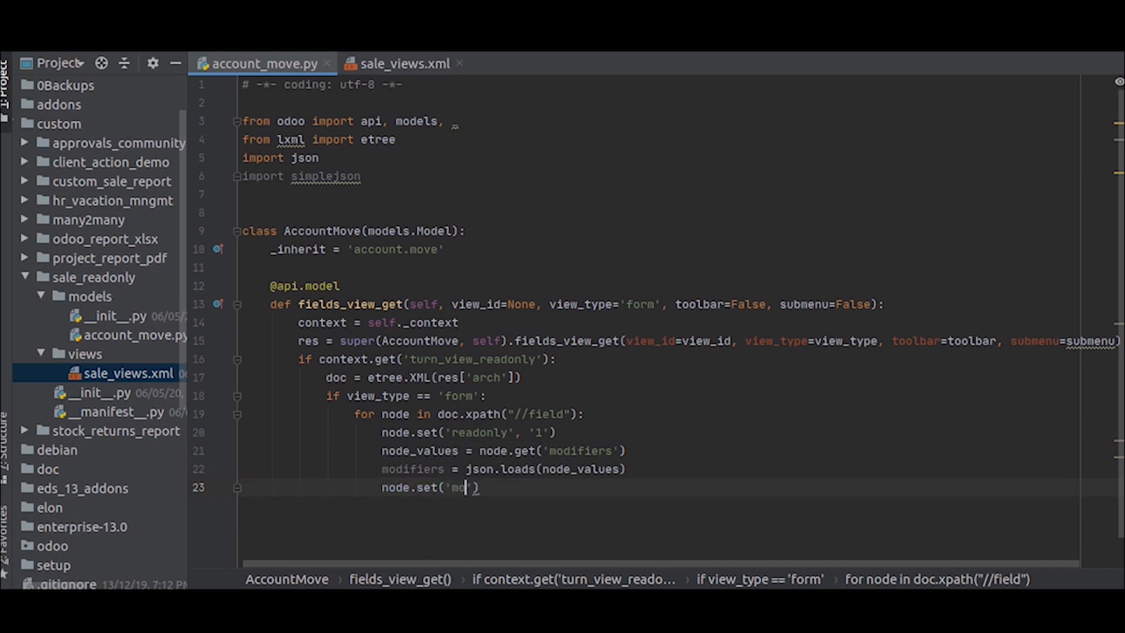
text(difier)
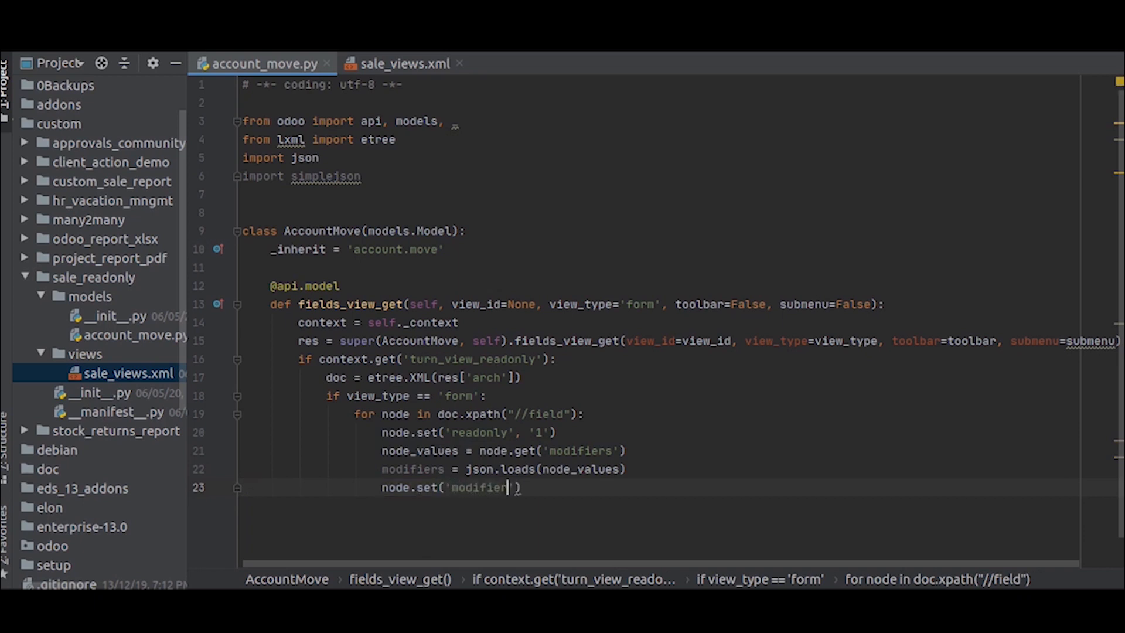
text(s'))
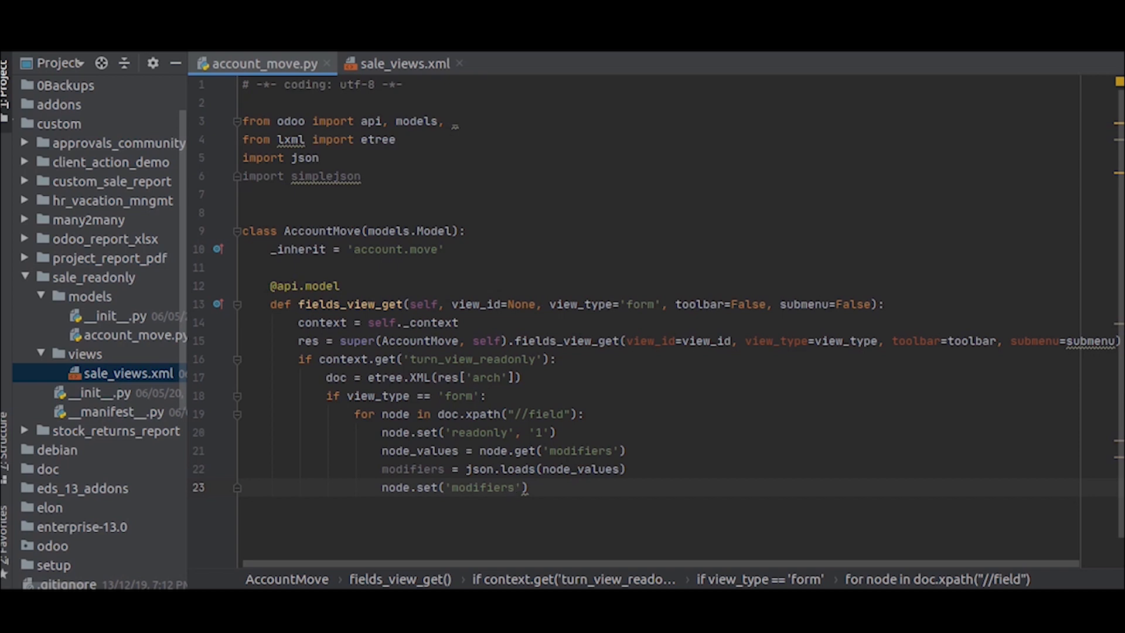
mouse_move(675, 459)
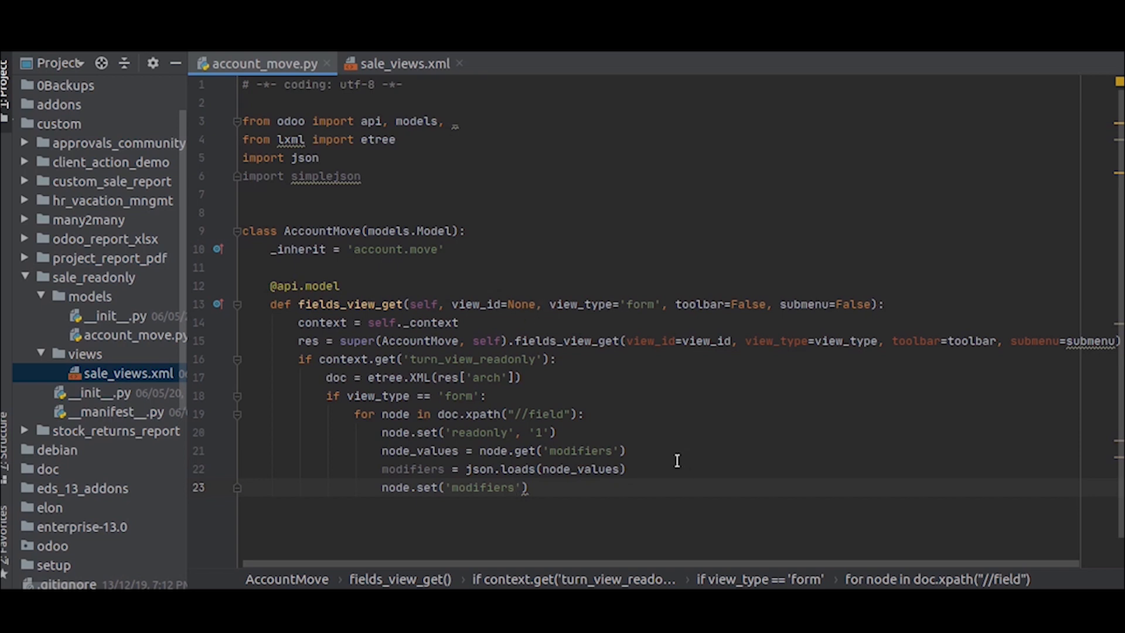
key(enter)
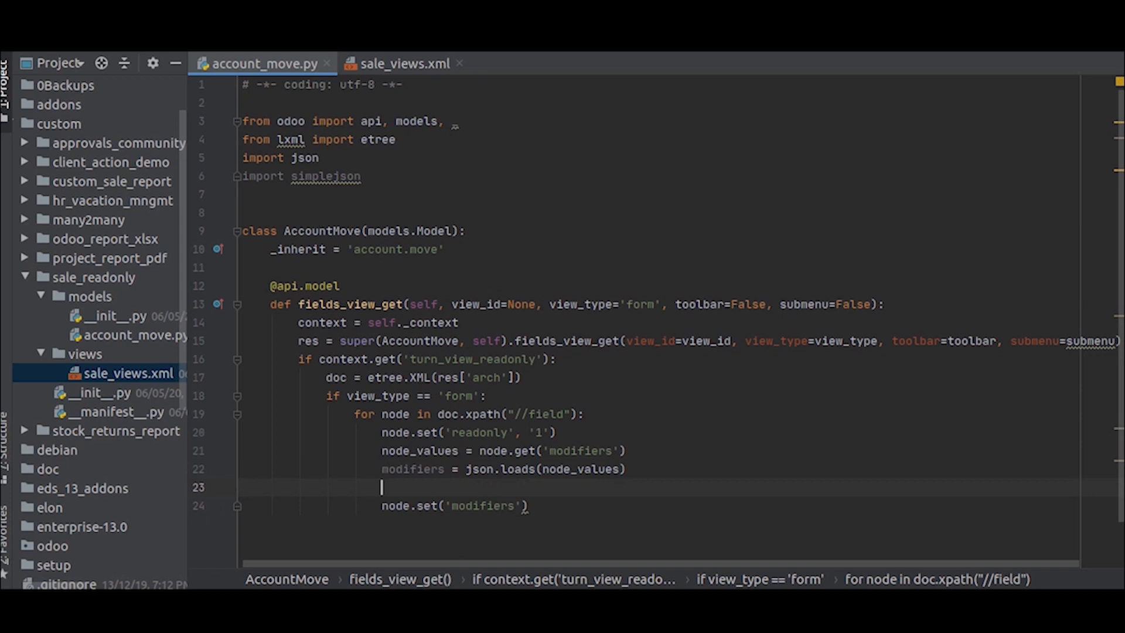
text(modifiers)
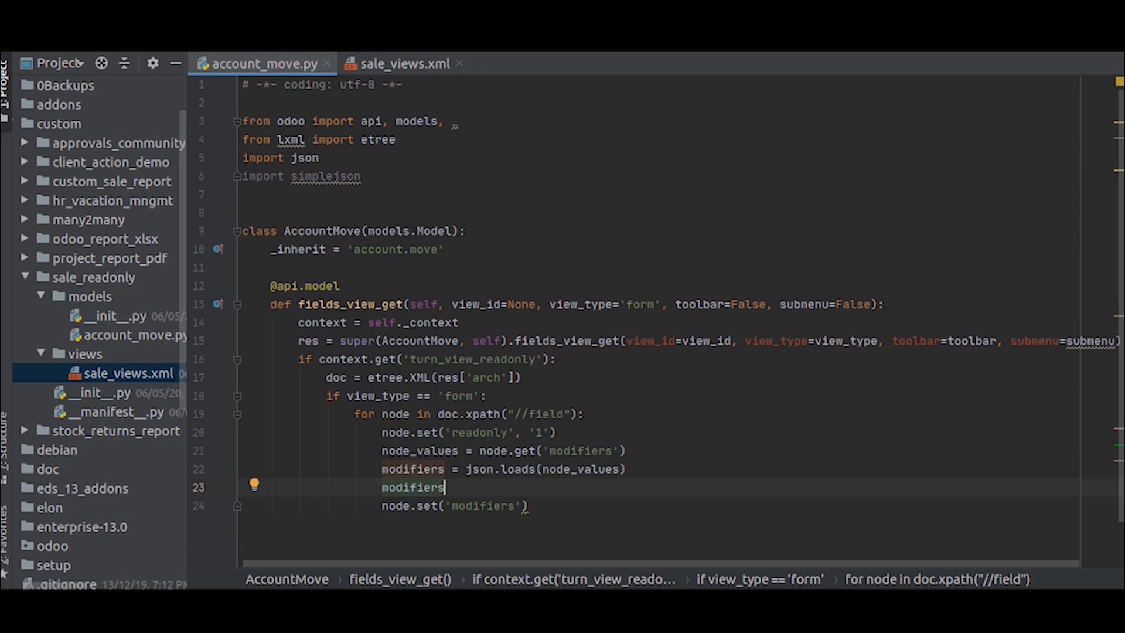
text([])
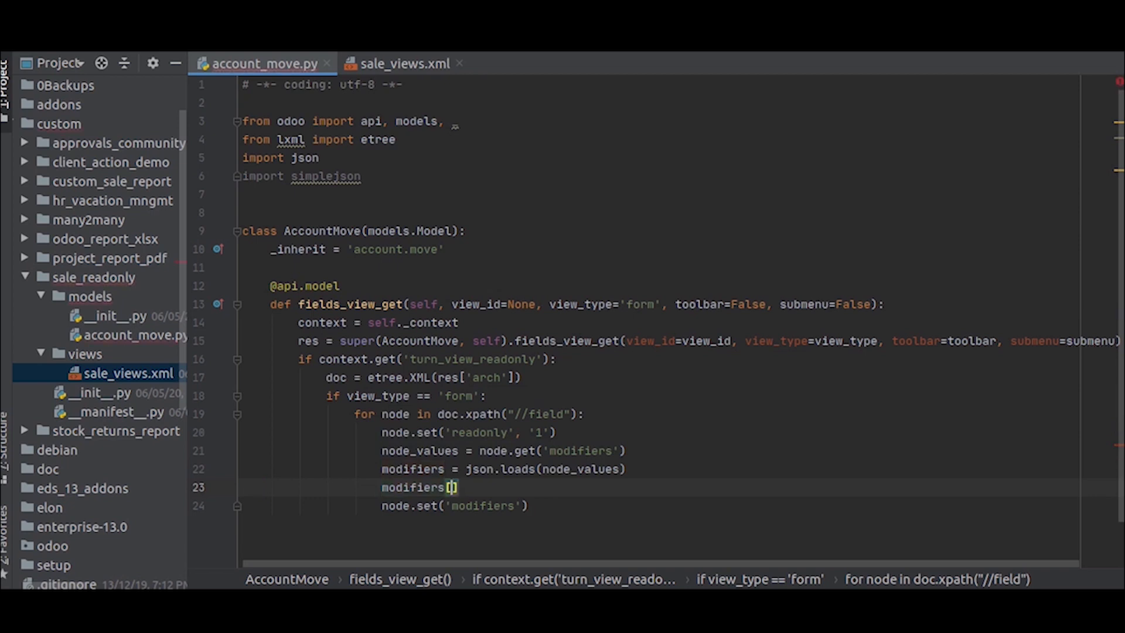
text("read)
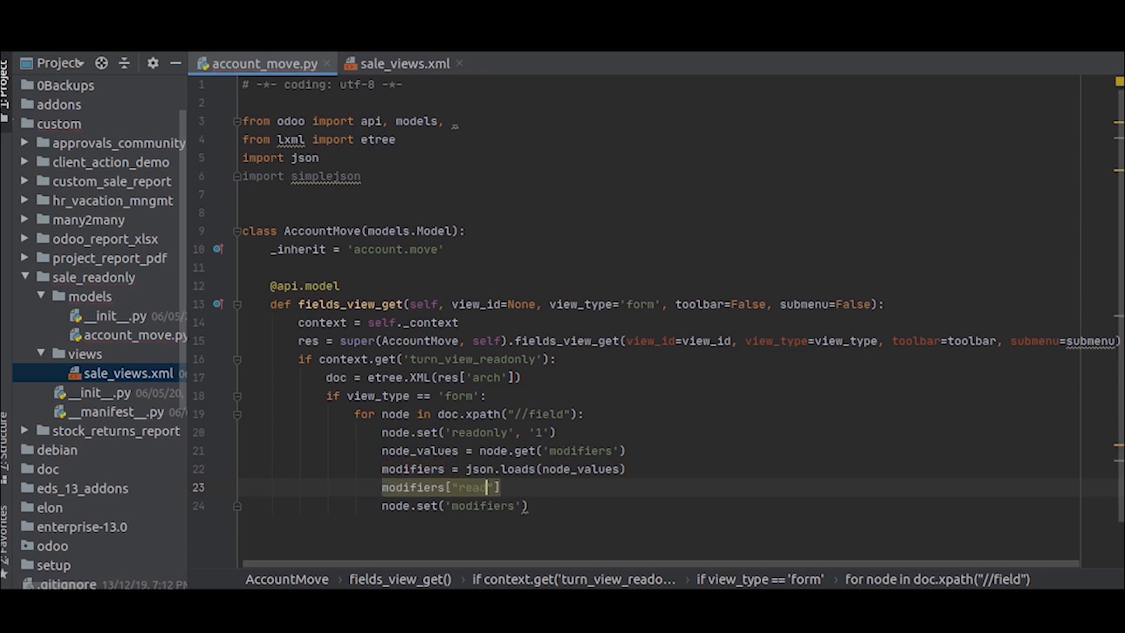
text(only)
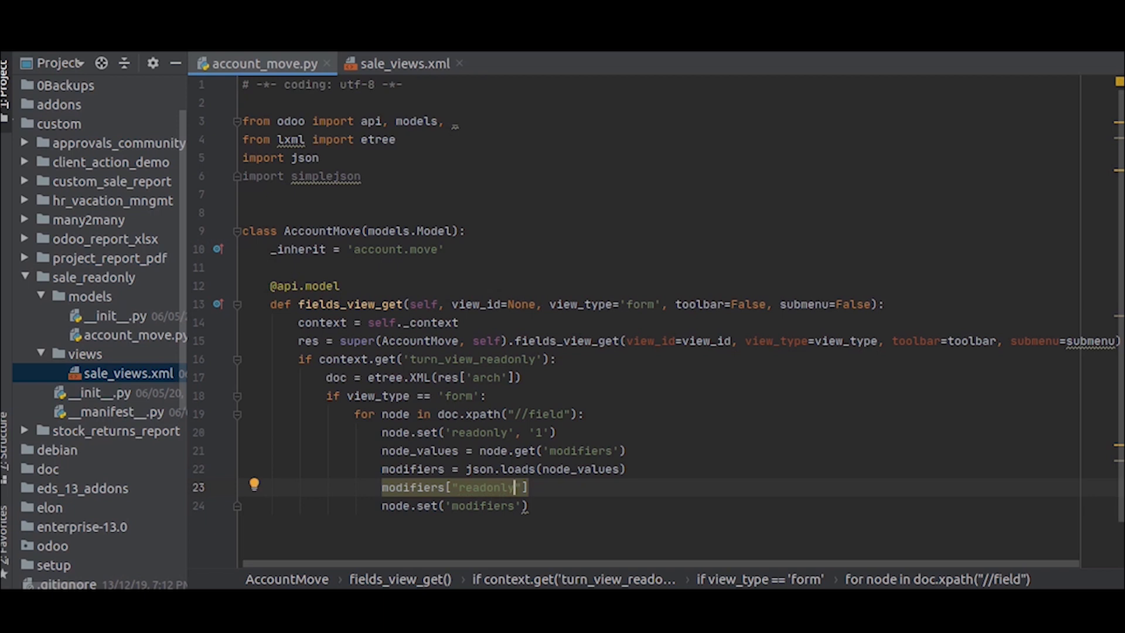
text(= True)
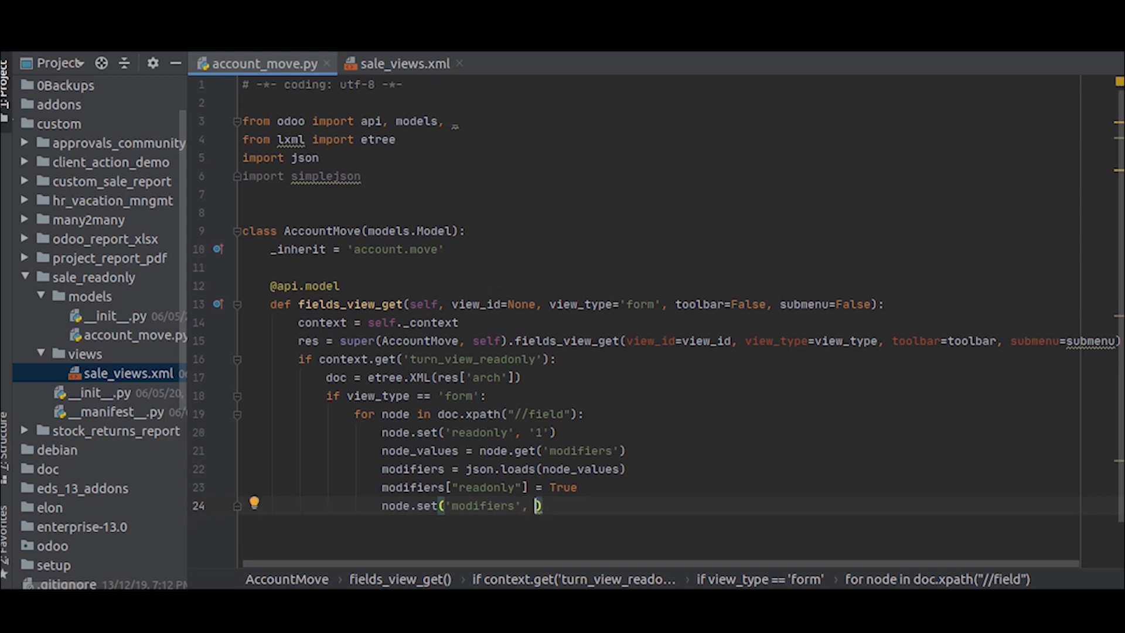
- Fill the set call with simplejson.dumps(modifiers) as the new modifiers value
text(sim)
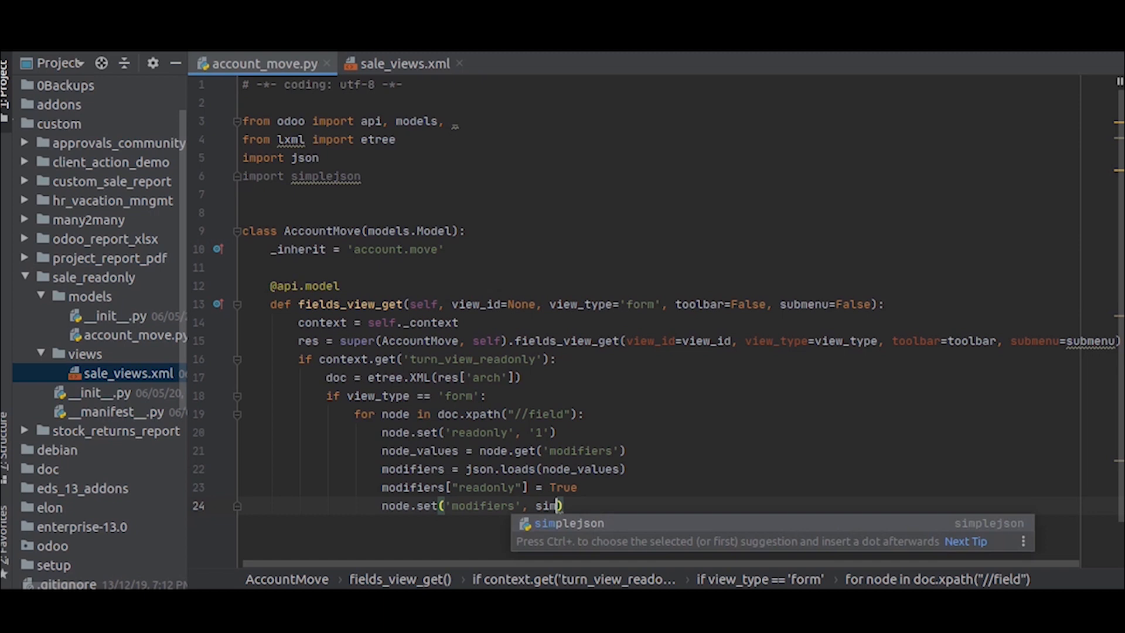
text(.dumps()
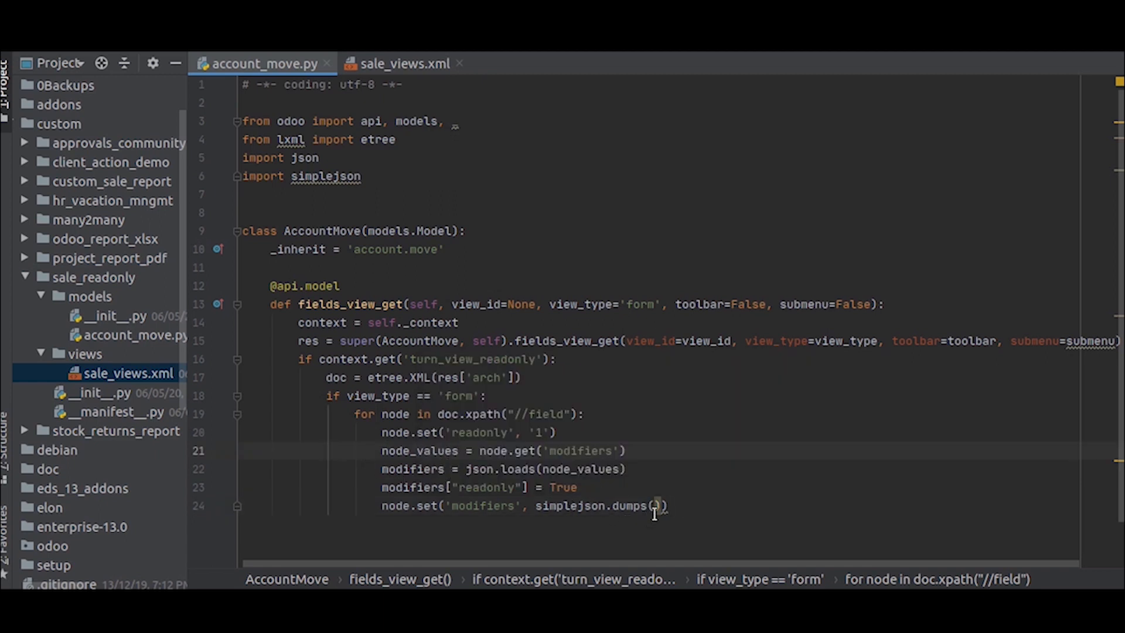
click(654, 506)
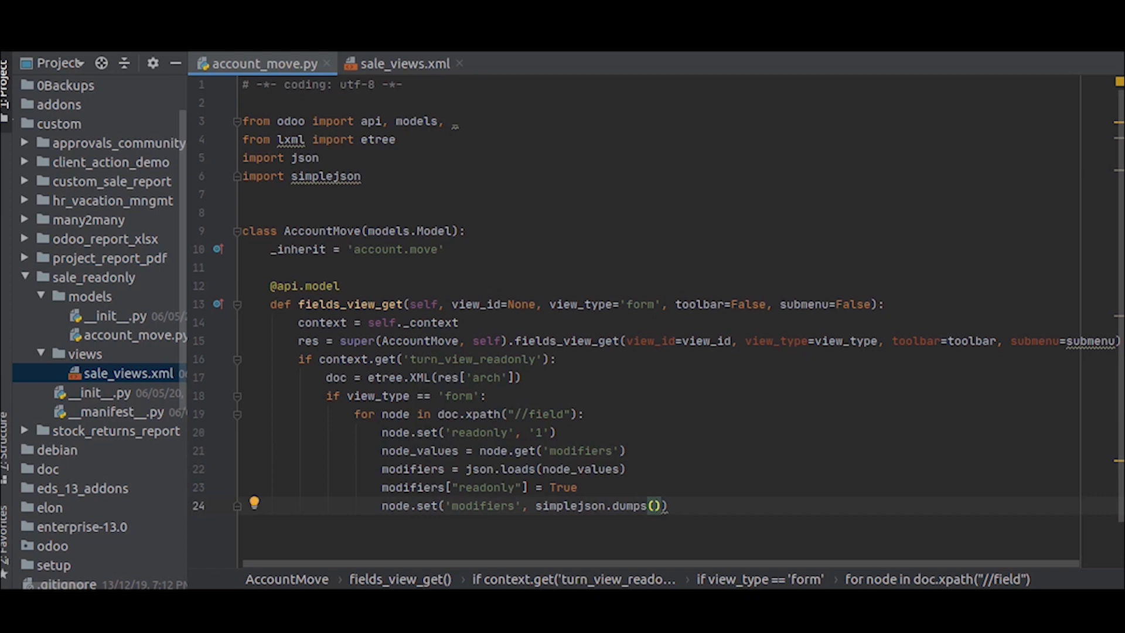
text(modifiers)
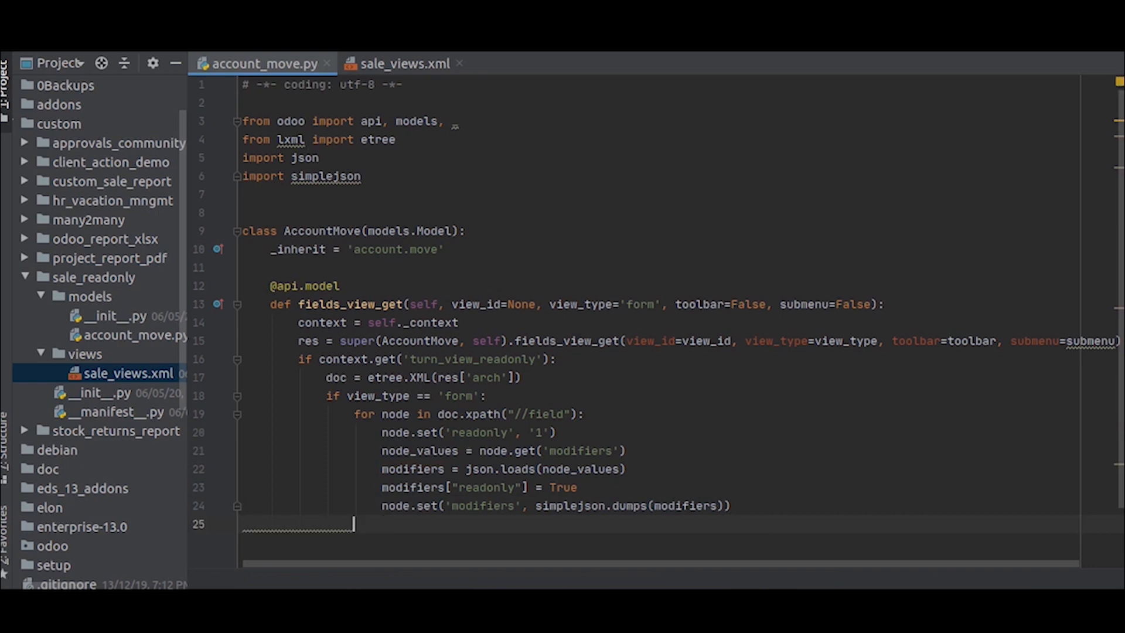
- Serialise the modified form back with res['arch'] = etree.tostring(doc)
text(res)
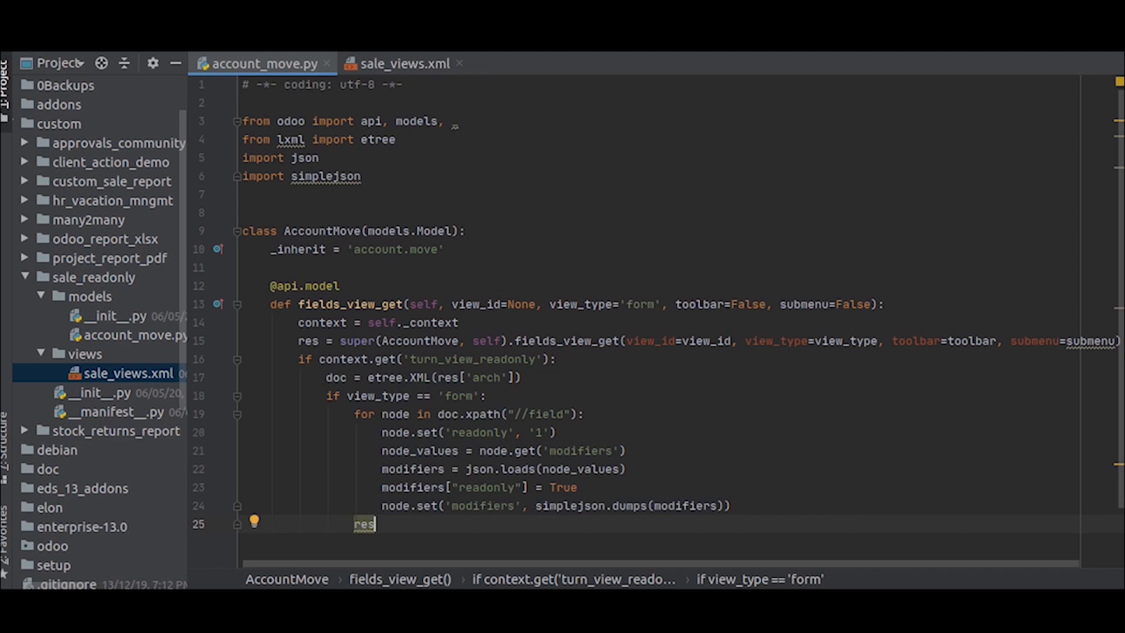
text([])
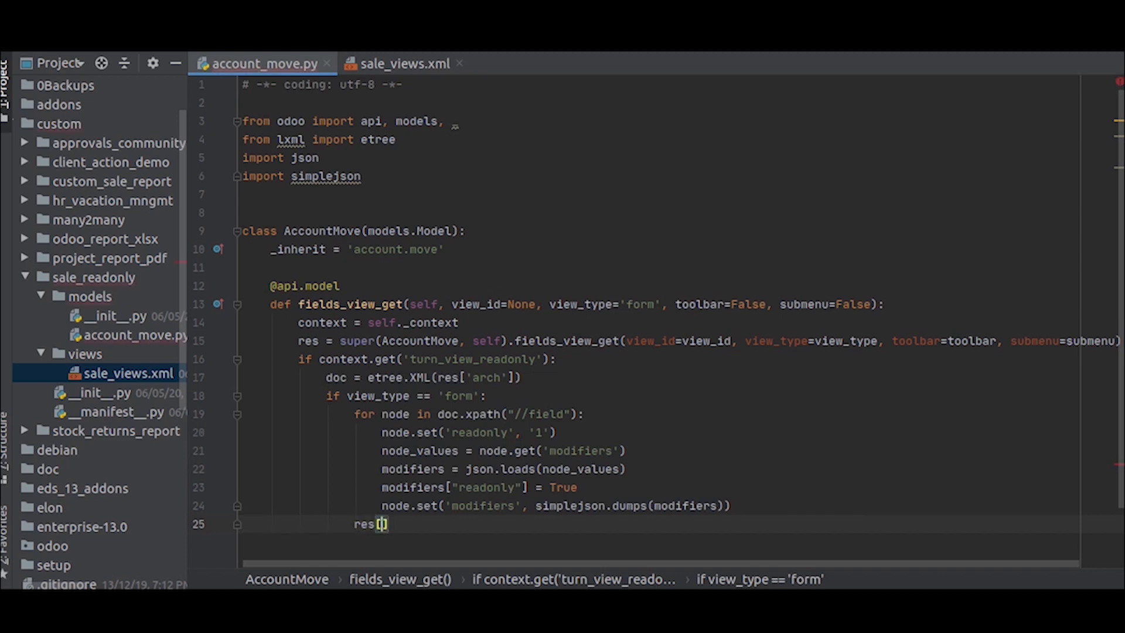
text('ar)
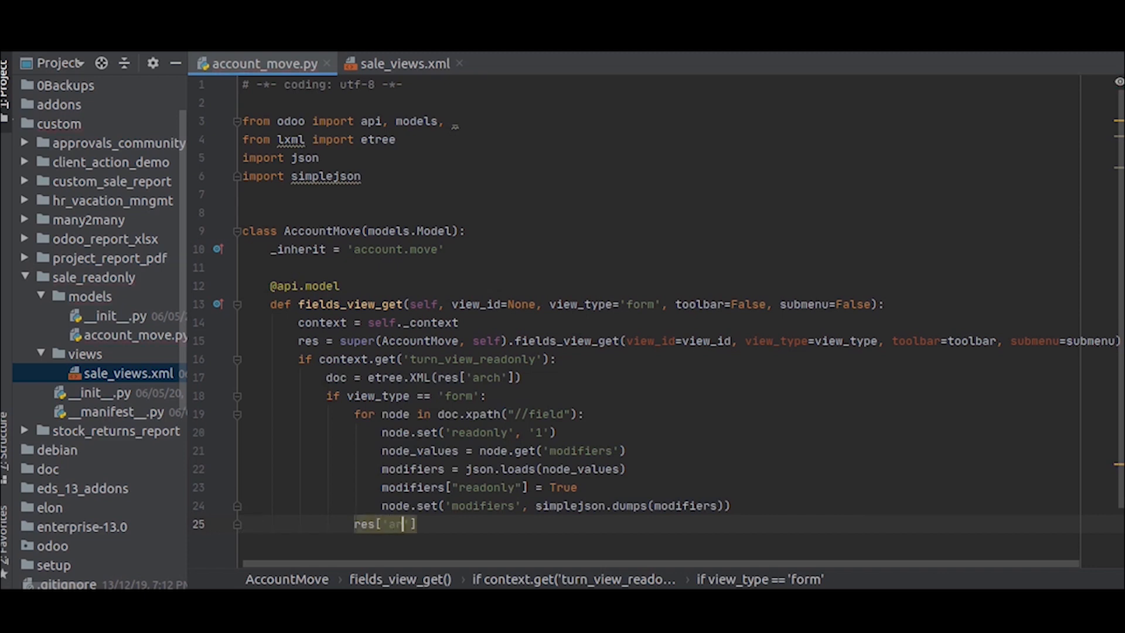
text(ch')
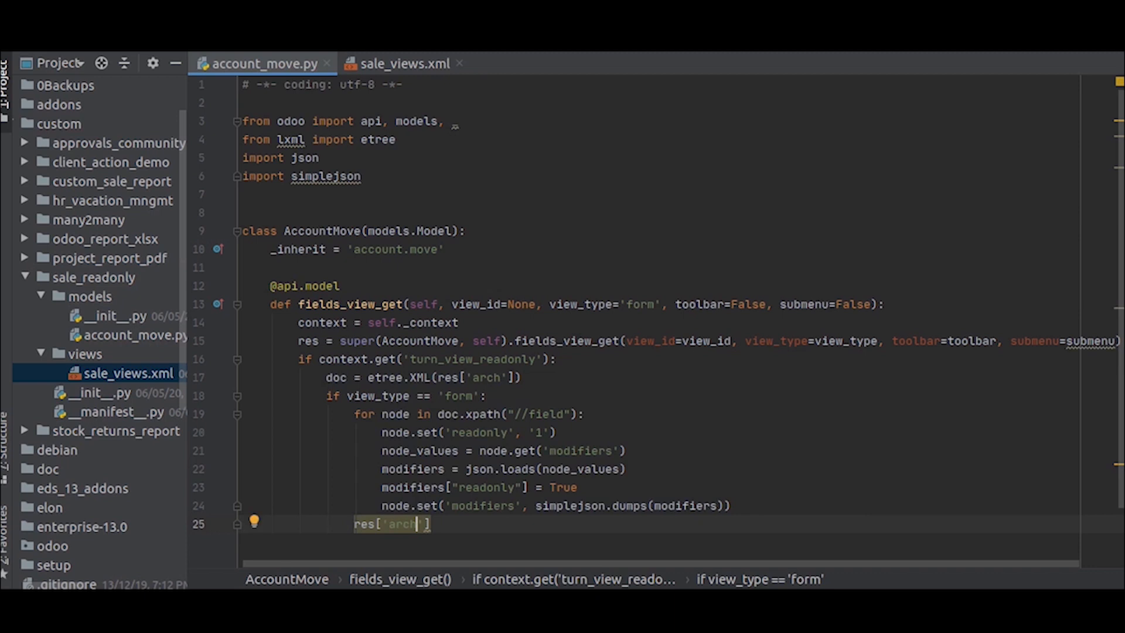
text(=)
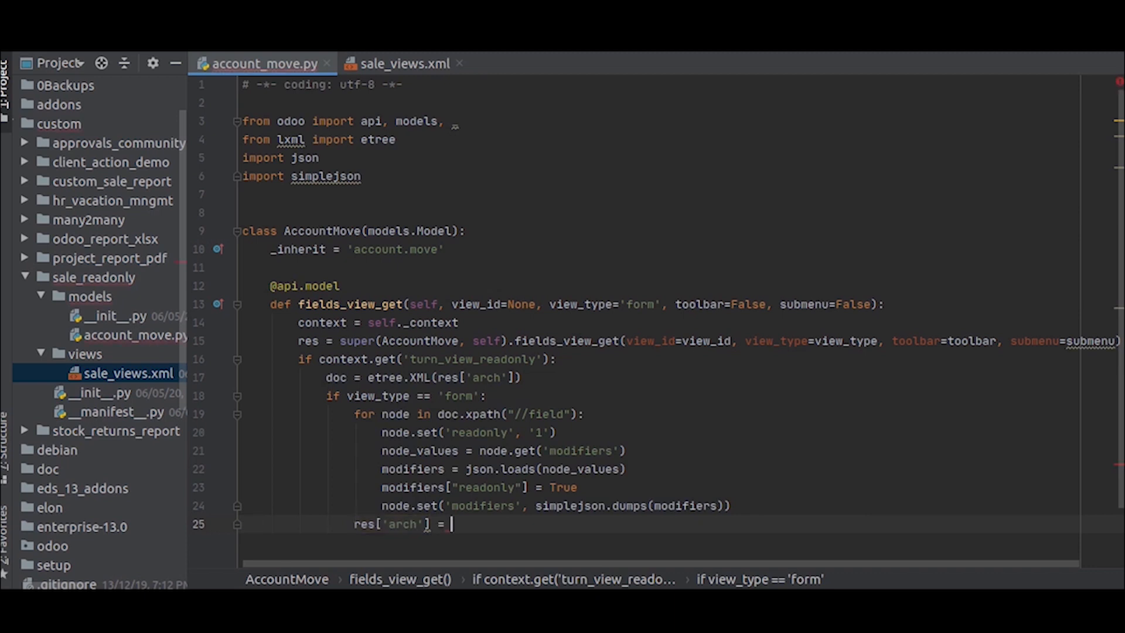
text(etree)
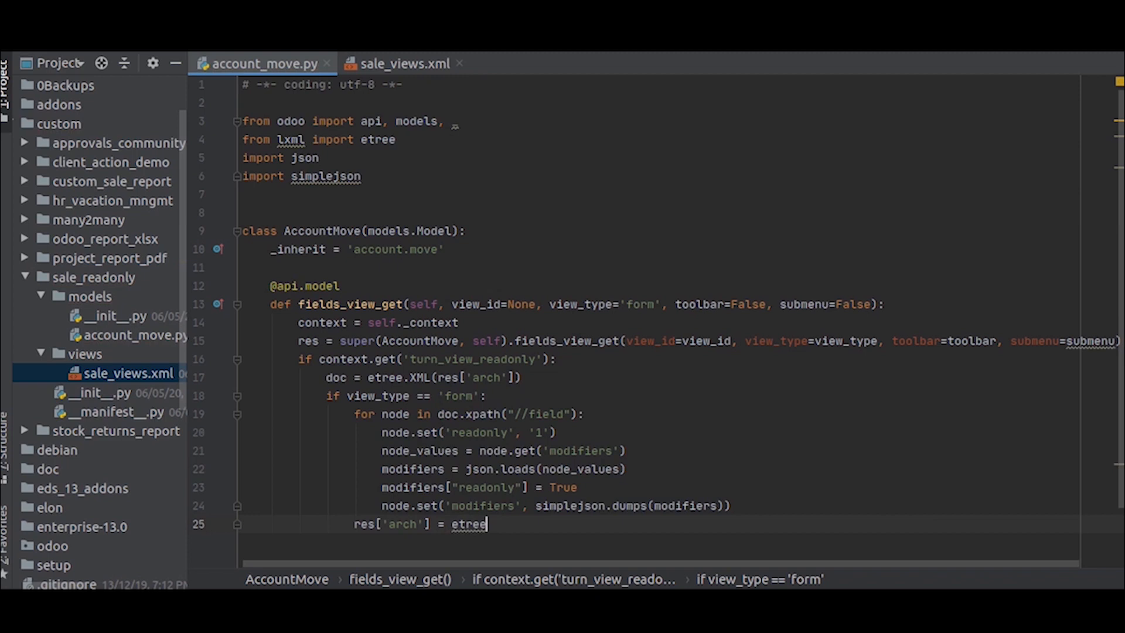
text(tostr)
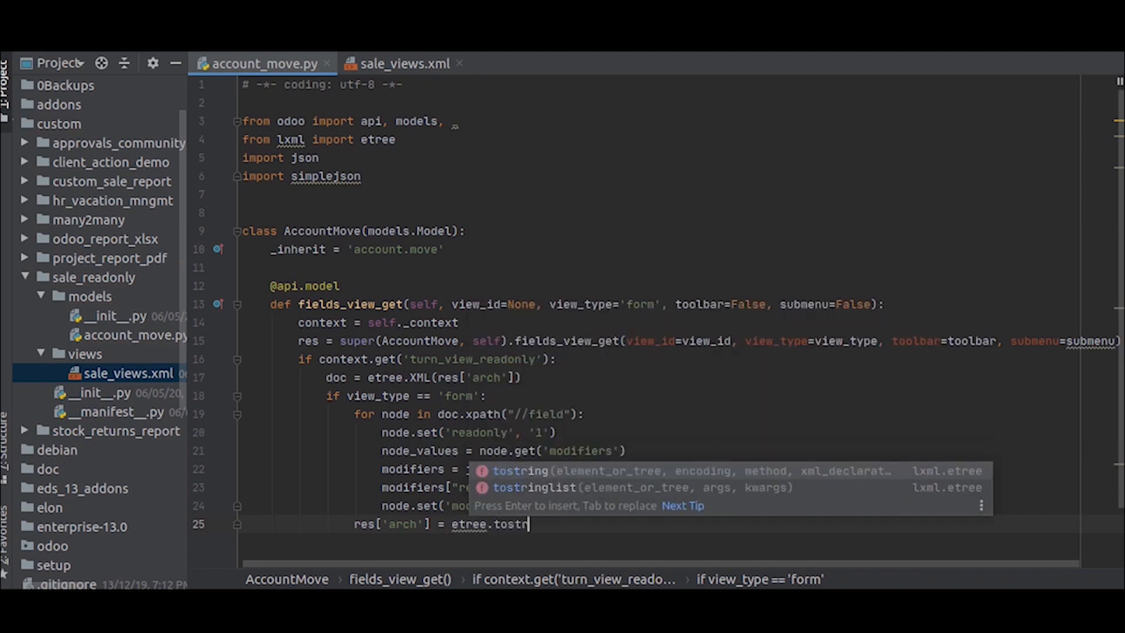
text(ing)
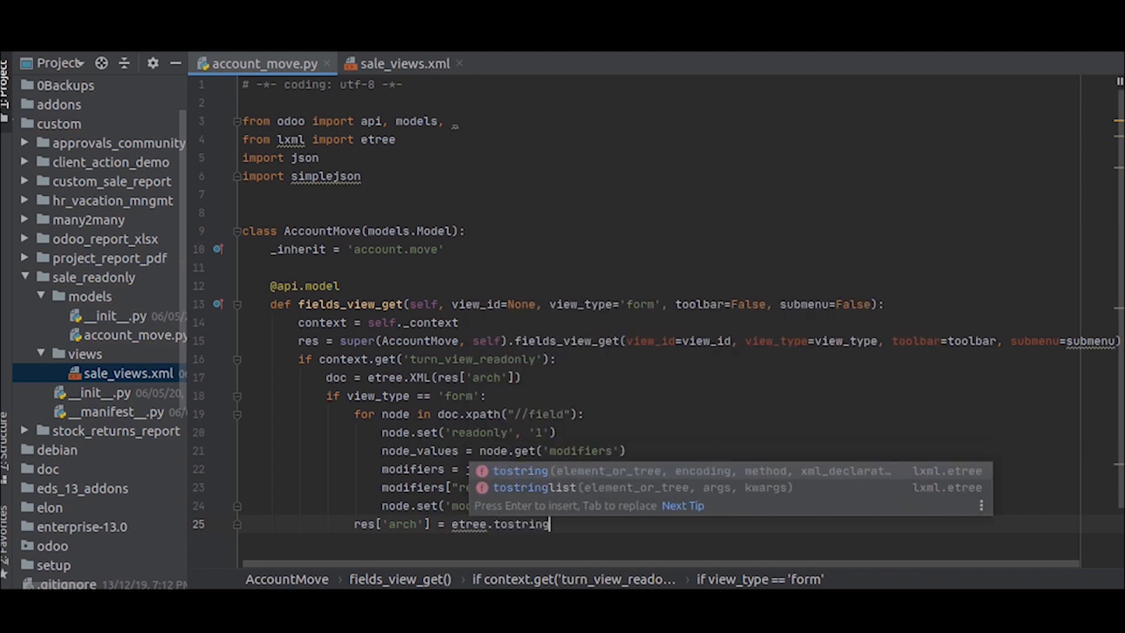
text((doc)
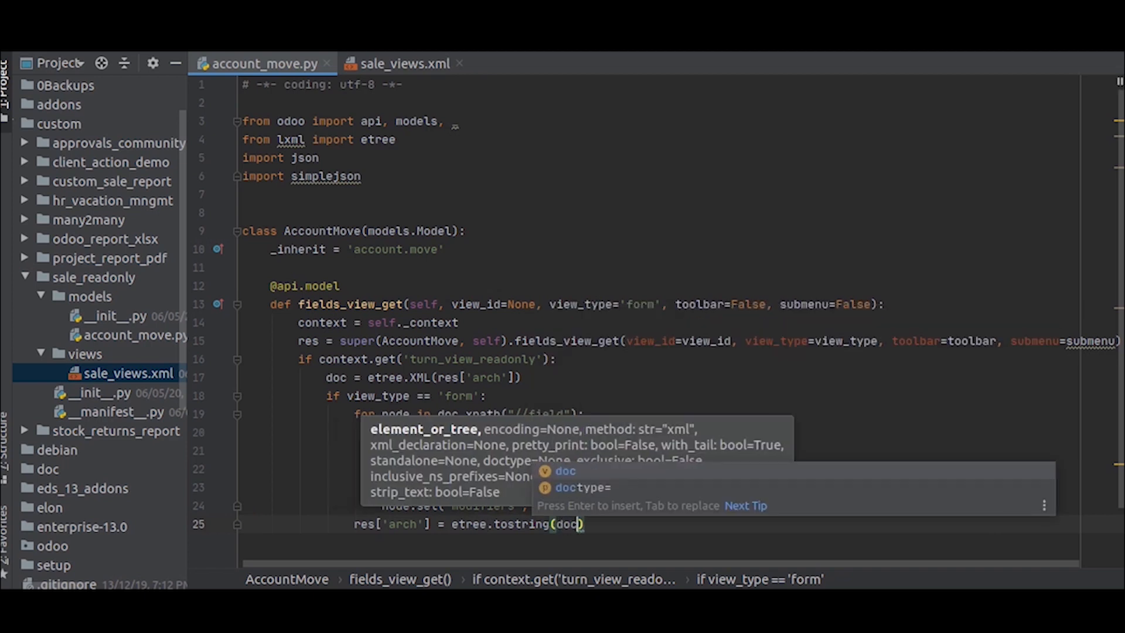
mouse_move(647, 263)
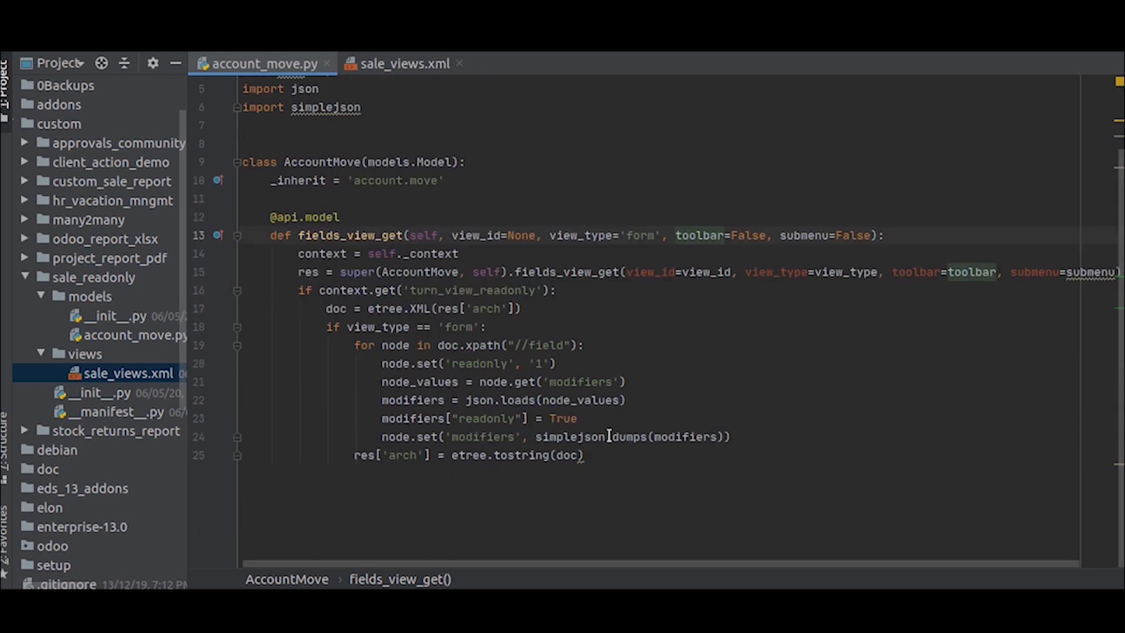
- End the fields_view_get override with return res
click(585, 455)
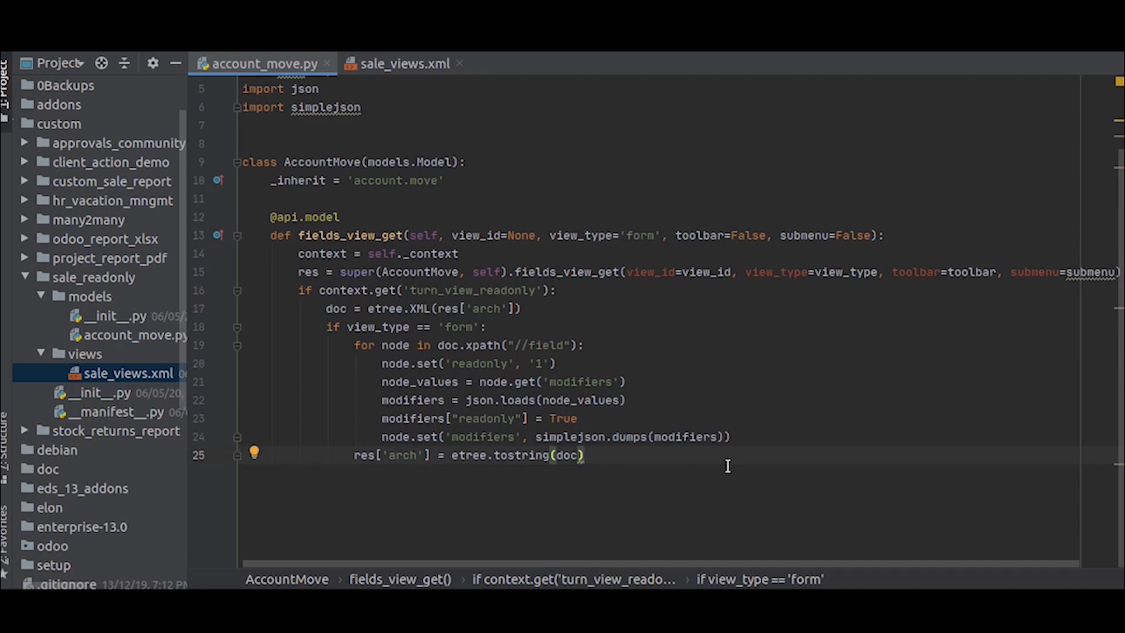
key(enter)
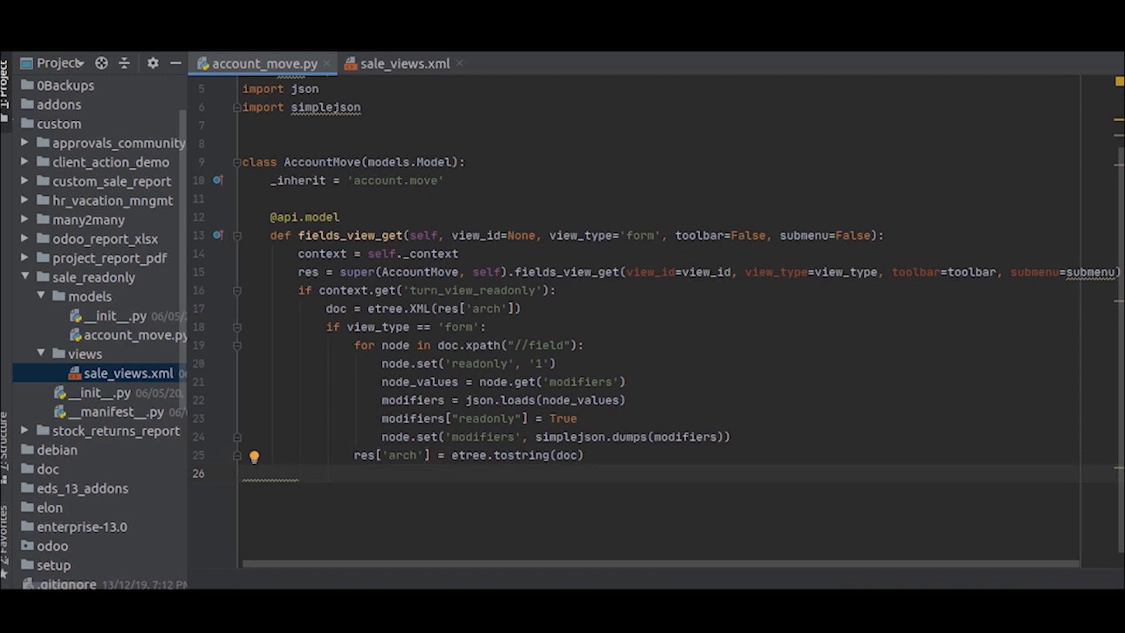
text(return)
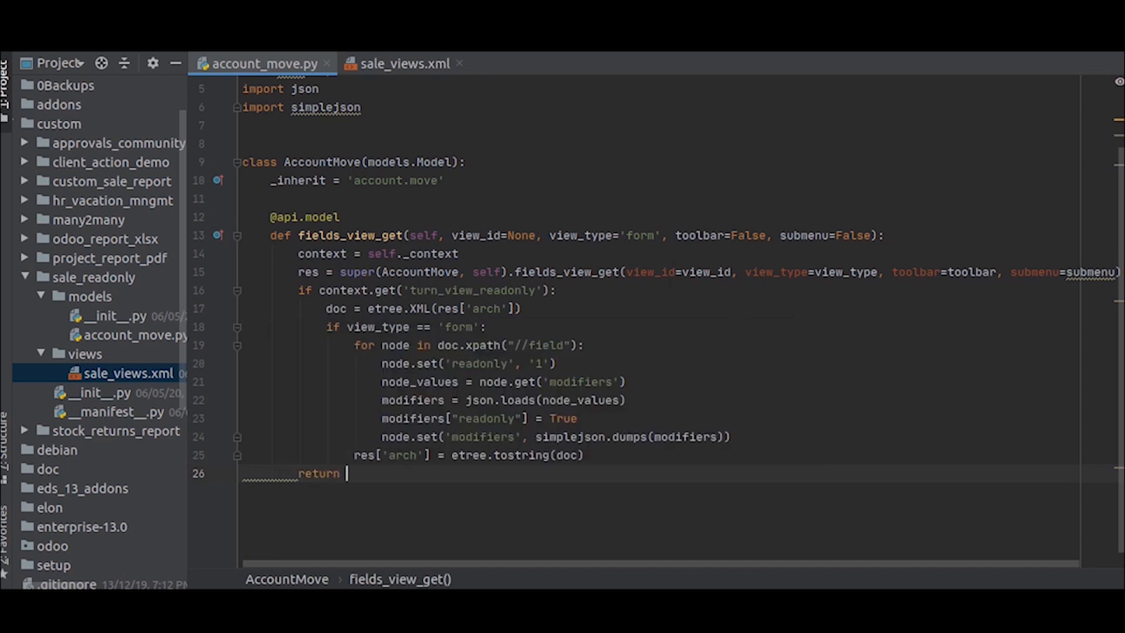
text(res)
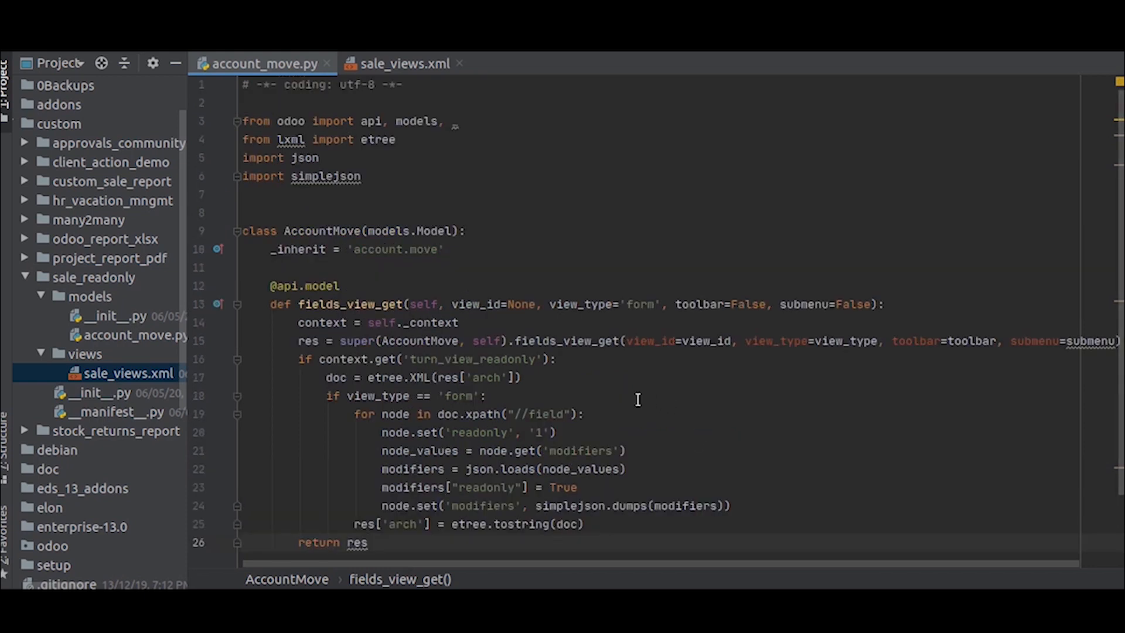
scroll(down, 3)
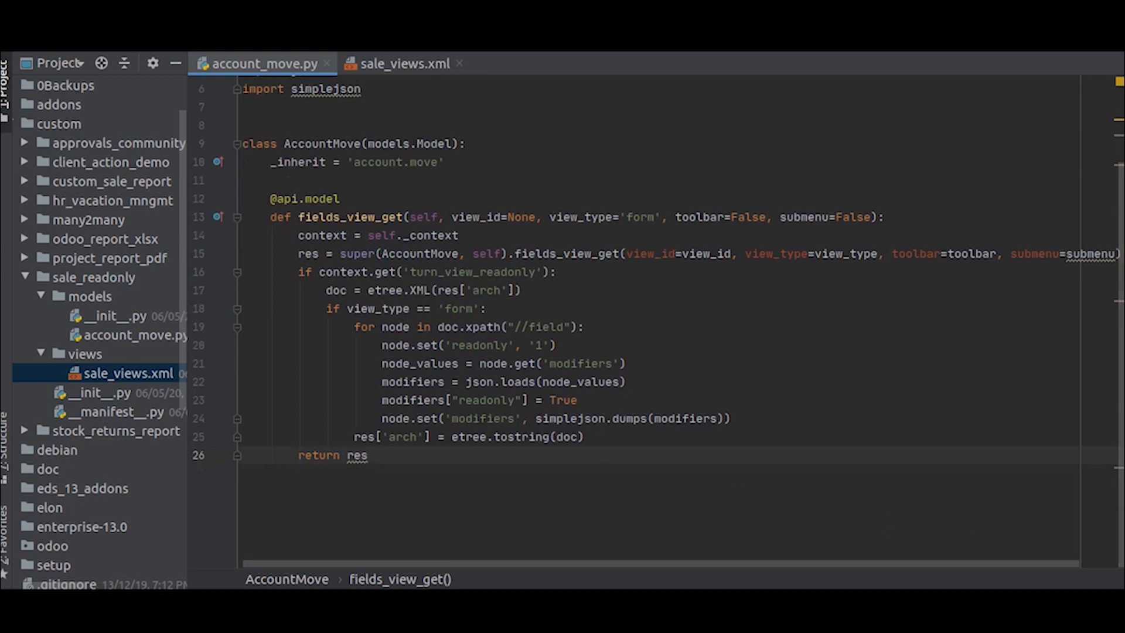
click(405, 63)
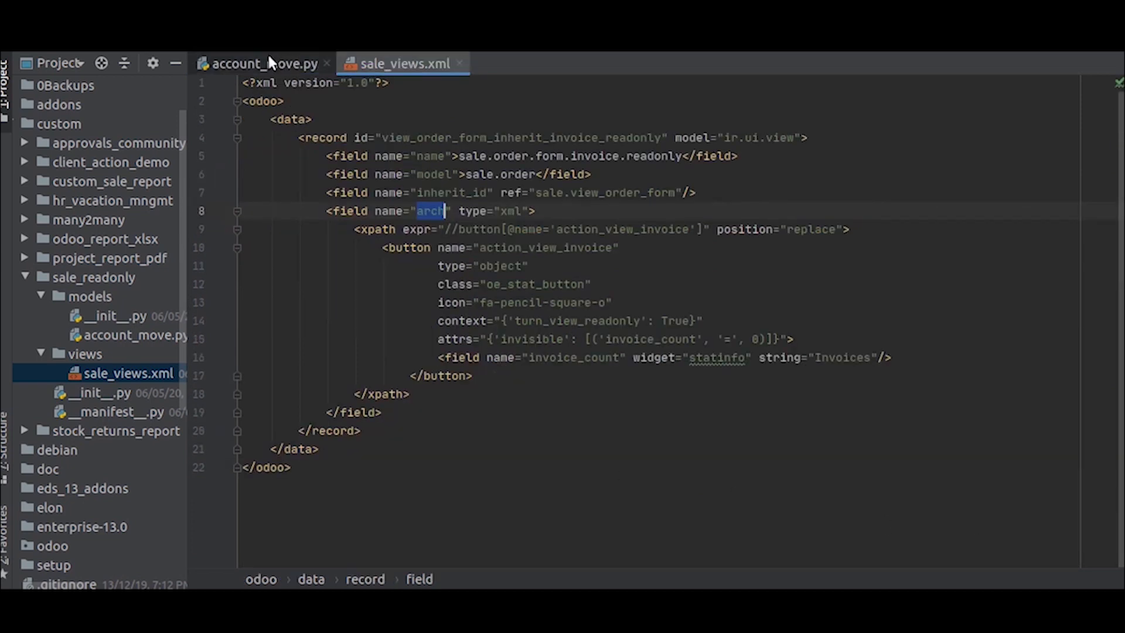
mouse_move(267, 63)
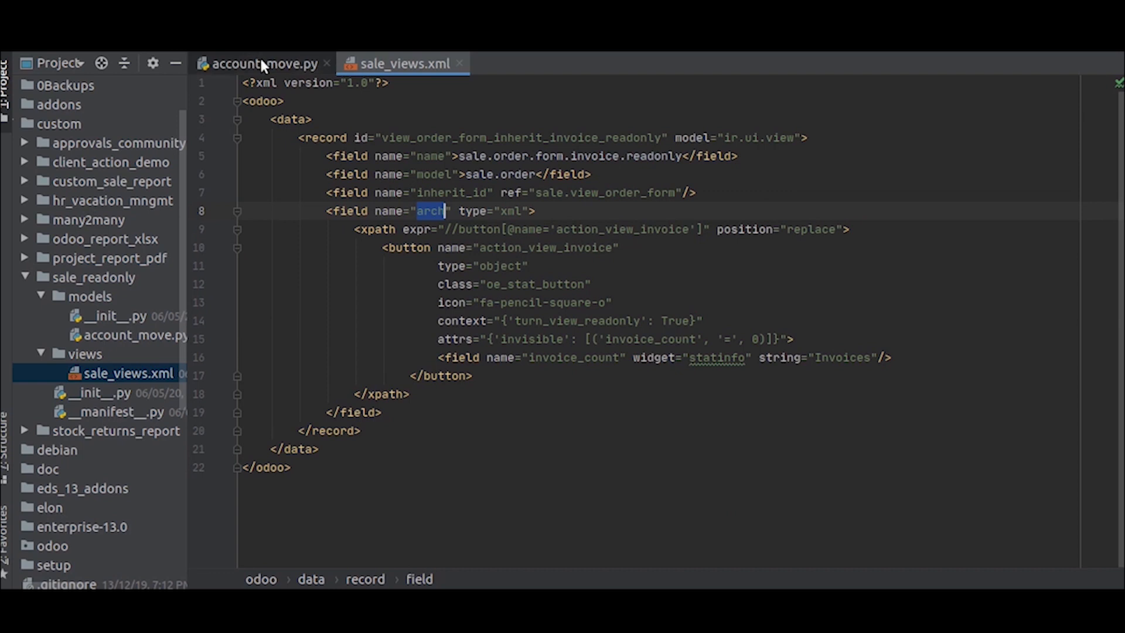
click(263, 63)
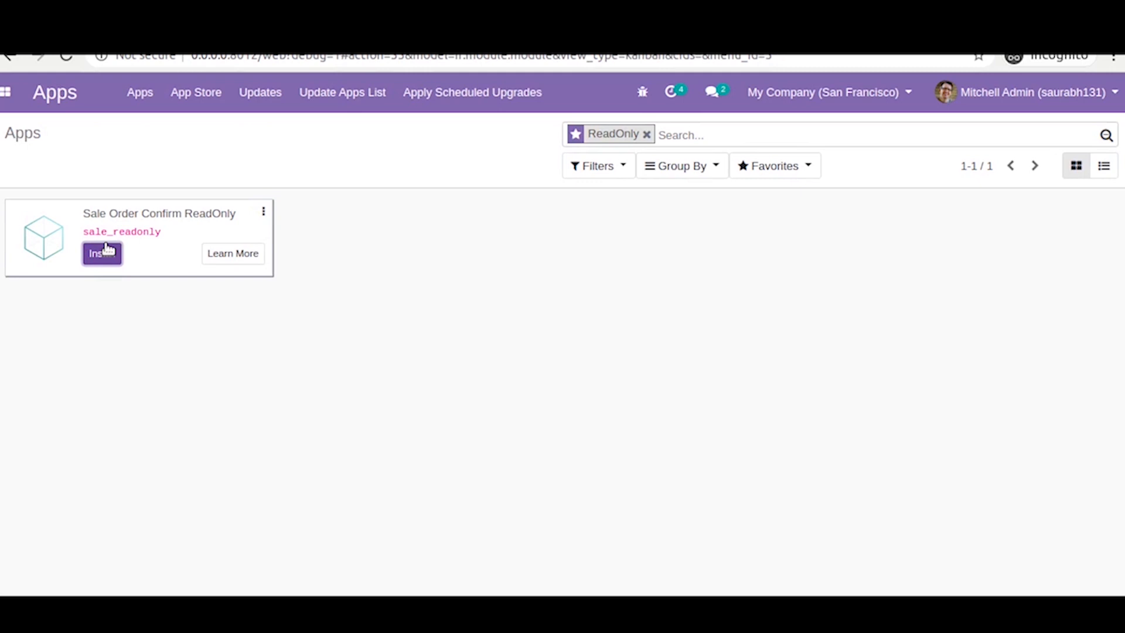
- Install the Sale Order Confirm ReadOnly module and open sale order S00022 in Sales
click(101, 253)
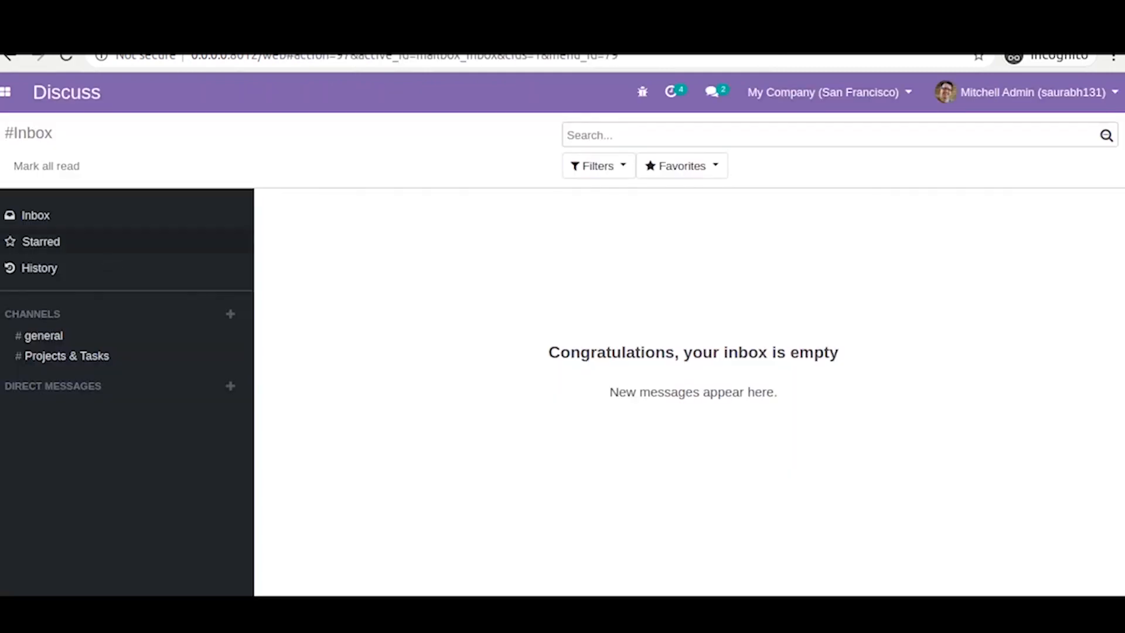
click(7, 91)
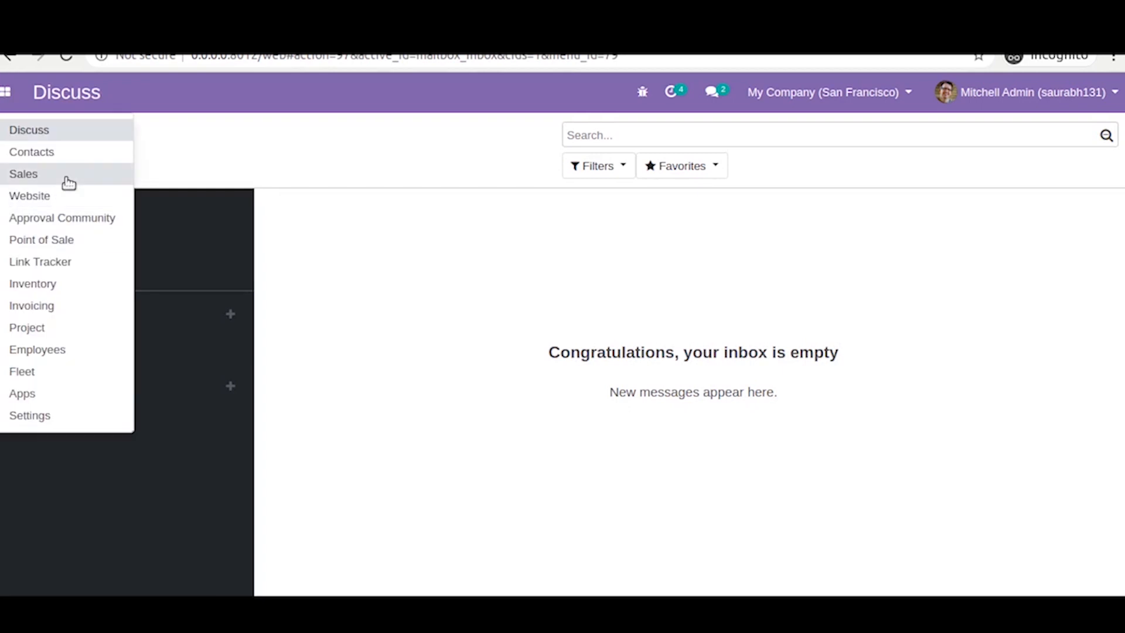
click(23, 174)
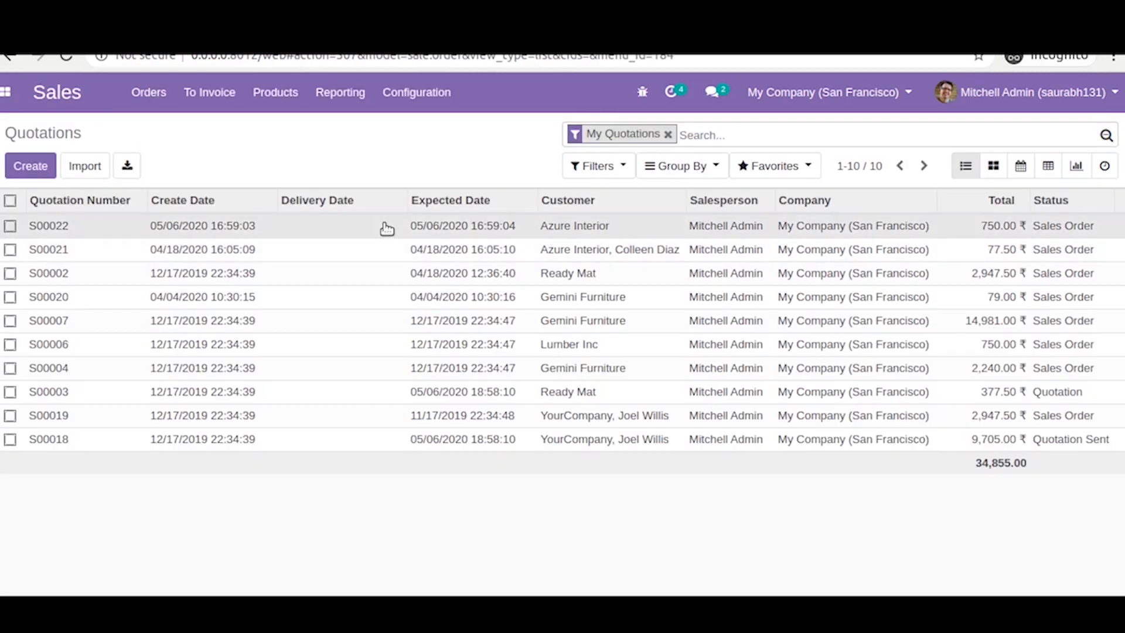
click(49, 226)
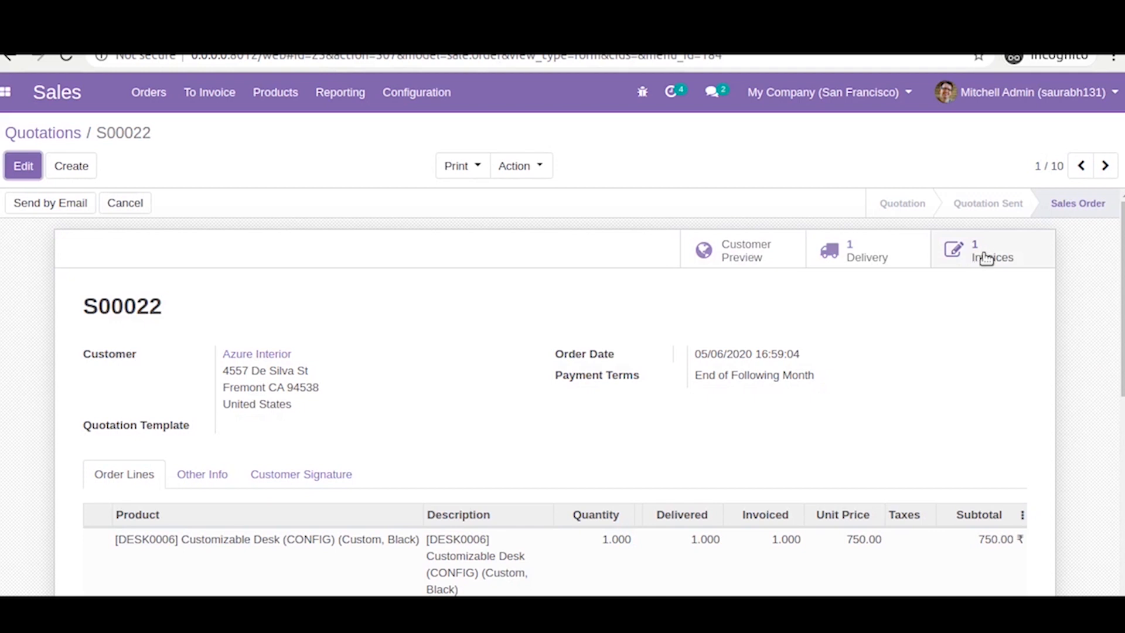
- Open the linked invoice INV/2020/0003, try Edit, and check its fields stay read-only
click(992, 249)
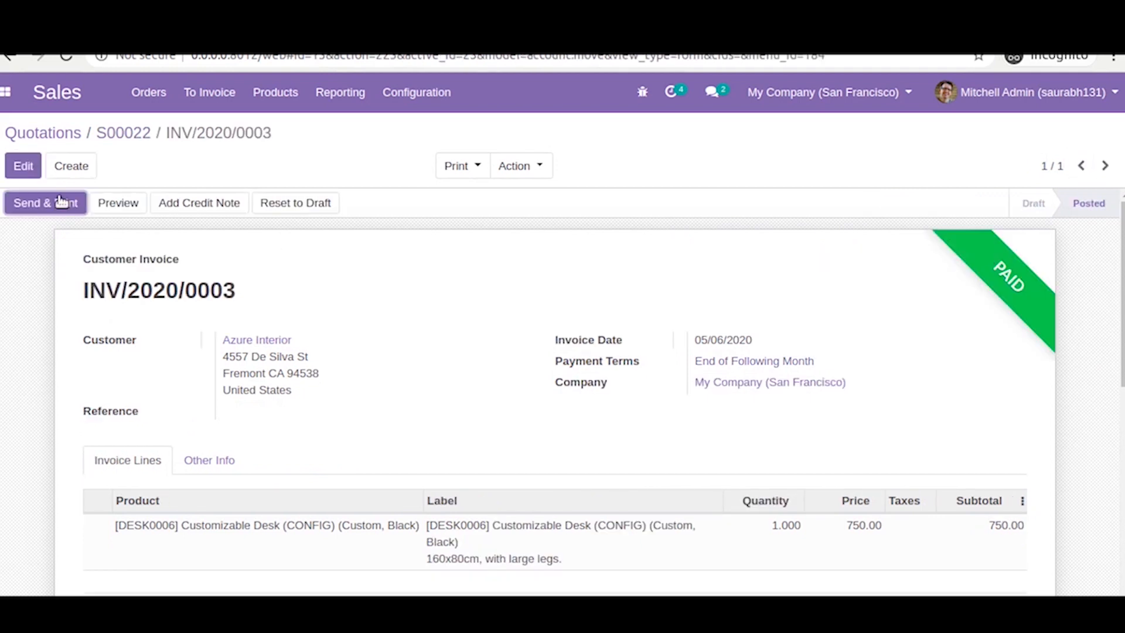
click(23, 165)
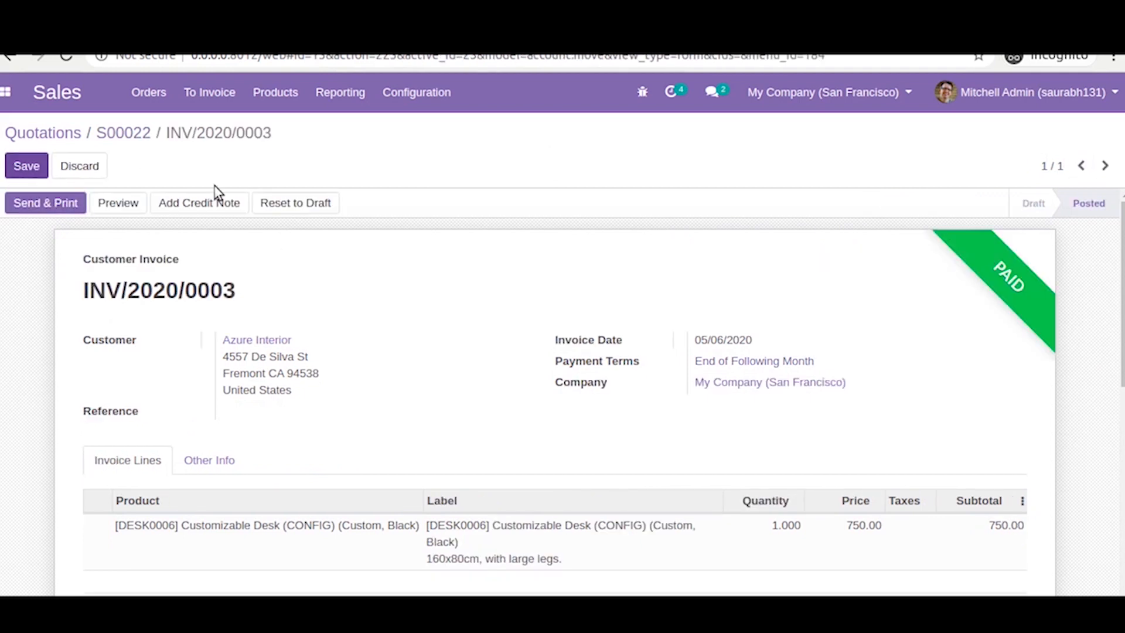
scroll(down, 3)
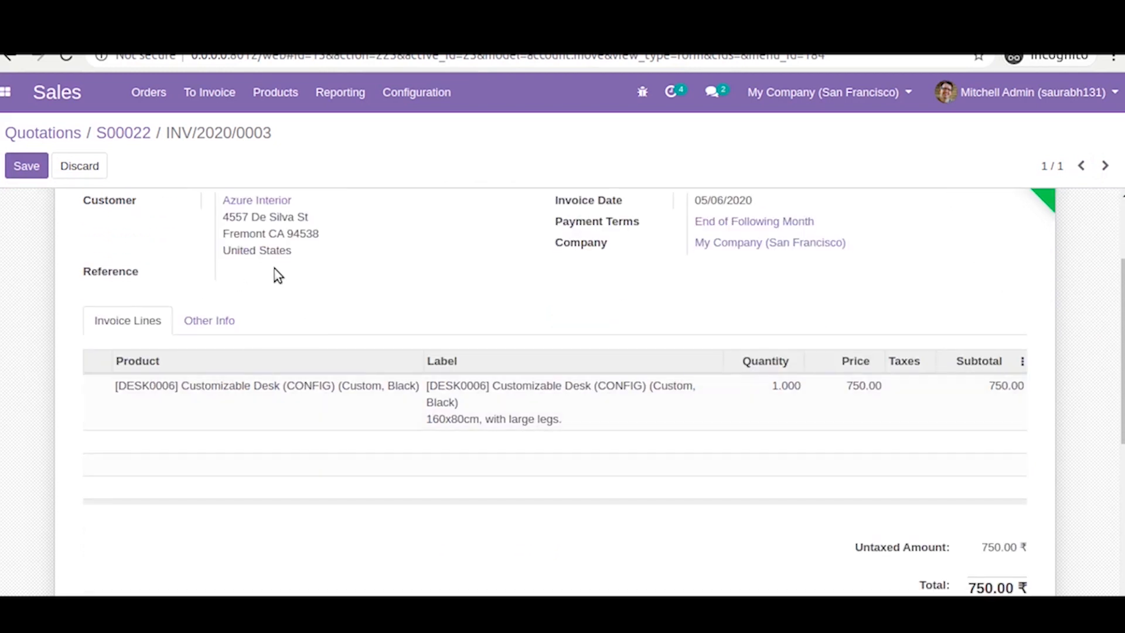
scroll(down, 3)
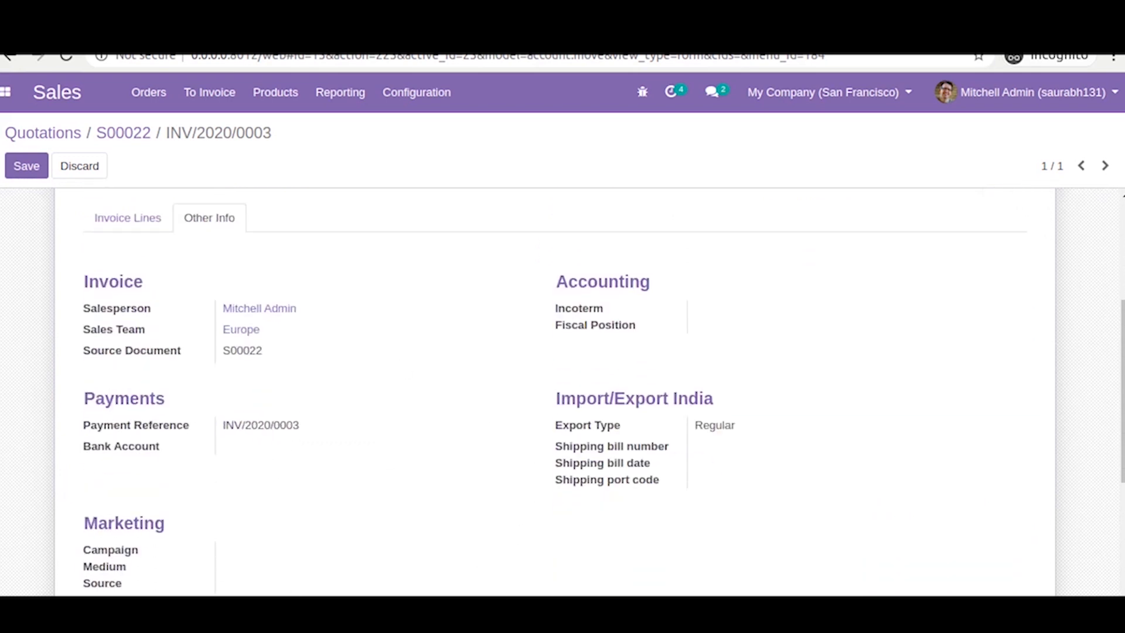
mouse_move(892, 410)
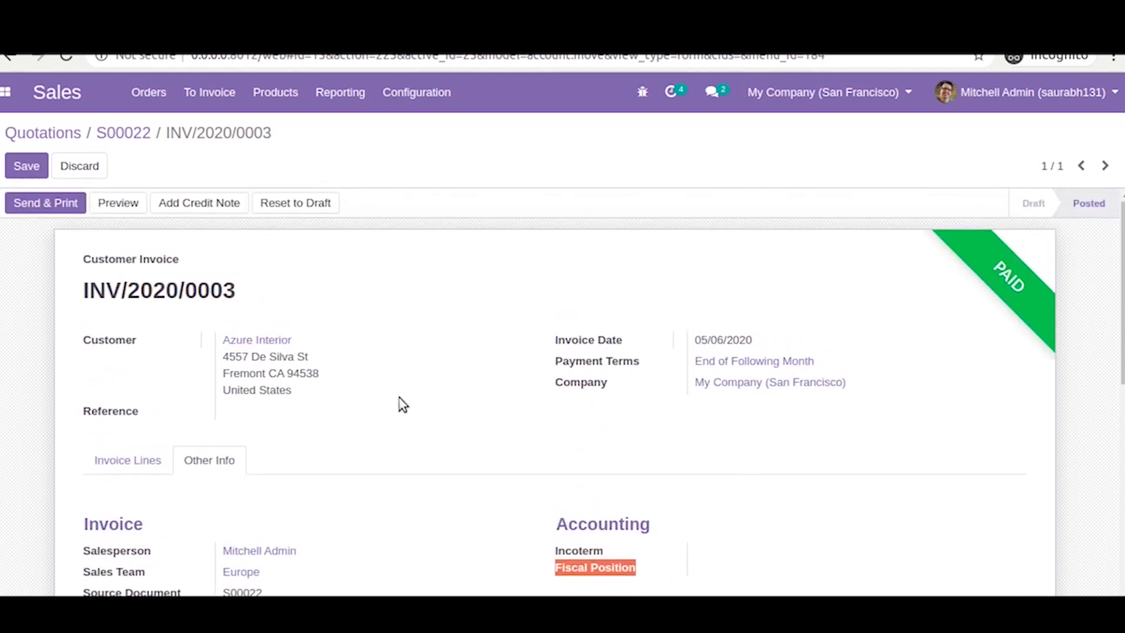
mouse_move(260, 117)
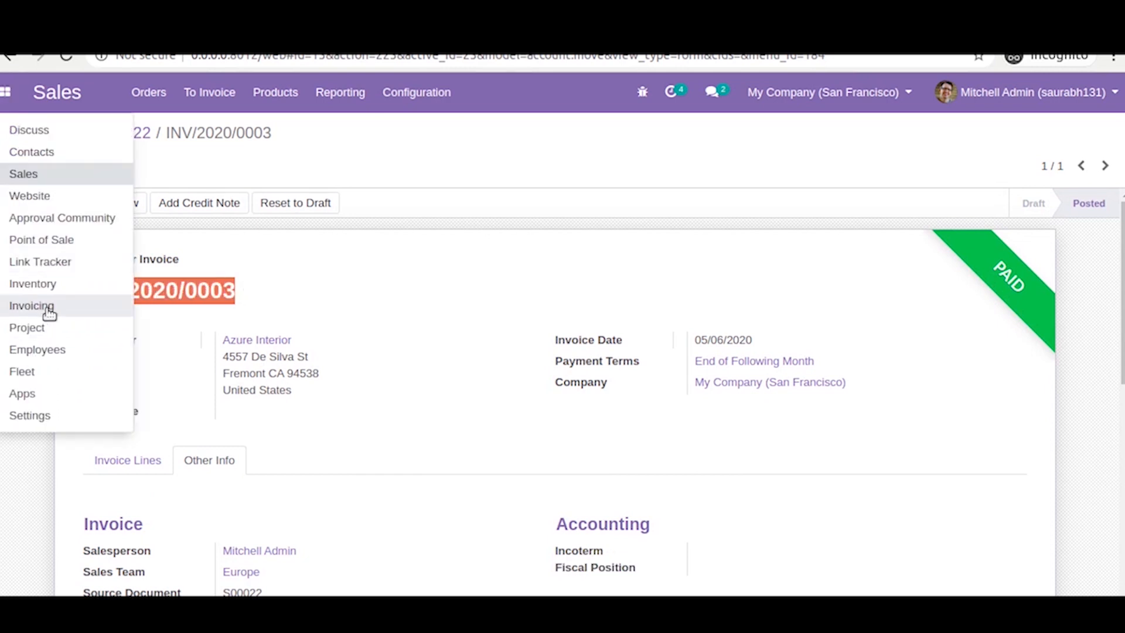
- Open INV/2020/0003 directly from the Invoicing list, where it is editable
click(31, 304)
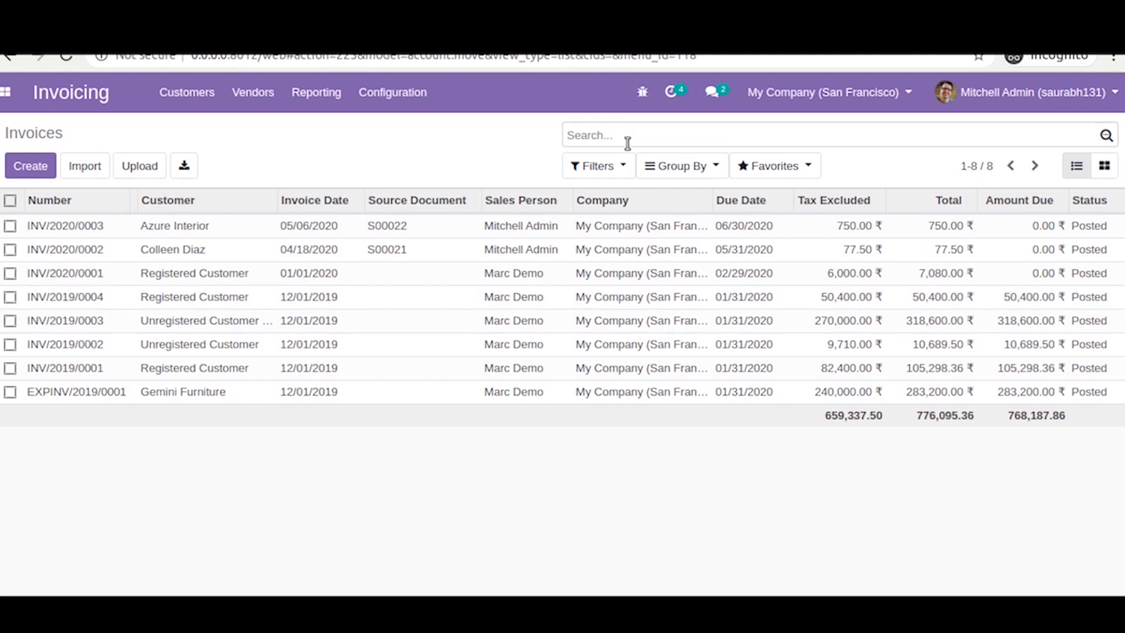
text(INV/2020/0003)
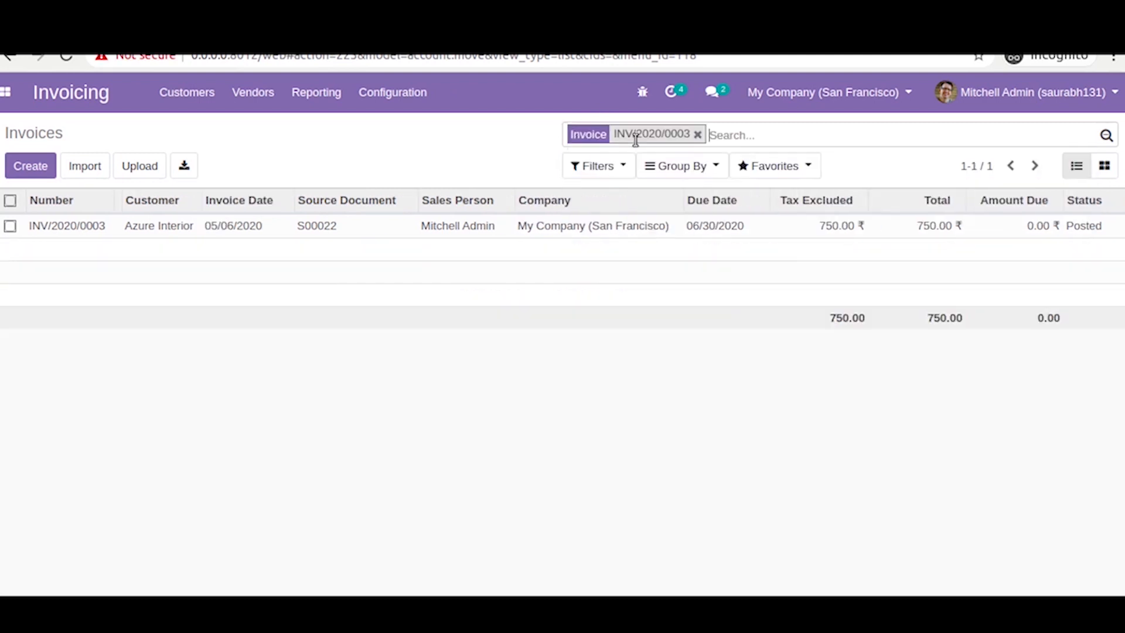
click(66, 226)
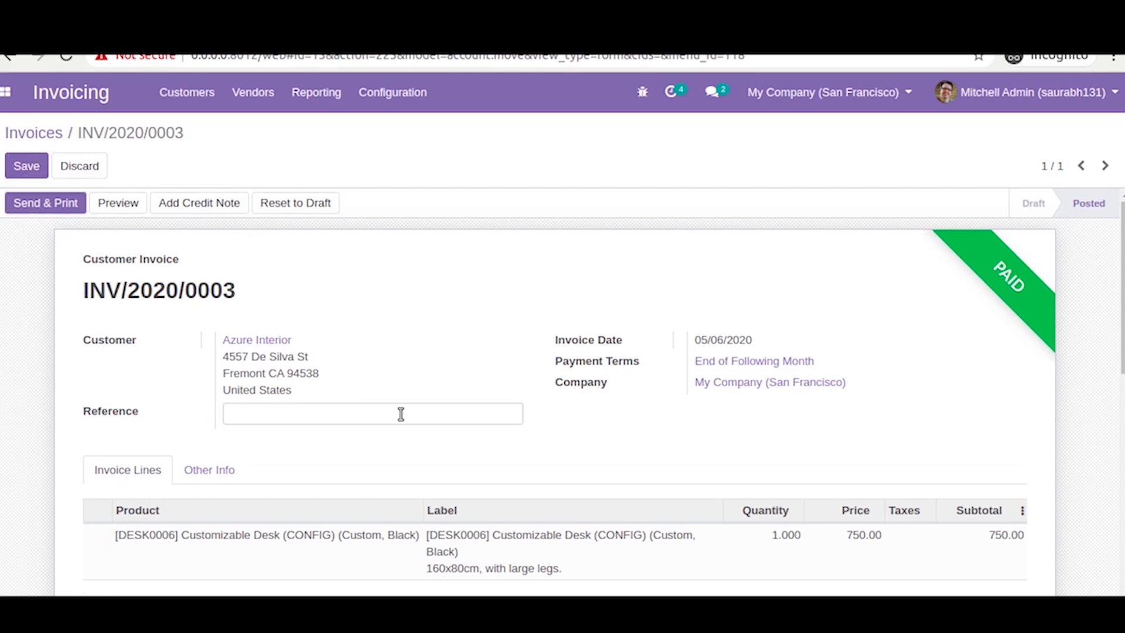
mouse_move(89, 259)
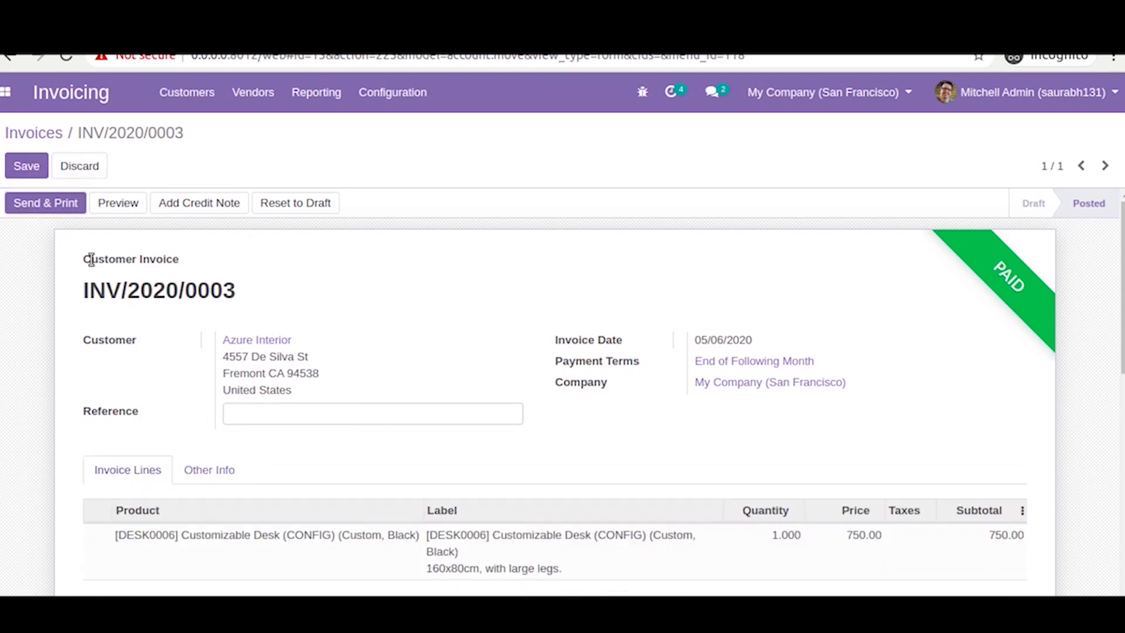
- Return to the Sales app and reopen sale order S00022
click(7, 91)
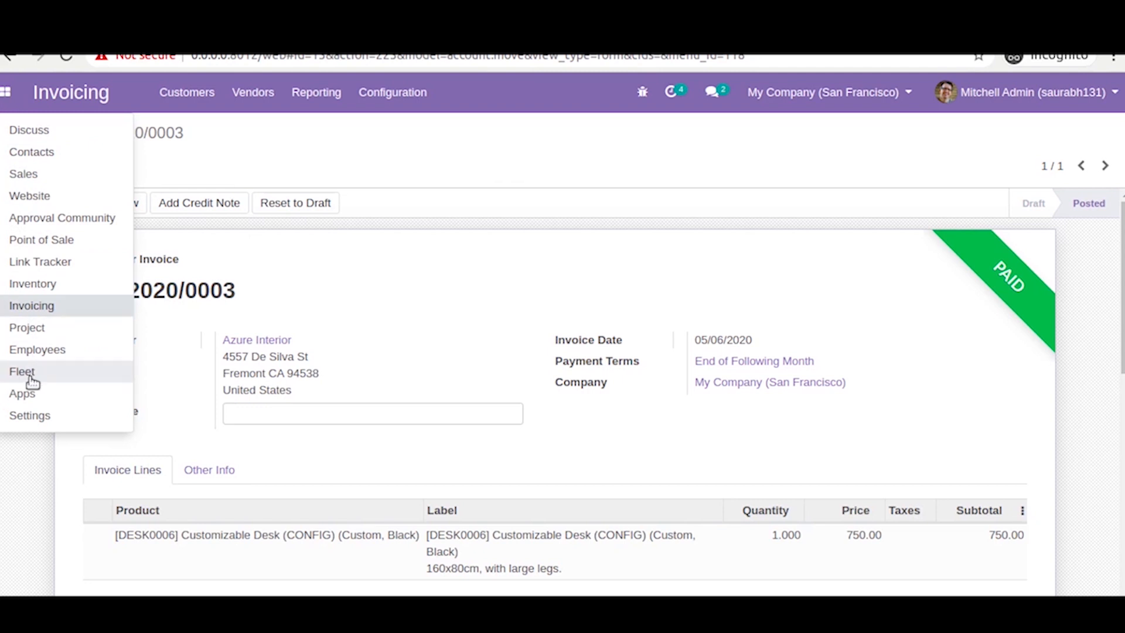
click(23, 173)
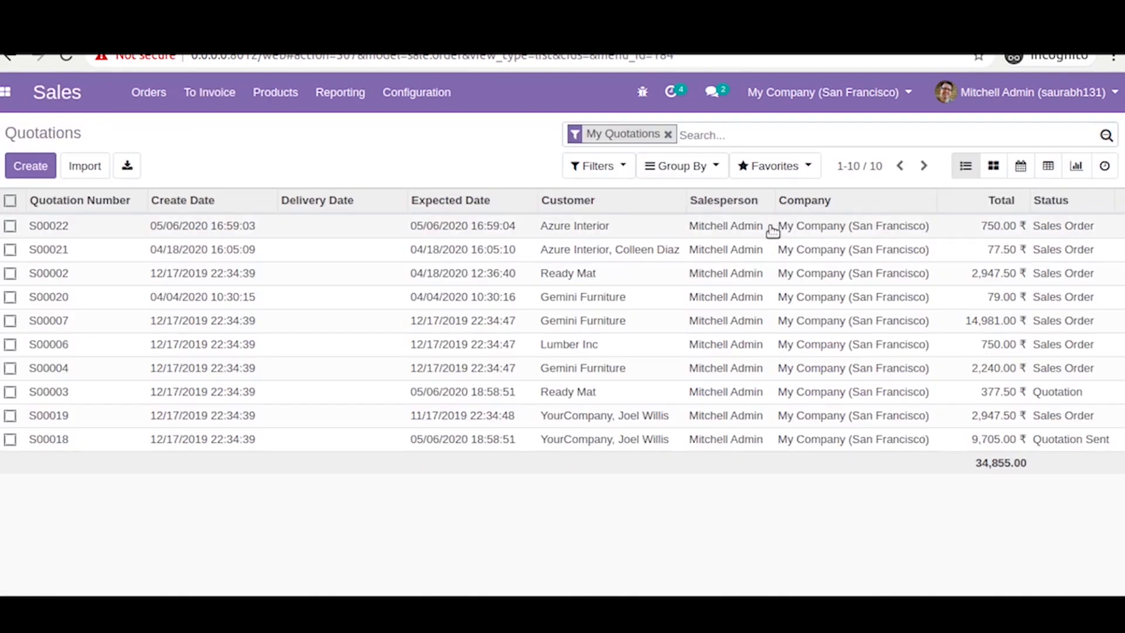
click(48, 225)
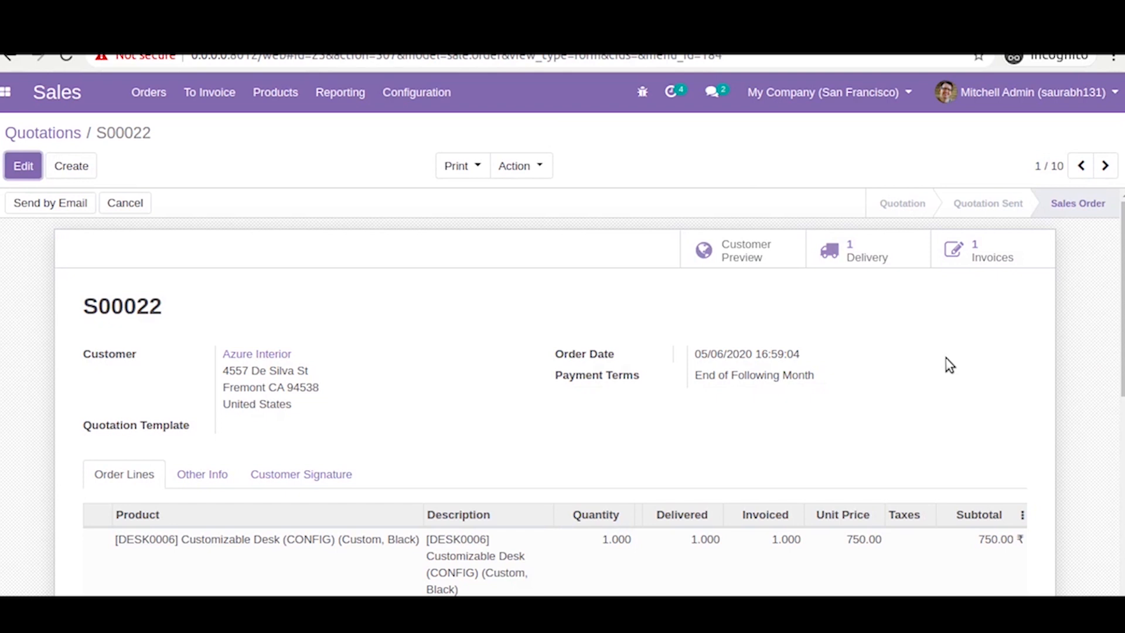
mouse_move(482, 293)
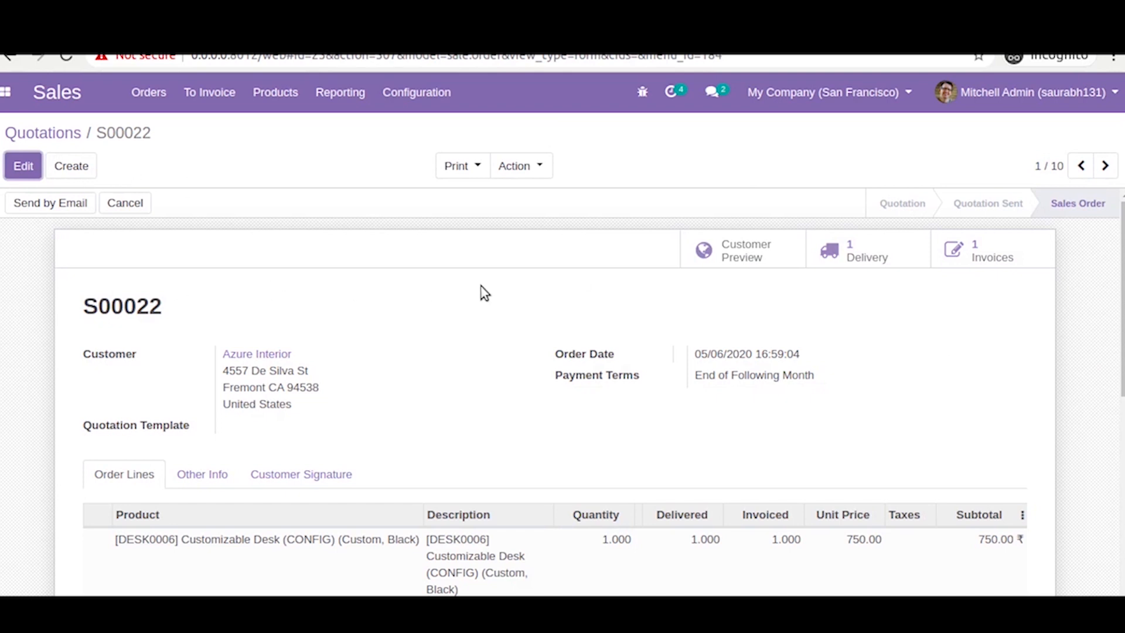